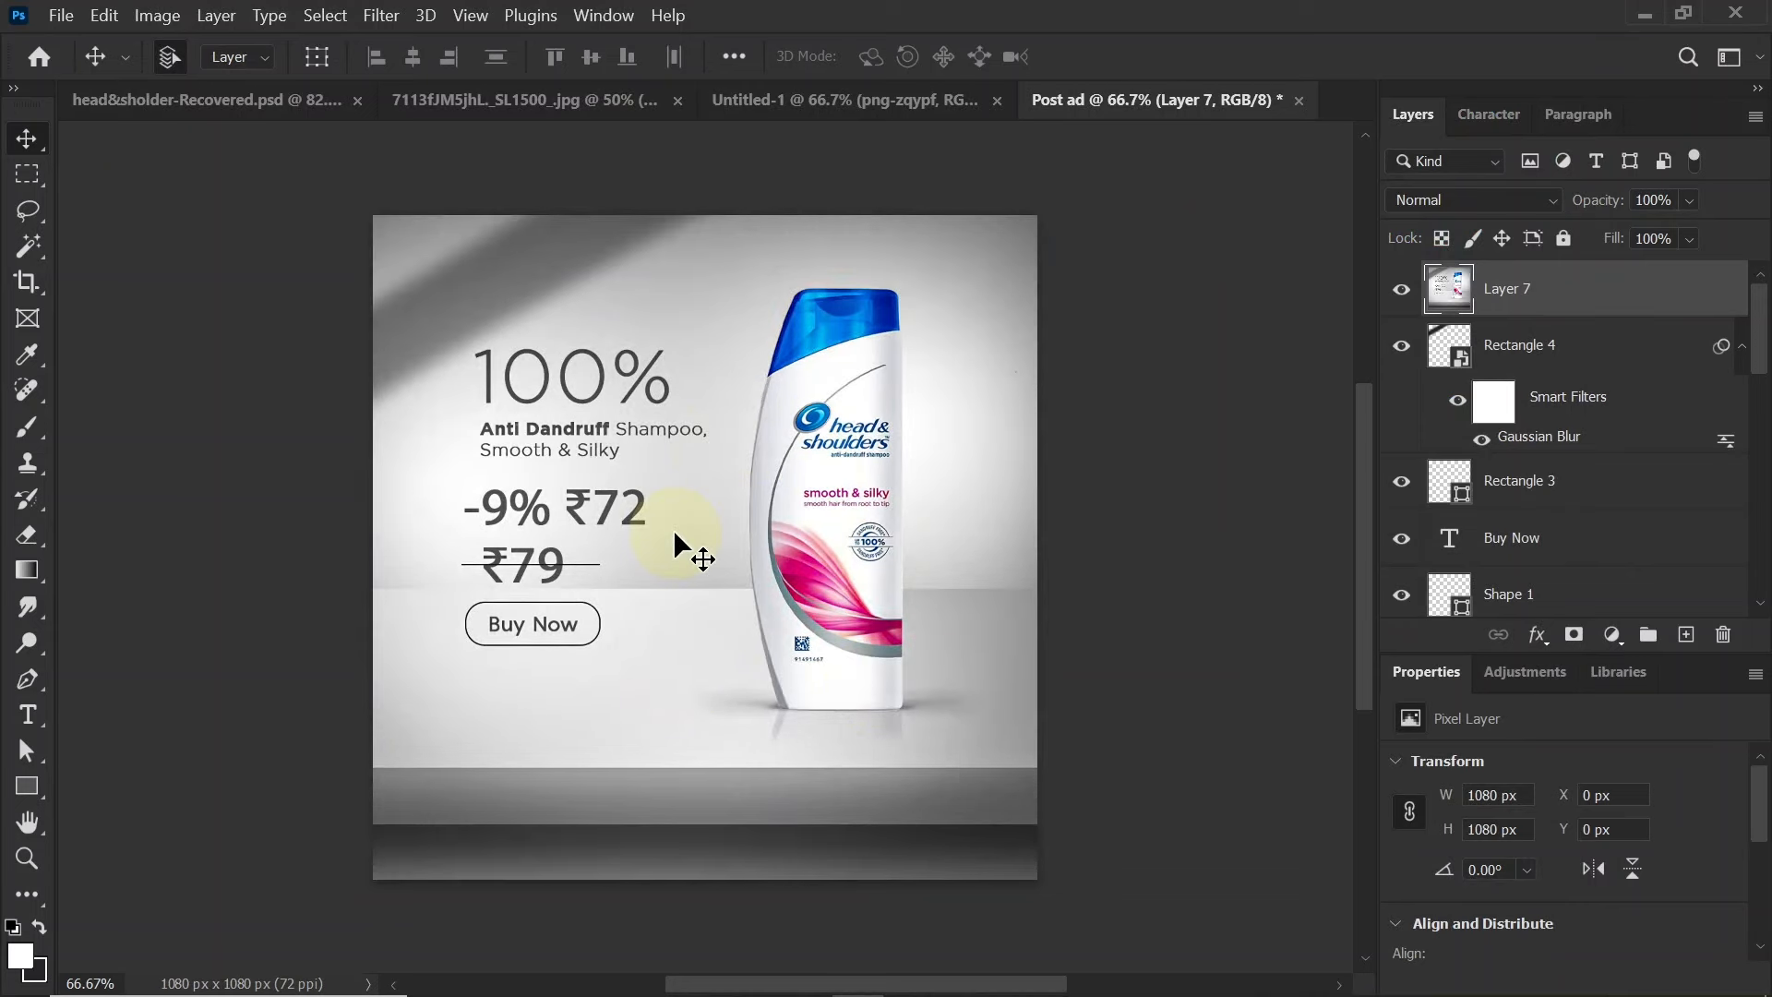
pyautogui.moveTo(689, 553)
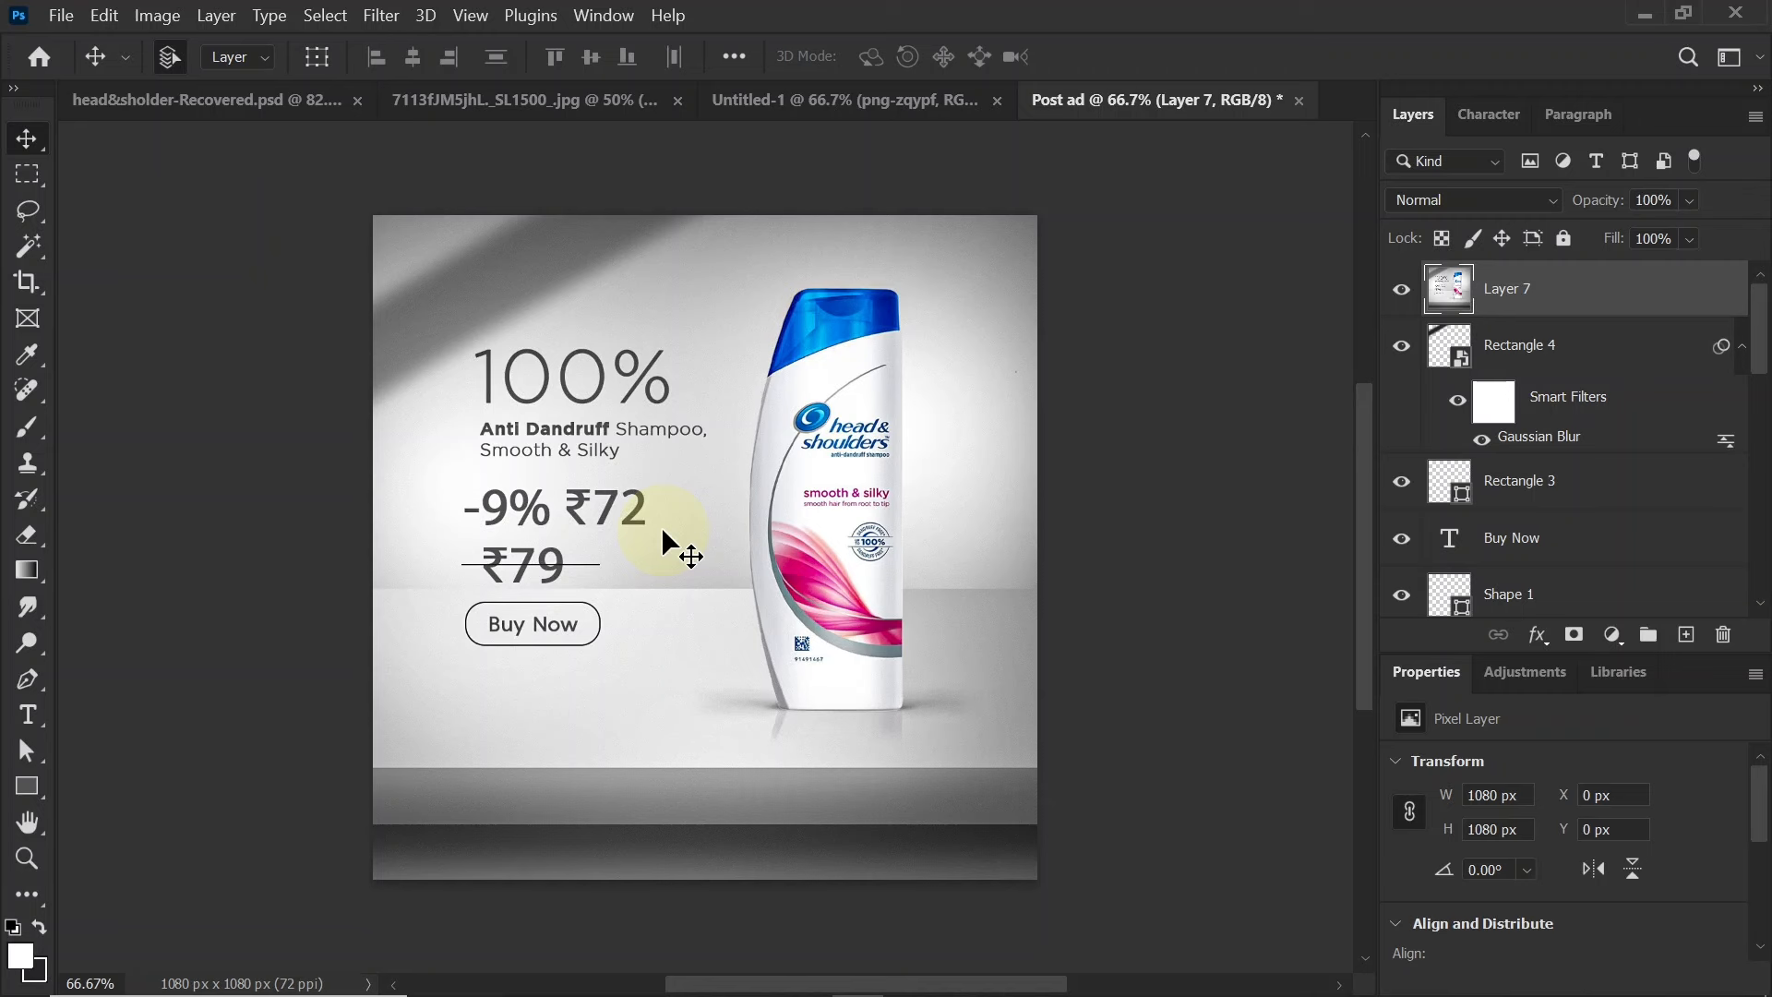
pyautogui.moveTo(709, 640)
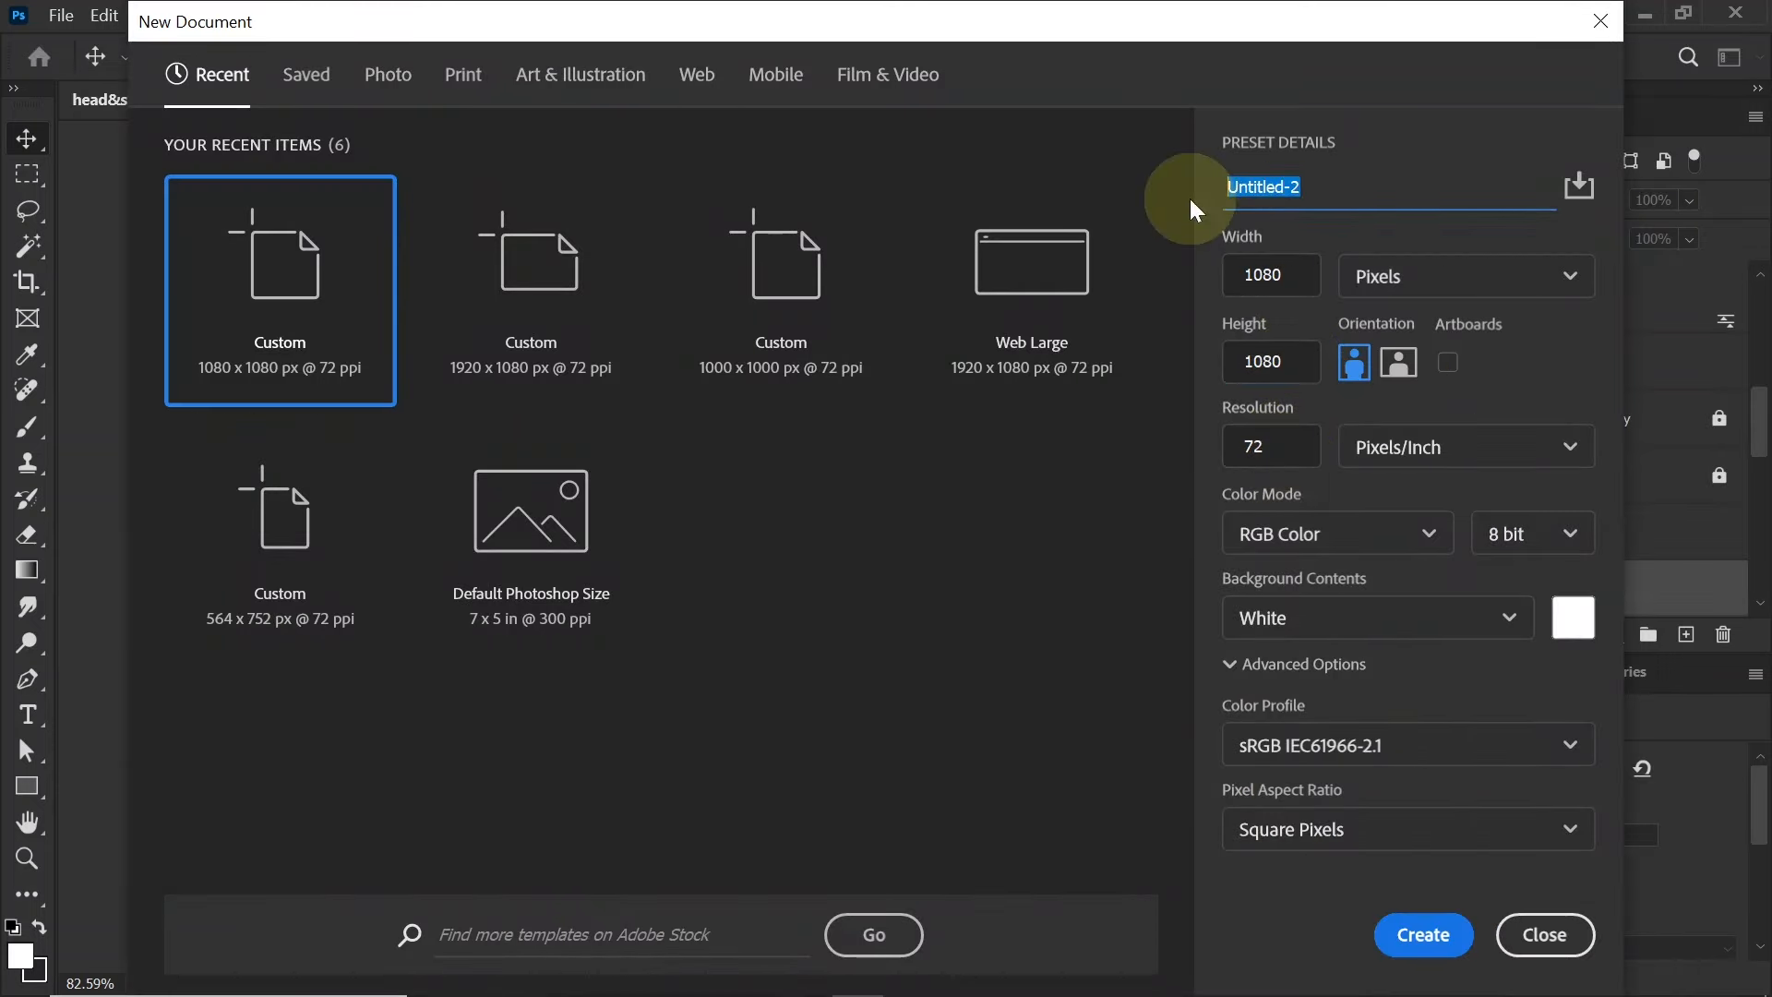
# Create a new 1080 × 1080 px document named 'Post ad'
pyautogui.write('Post ad')
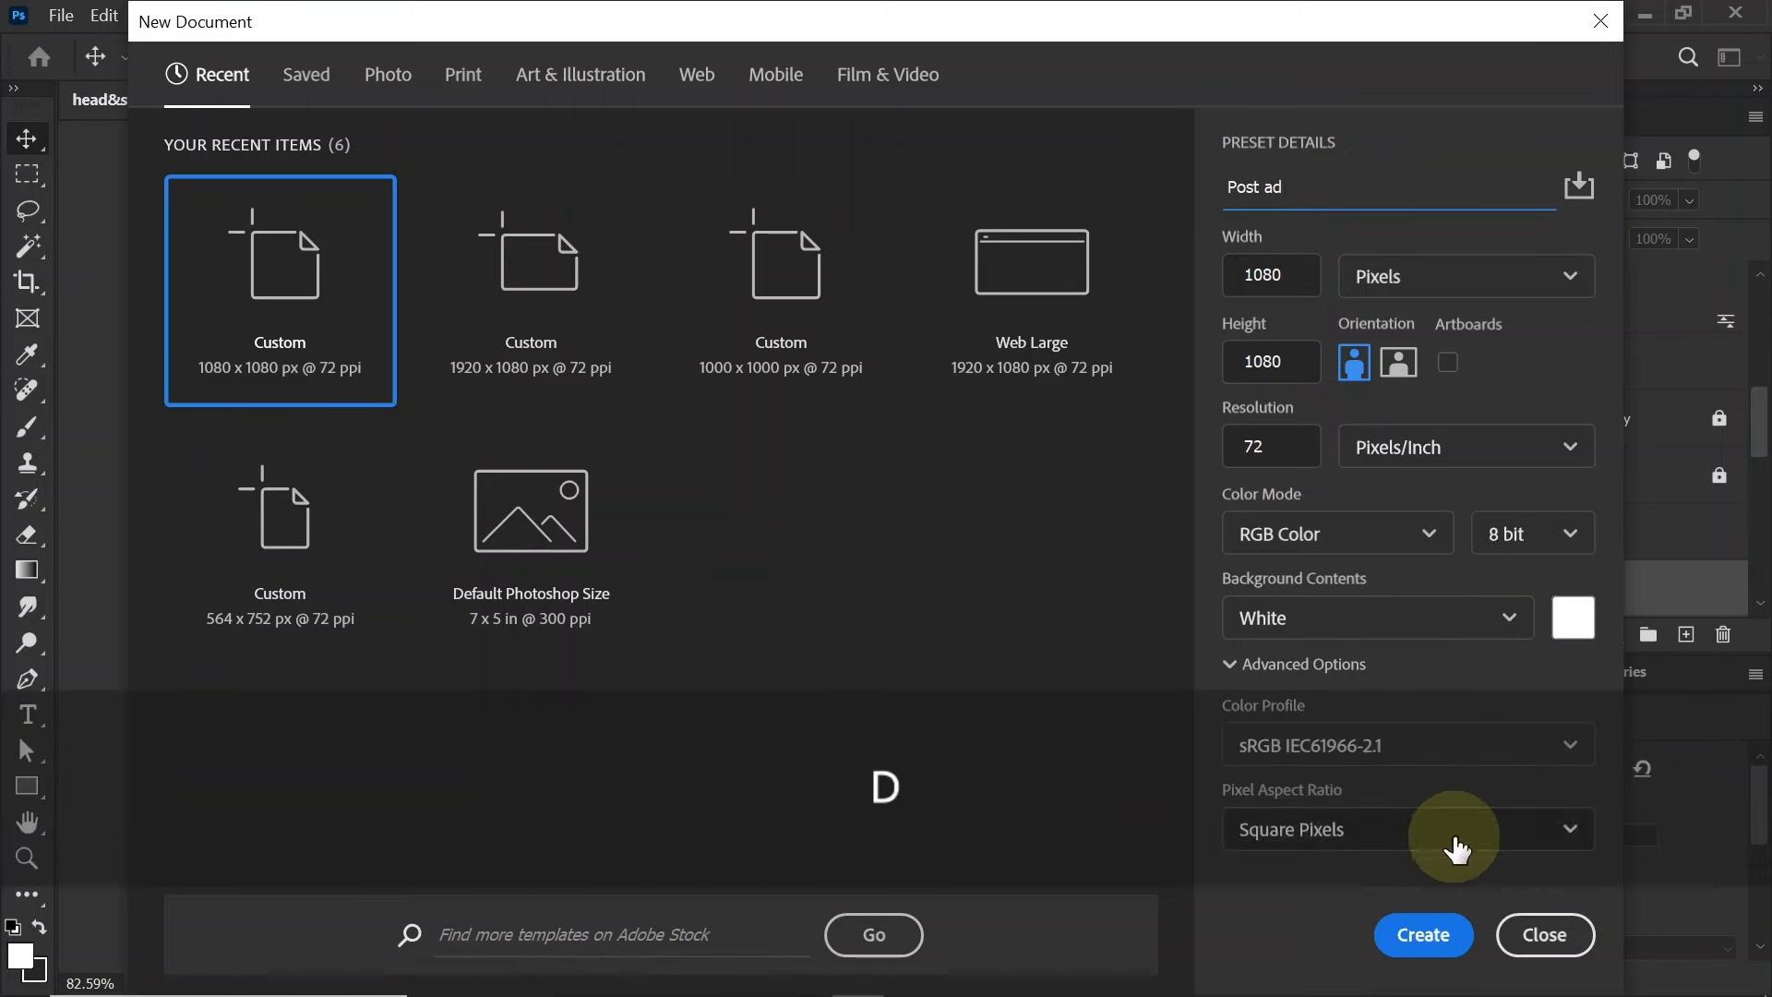
pyautogui.click(1421, 934)
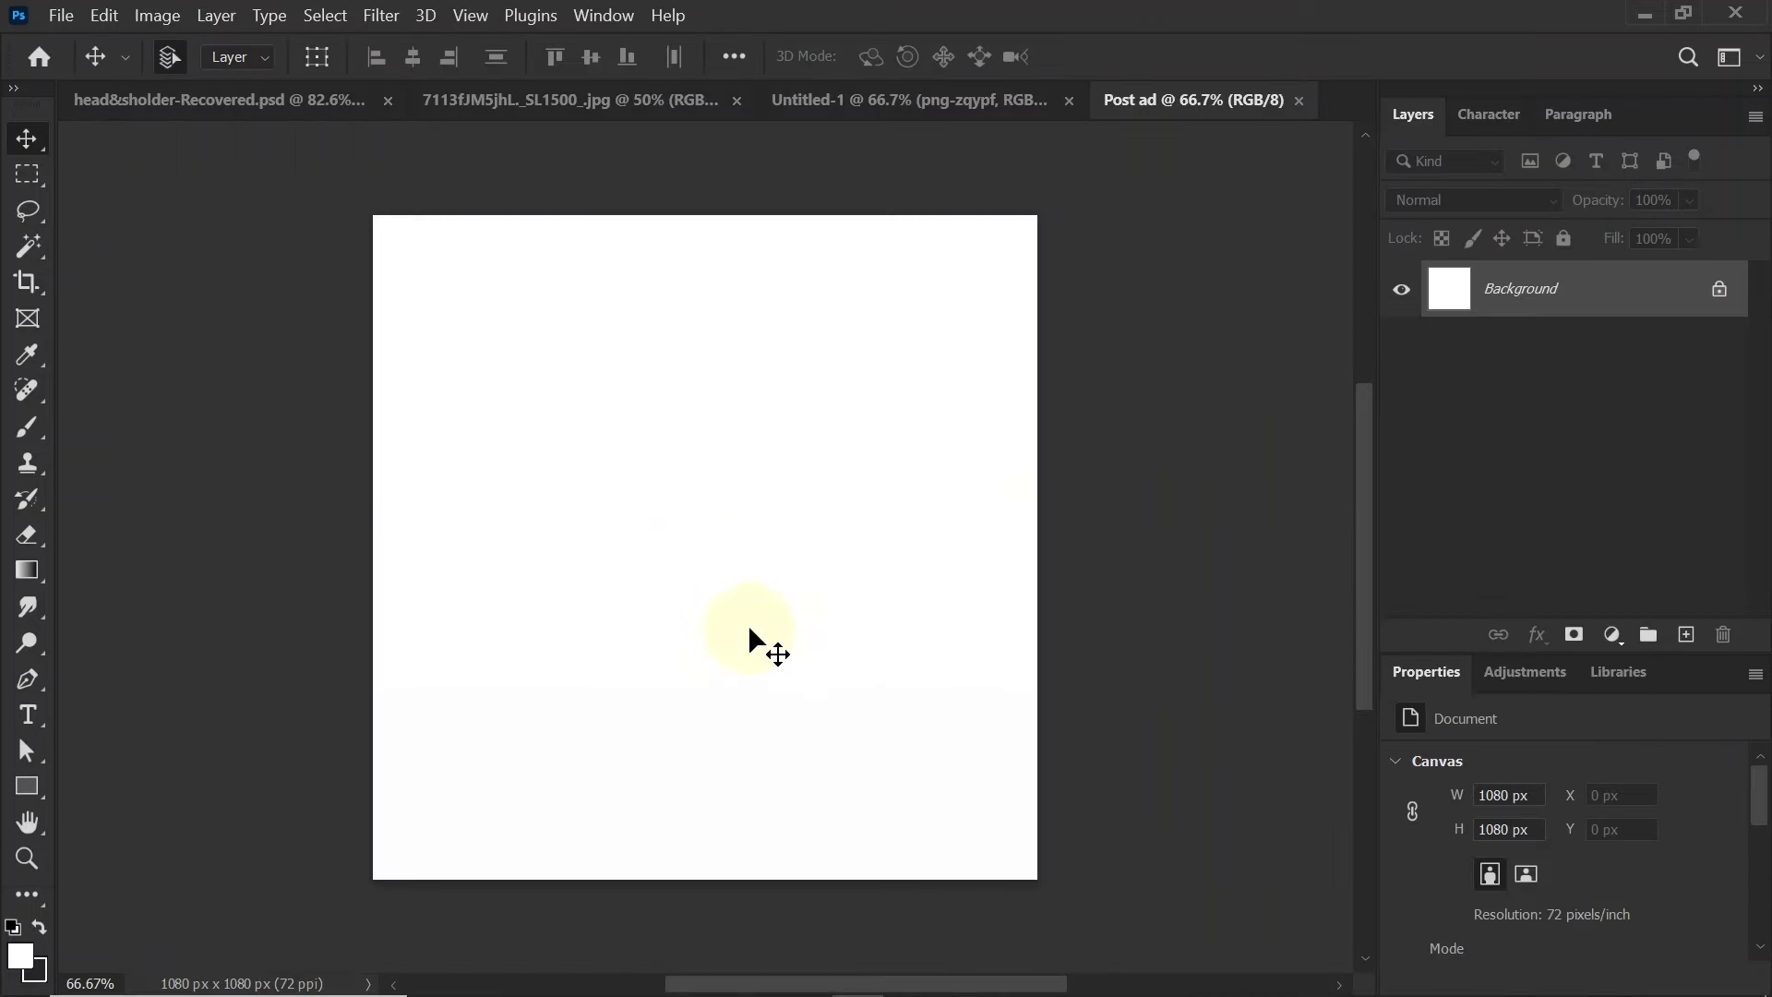
# Select the bottle as subject in its photo tab and mask out the white background
pyautogui.click(577, 99)
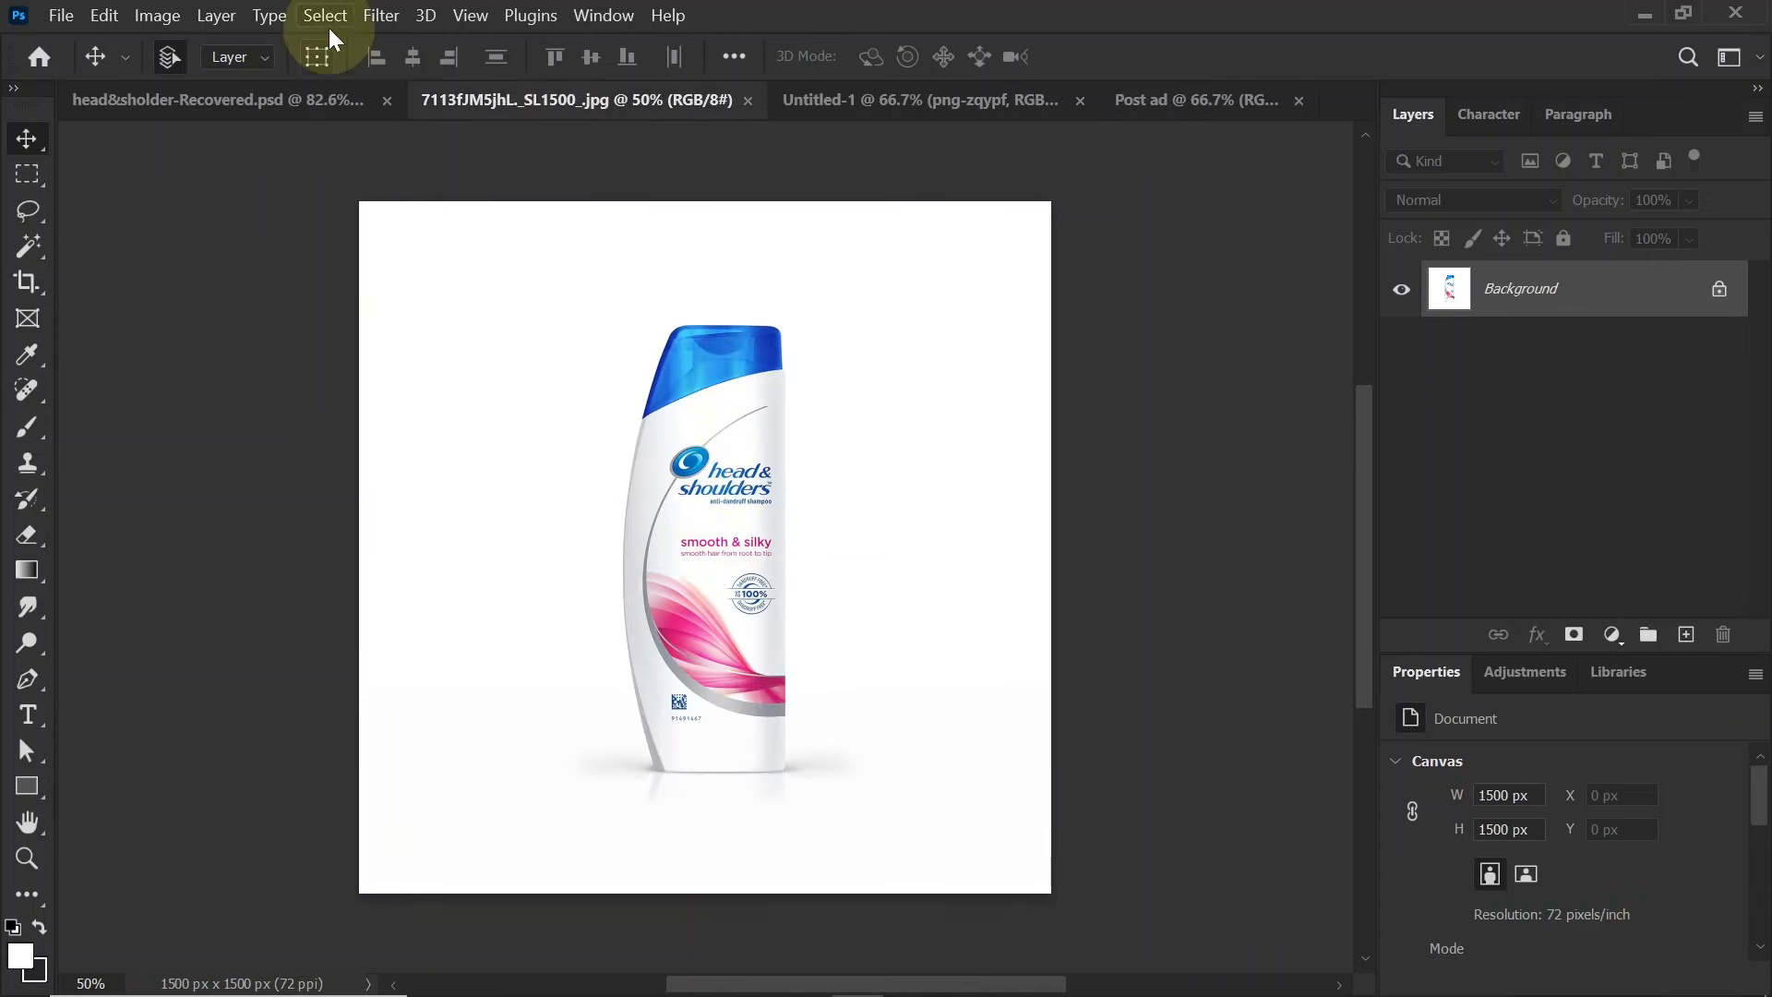
pyautogui.click(324, 14)
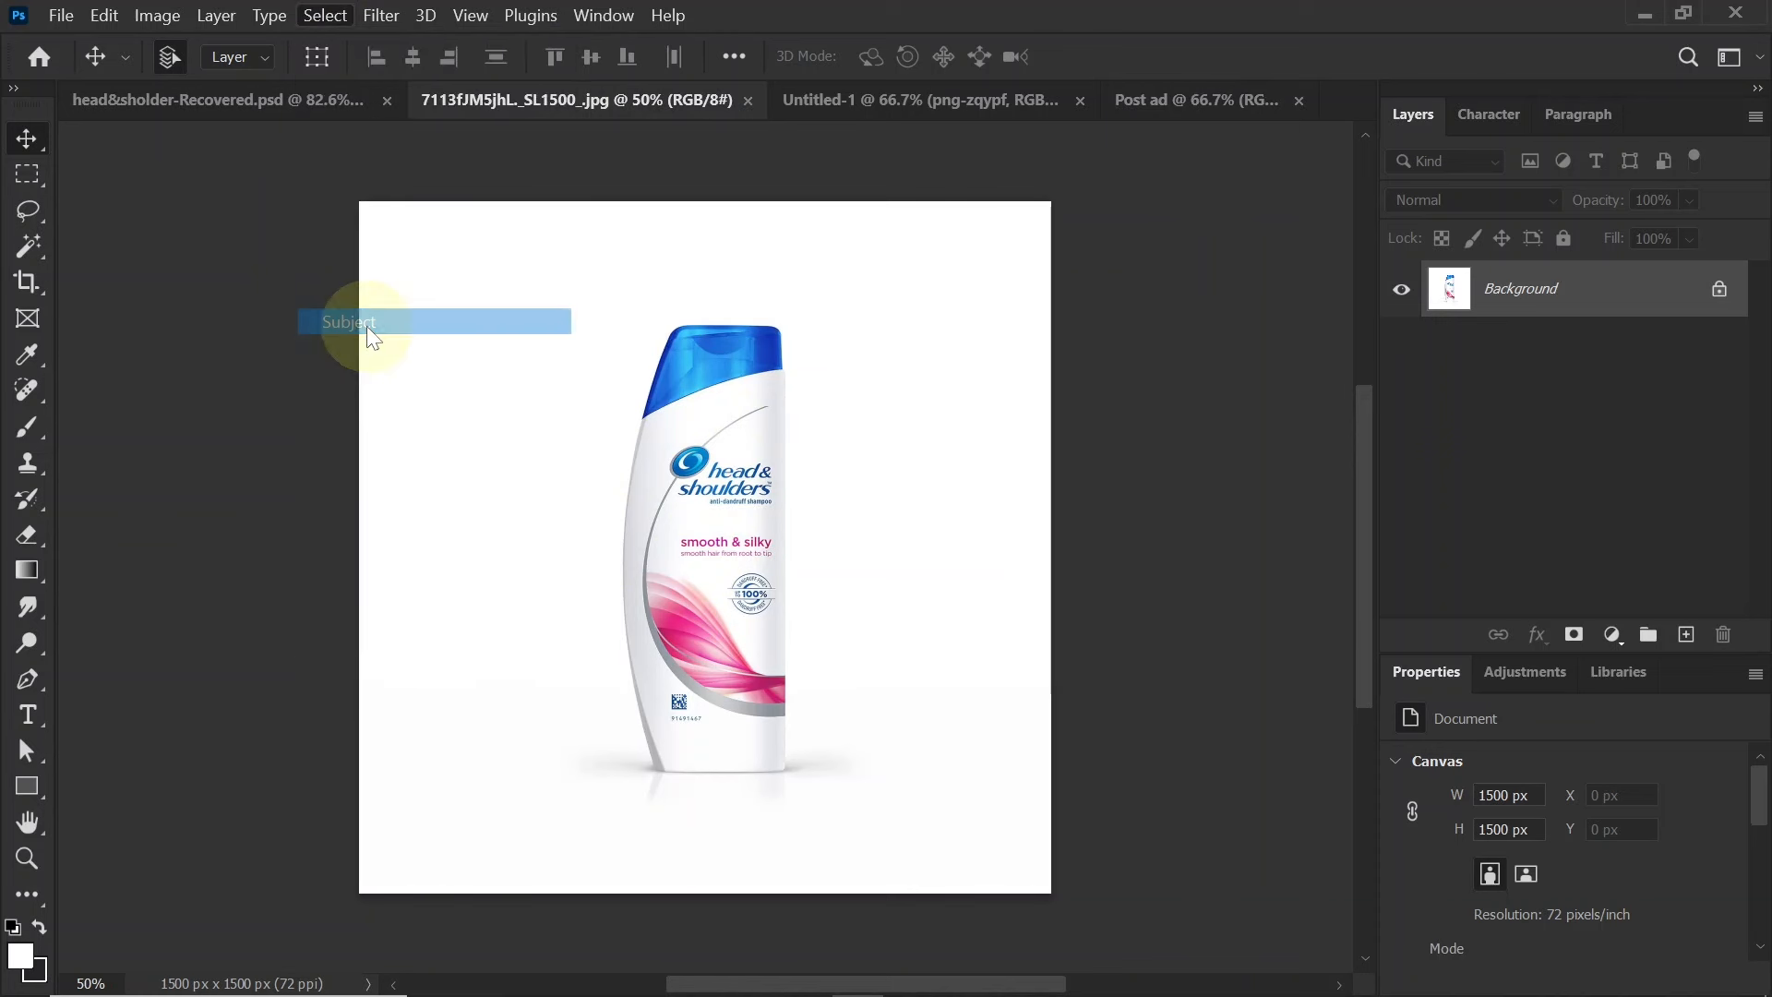
pyautogui.click(347, 321)
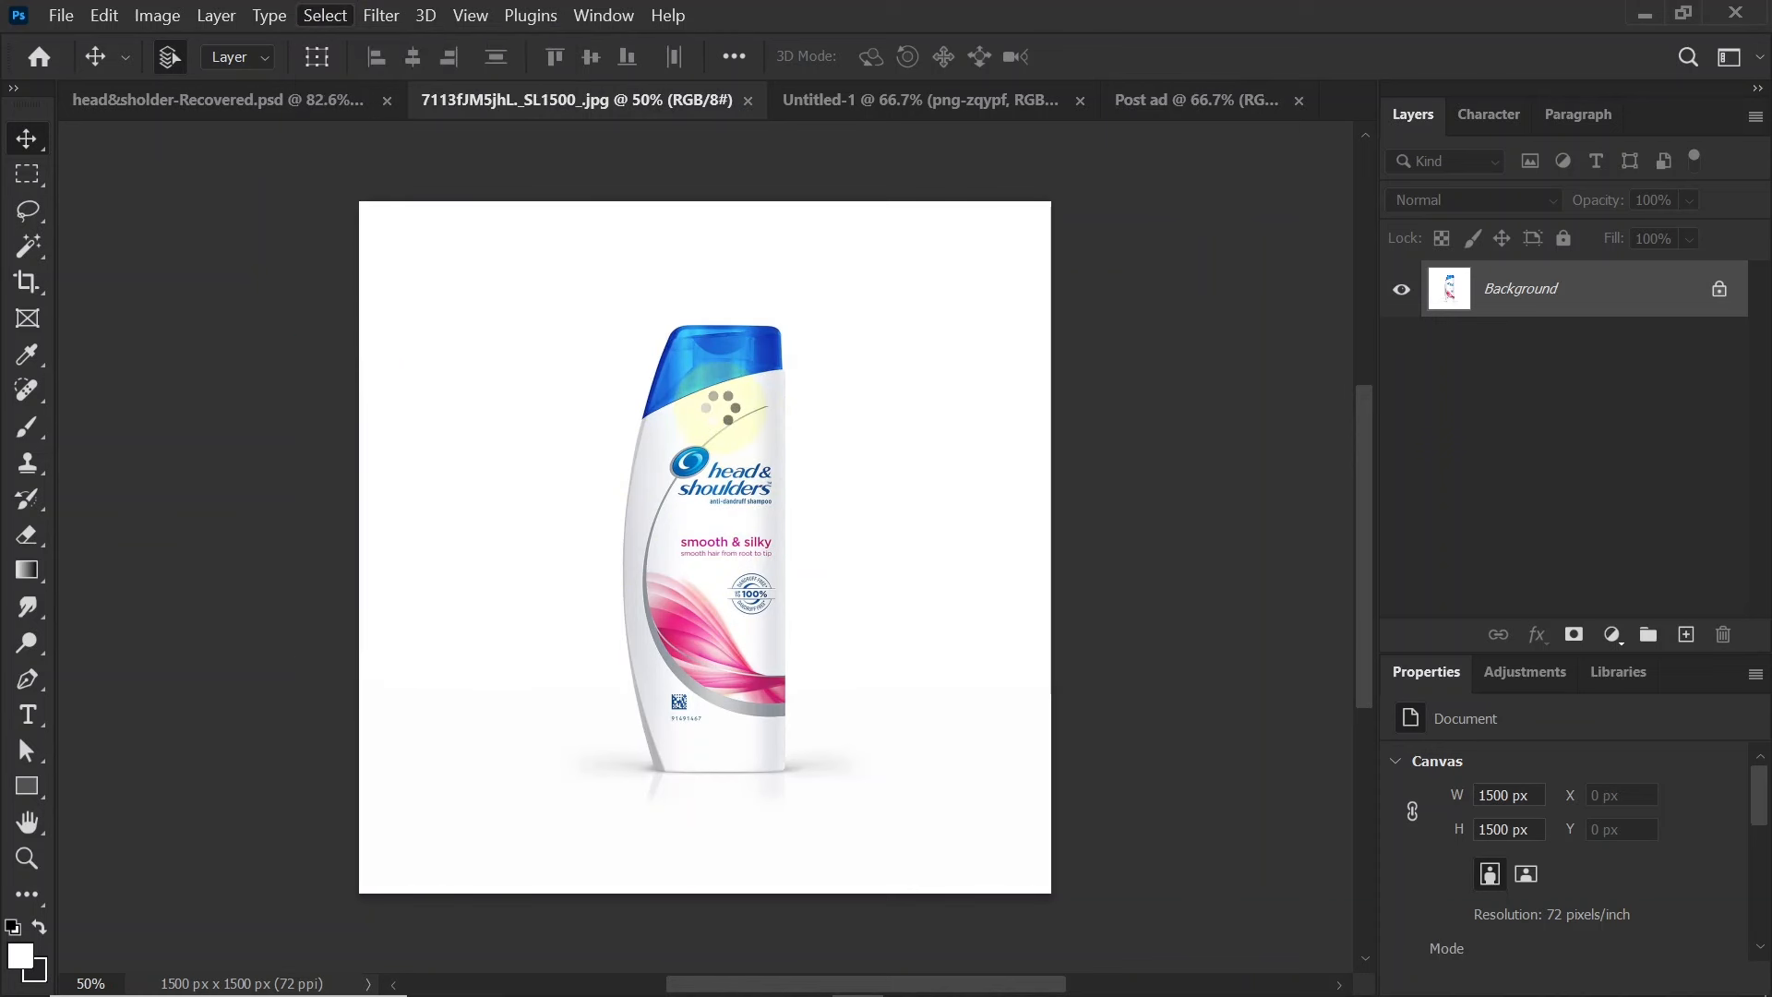
pyautogui.click(325, 15)
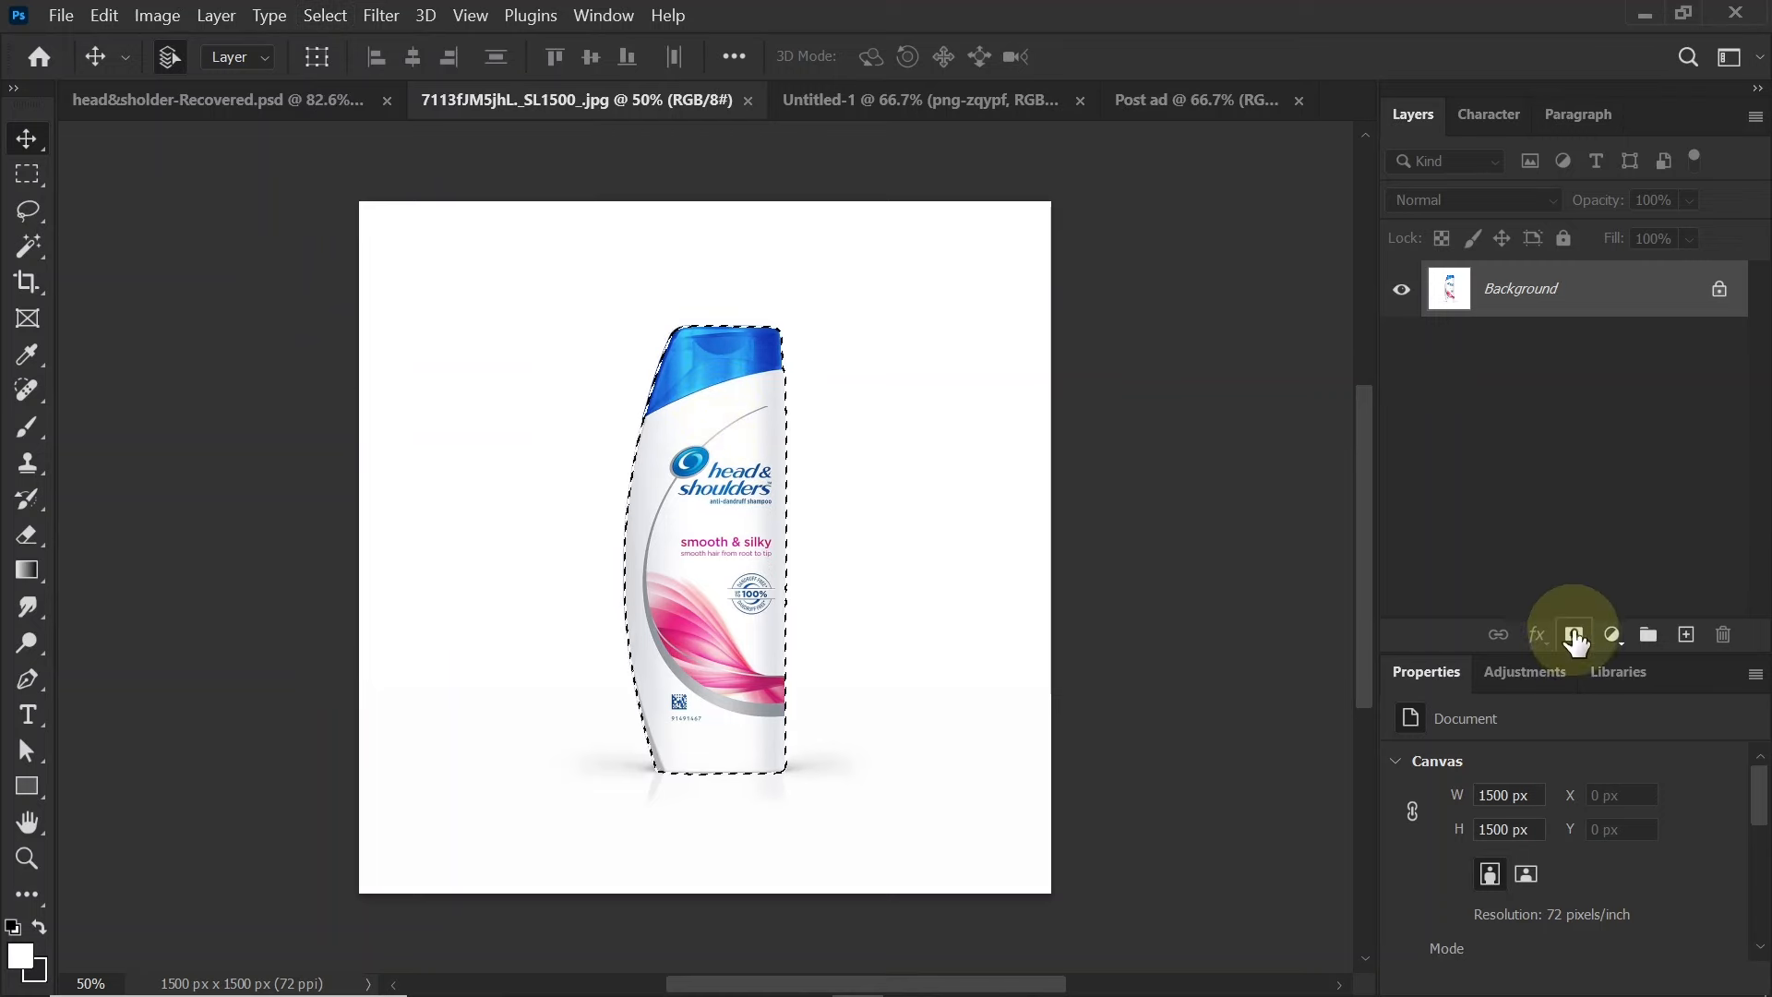
pyautogui.click(1574, 633)
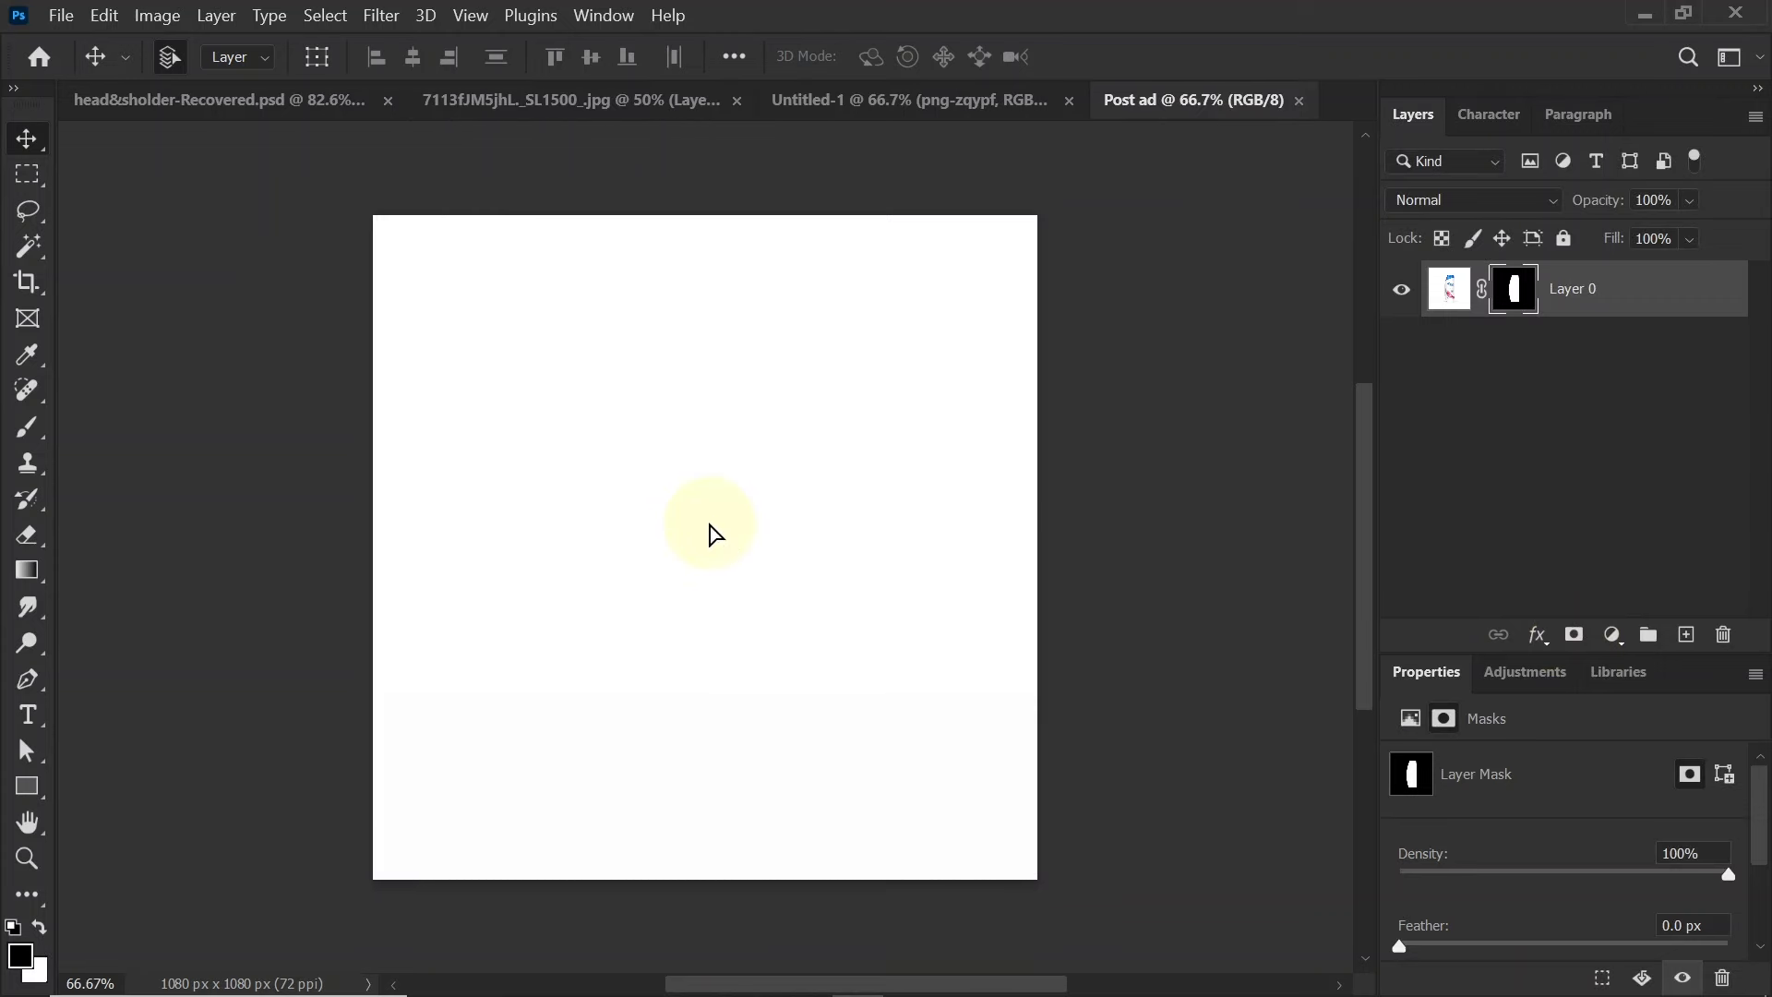
# Transform the placed bottle smaller and move it toward the right side of the canvas
pyautogui.press('ctrl+t')
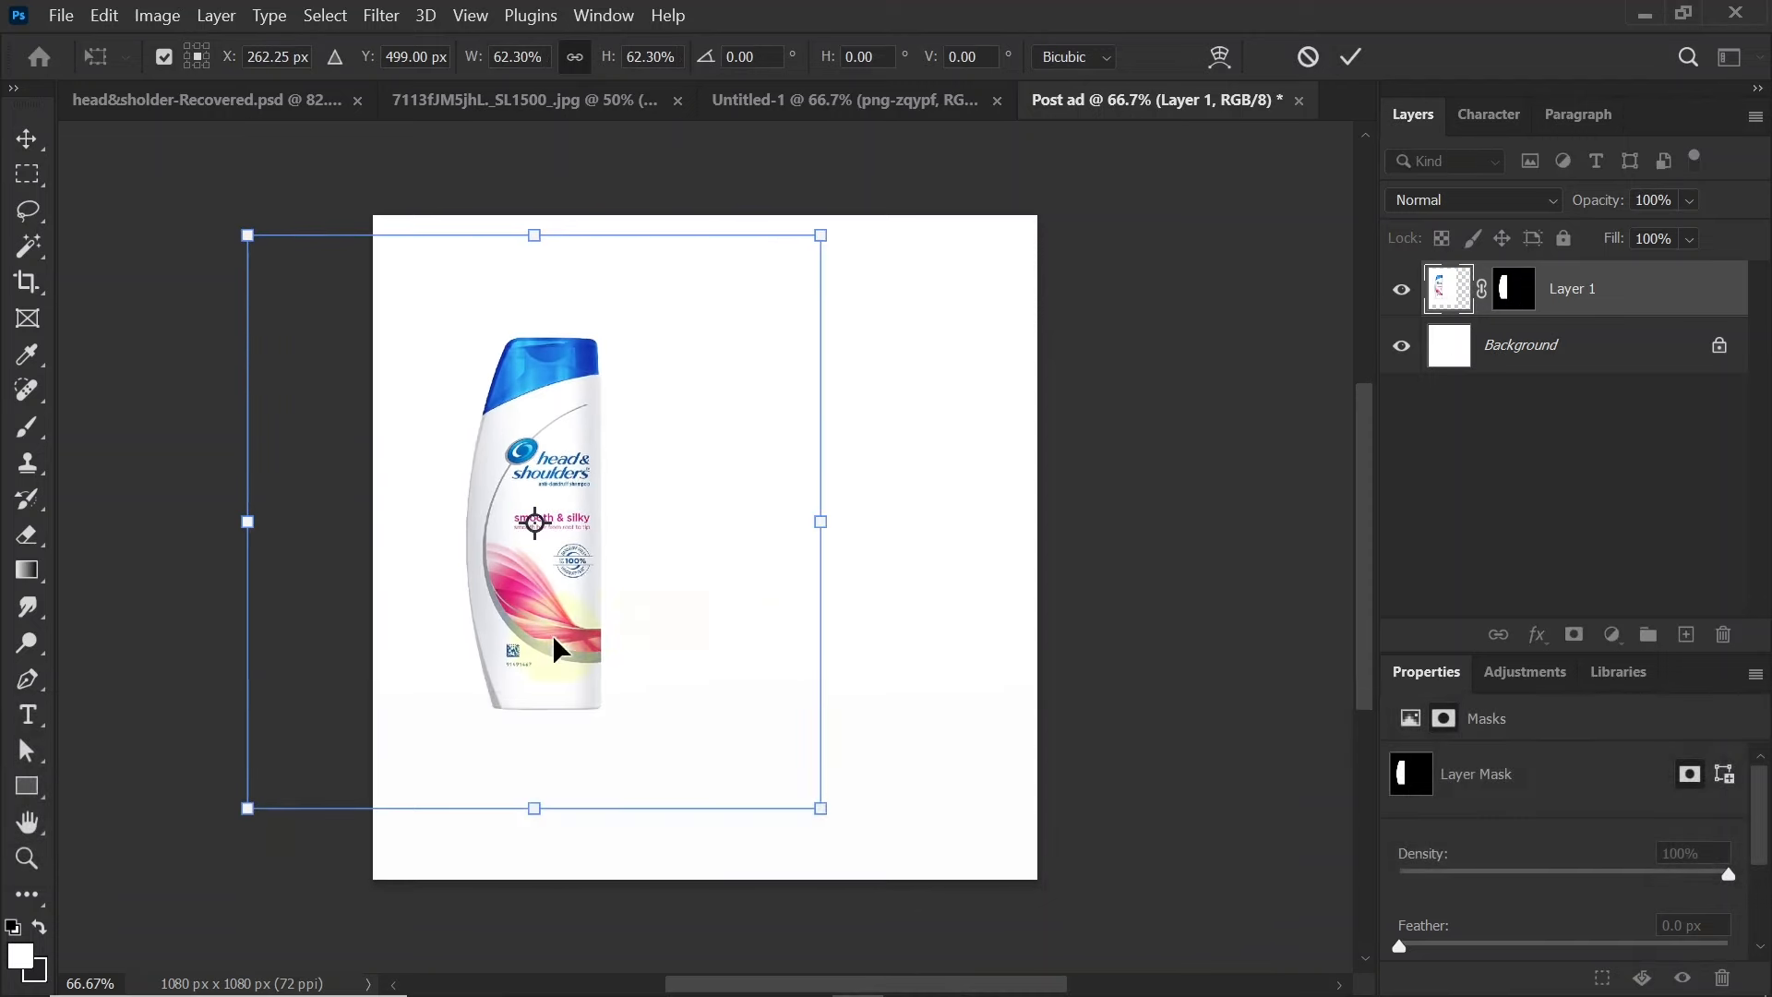
pyautogui.moveTo(533, 521); pyautogui.dragTo(836, 470)
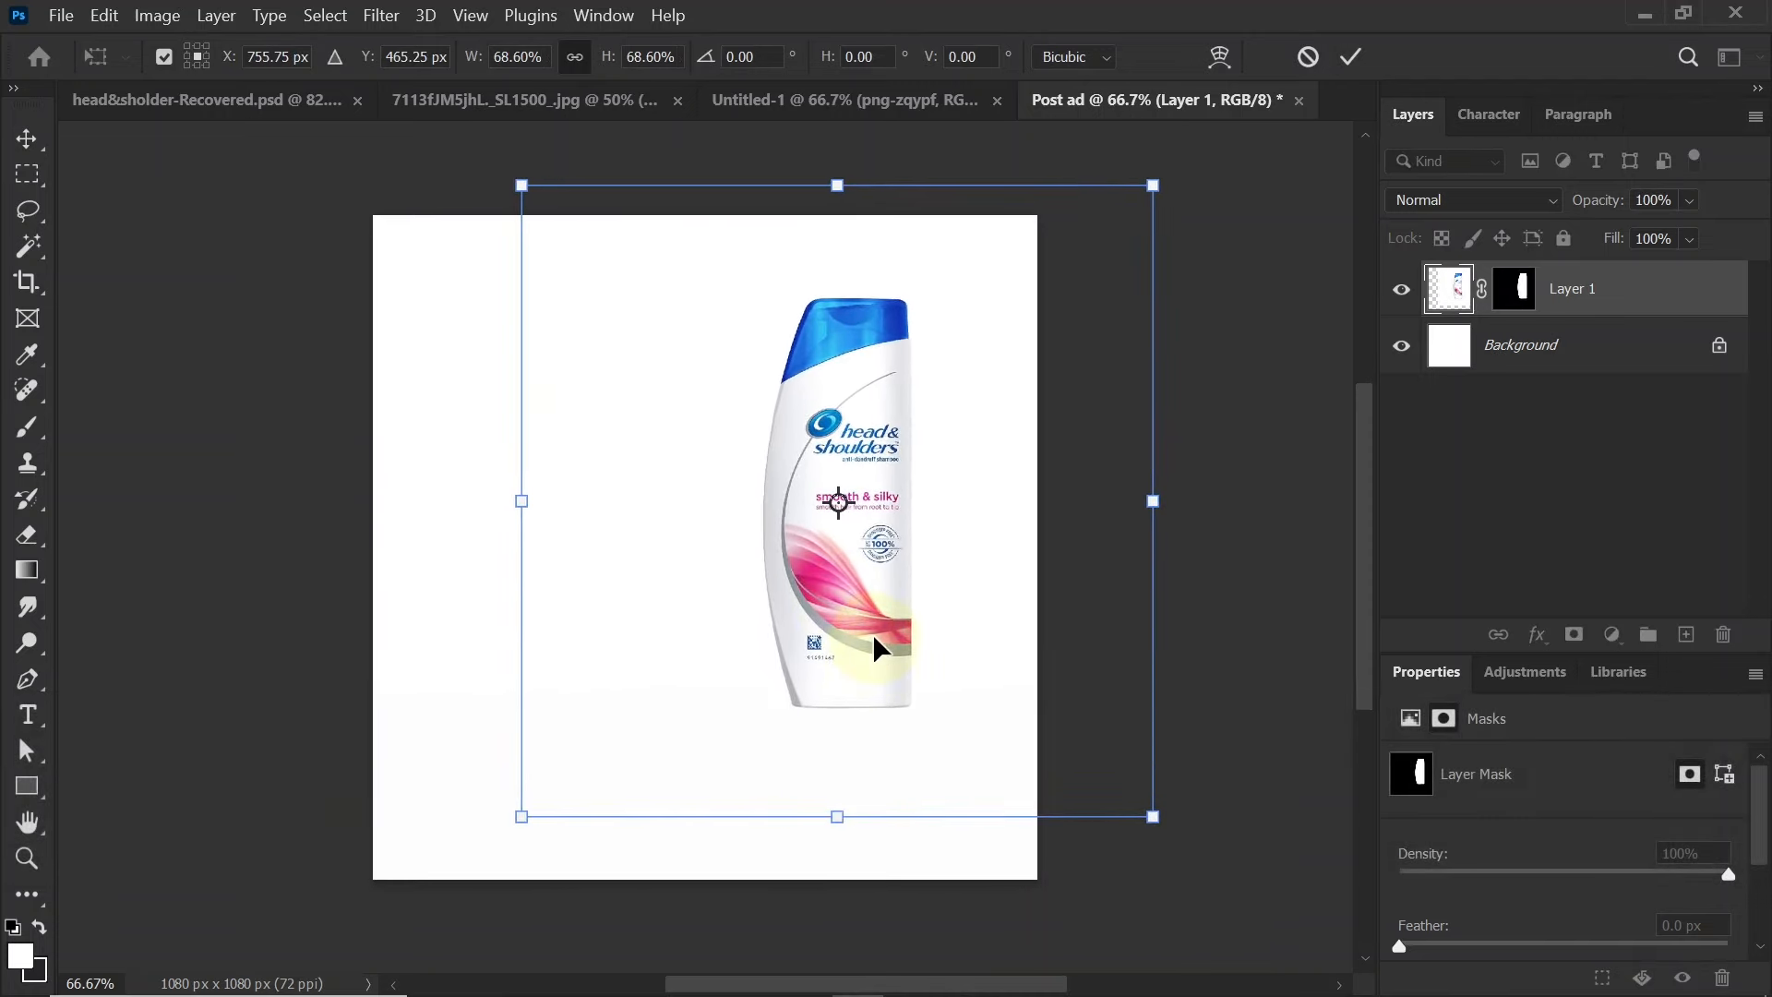
pyautogui.press('enter')
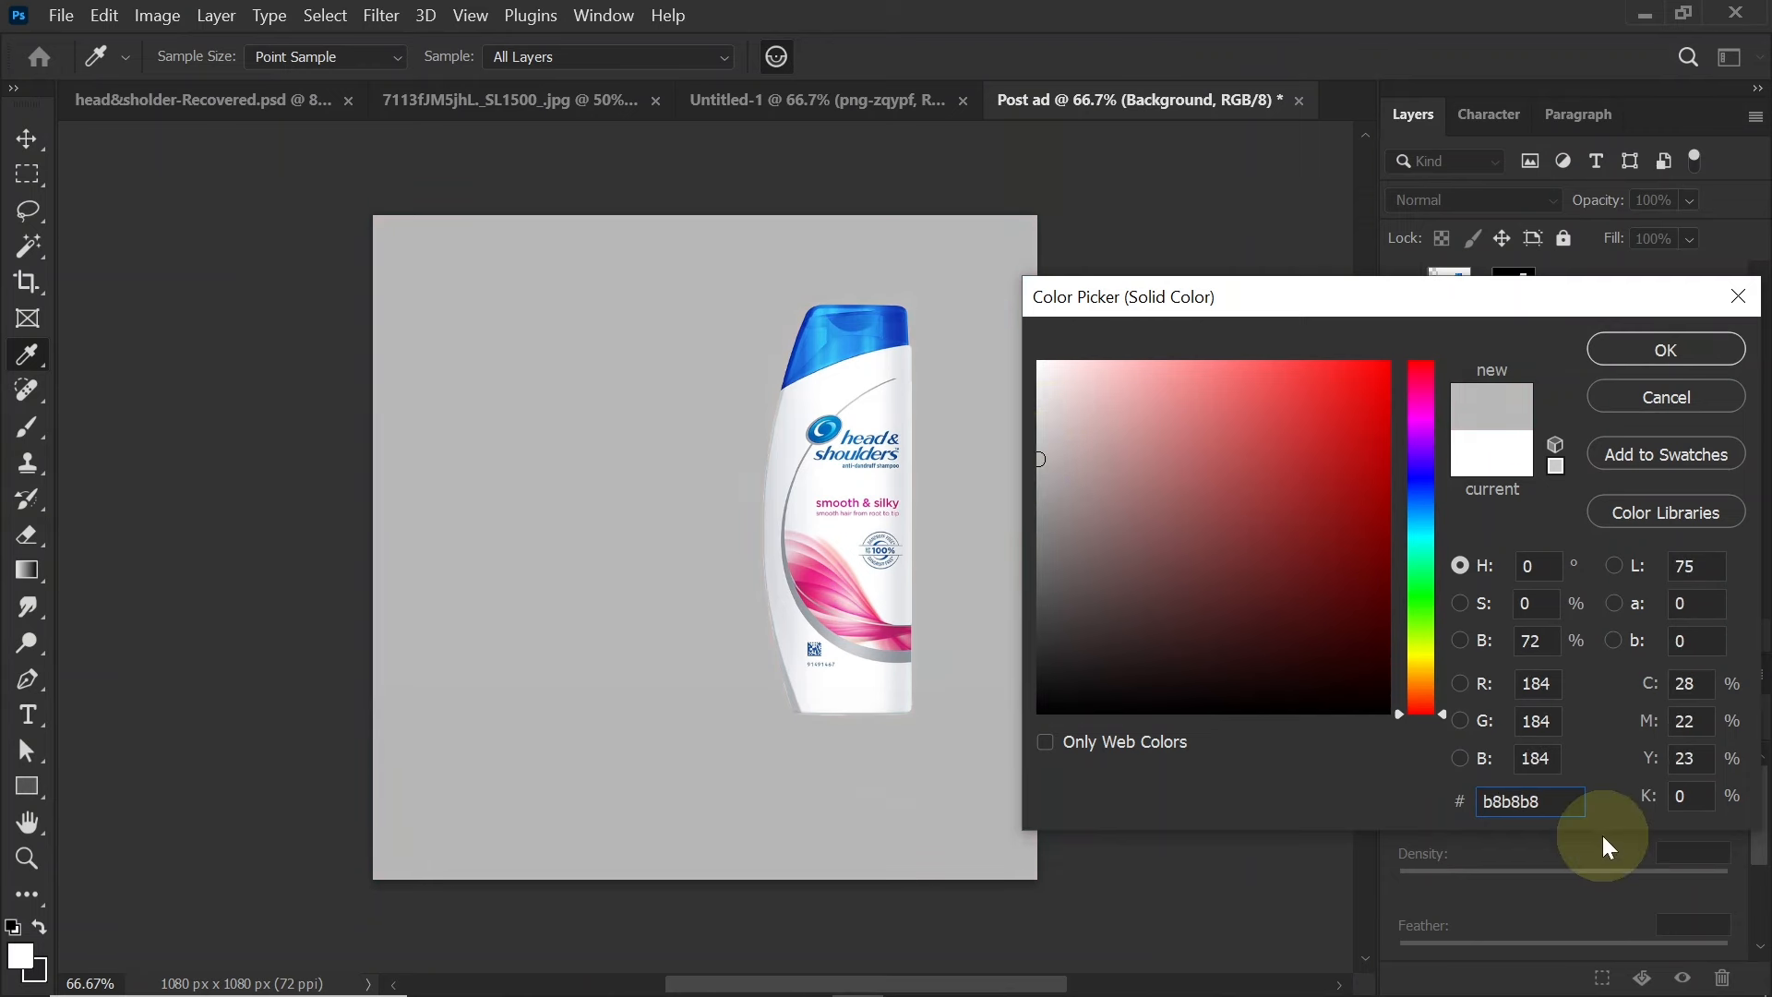
# Fill the background with grey #b8b8b8 and paint a soft white glow from the left
pyautogui.click(1663, 349)
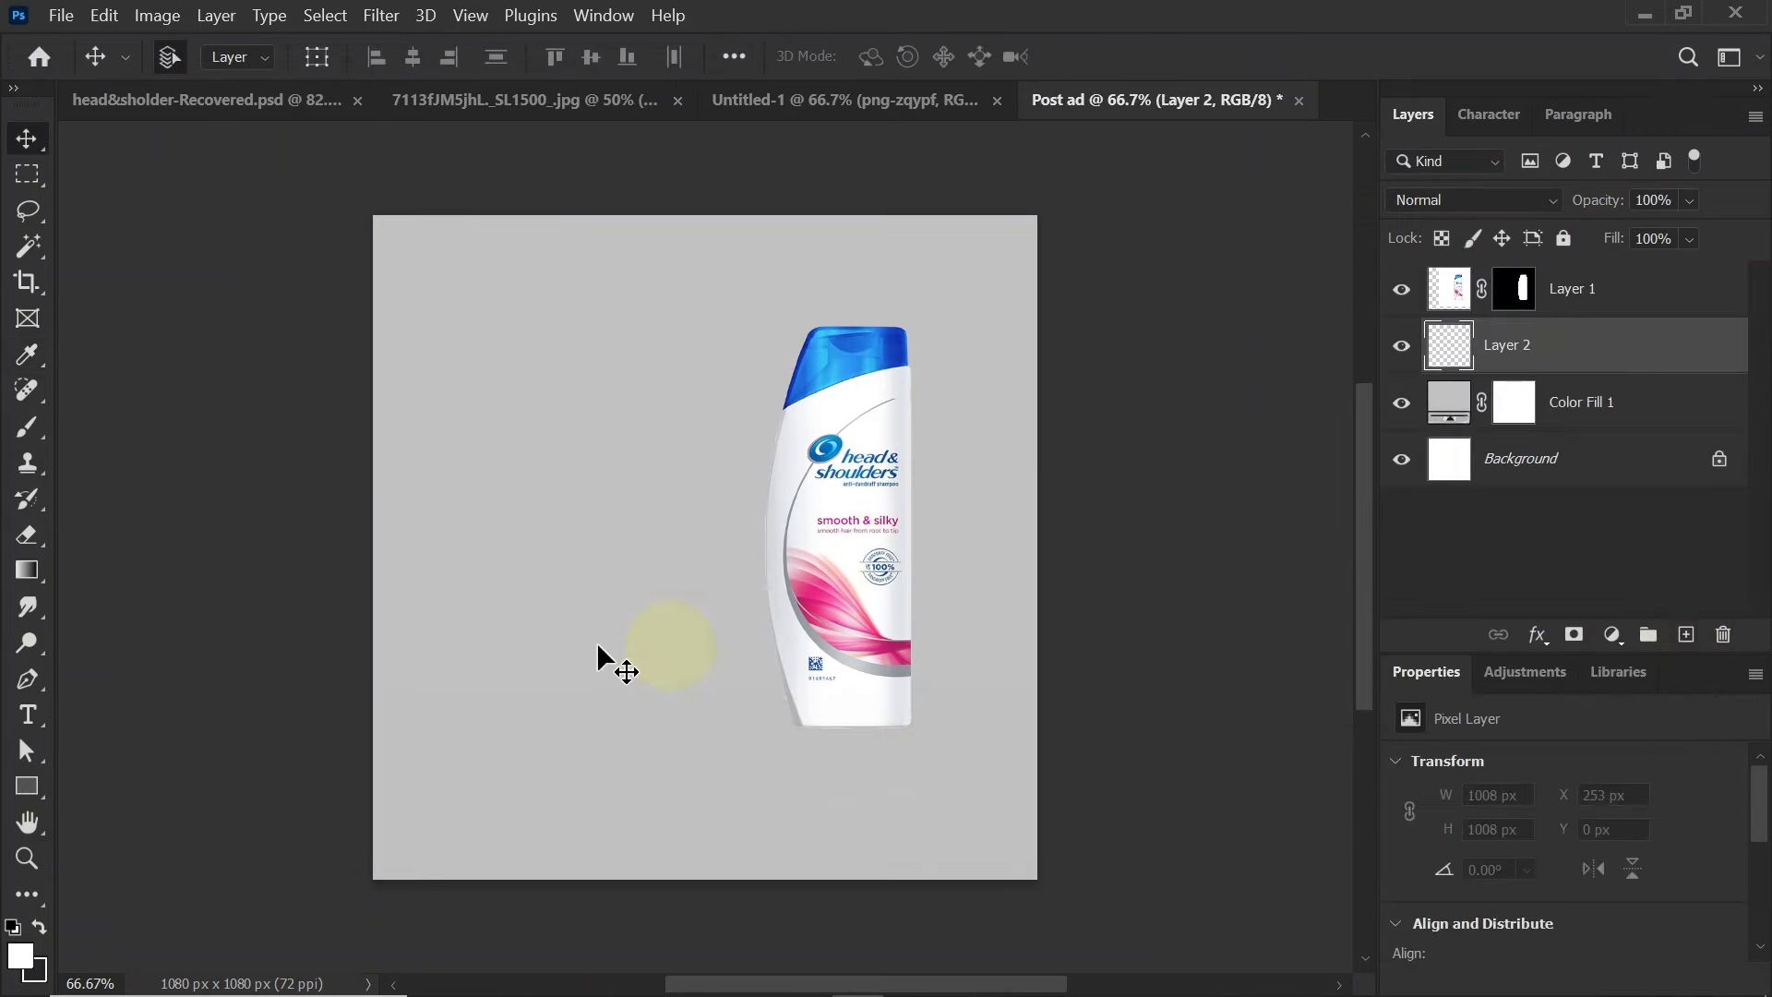
pyautogui.click(201, 57)
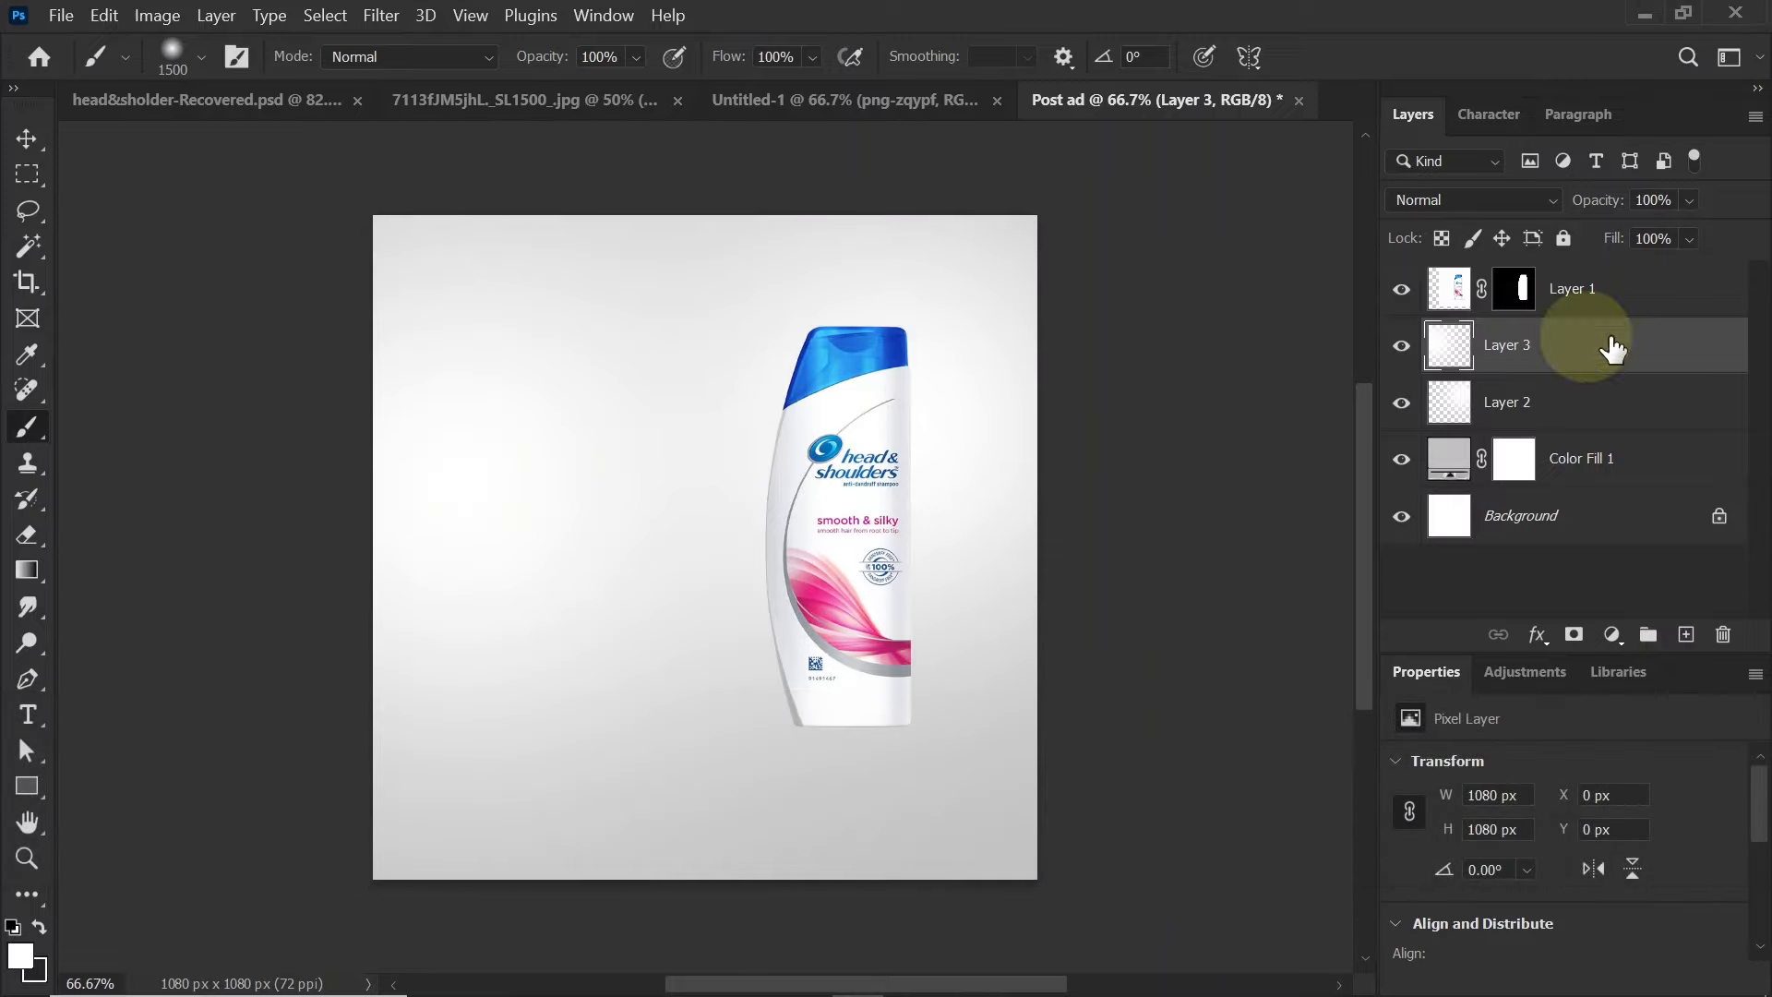
pyautogui.click(1447, 458)
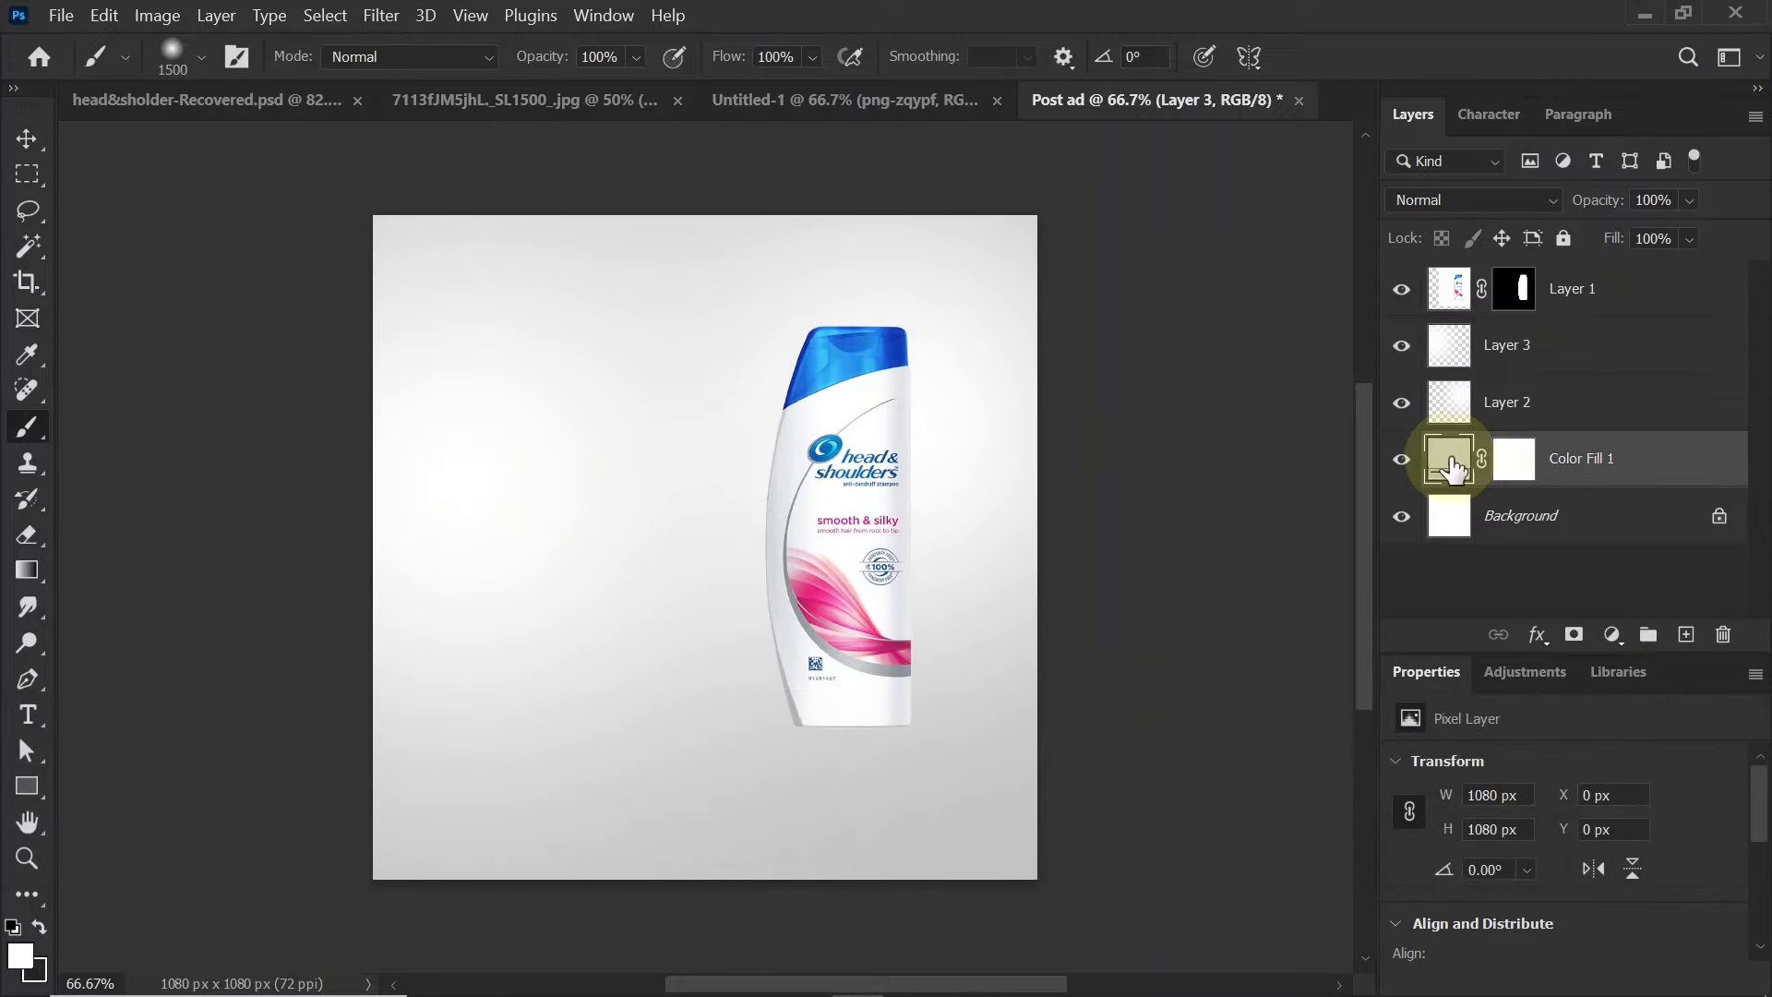
pyautogui.doubleClick(1447, 458)
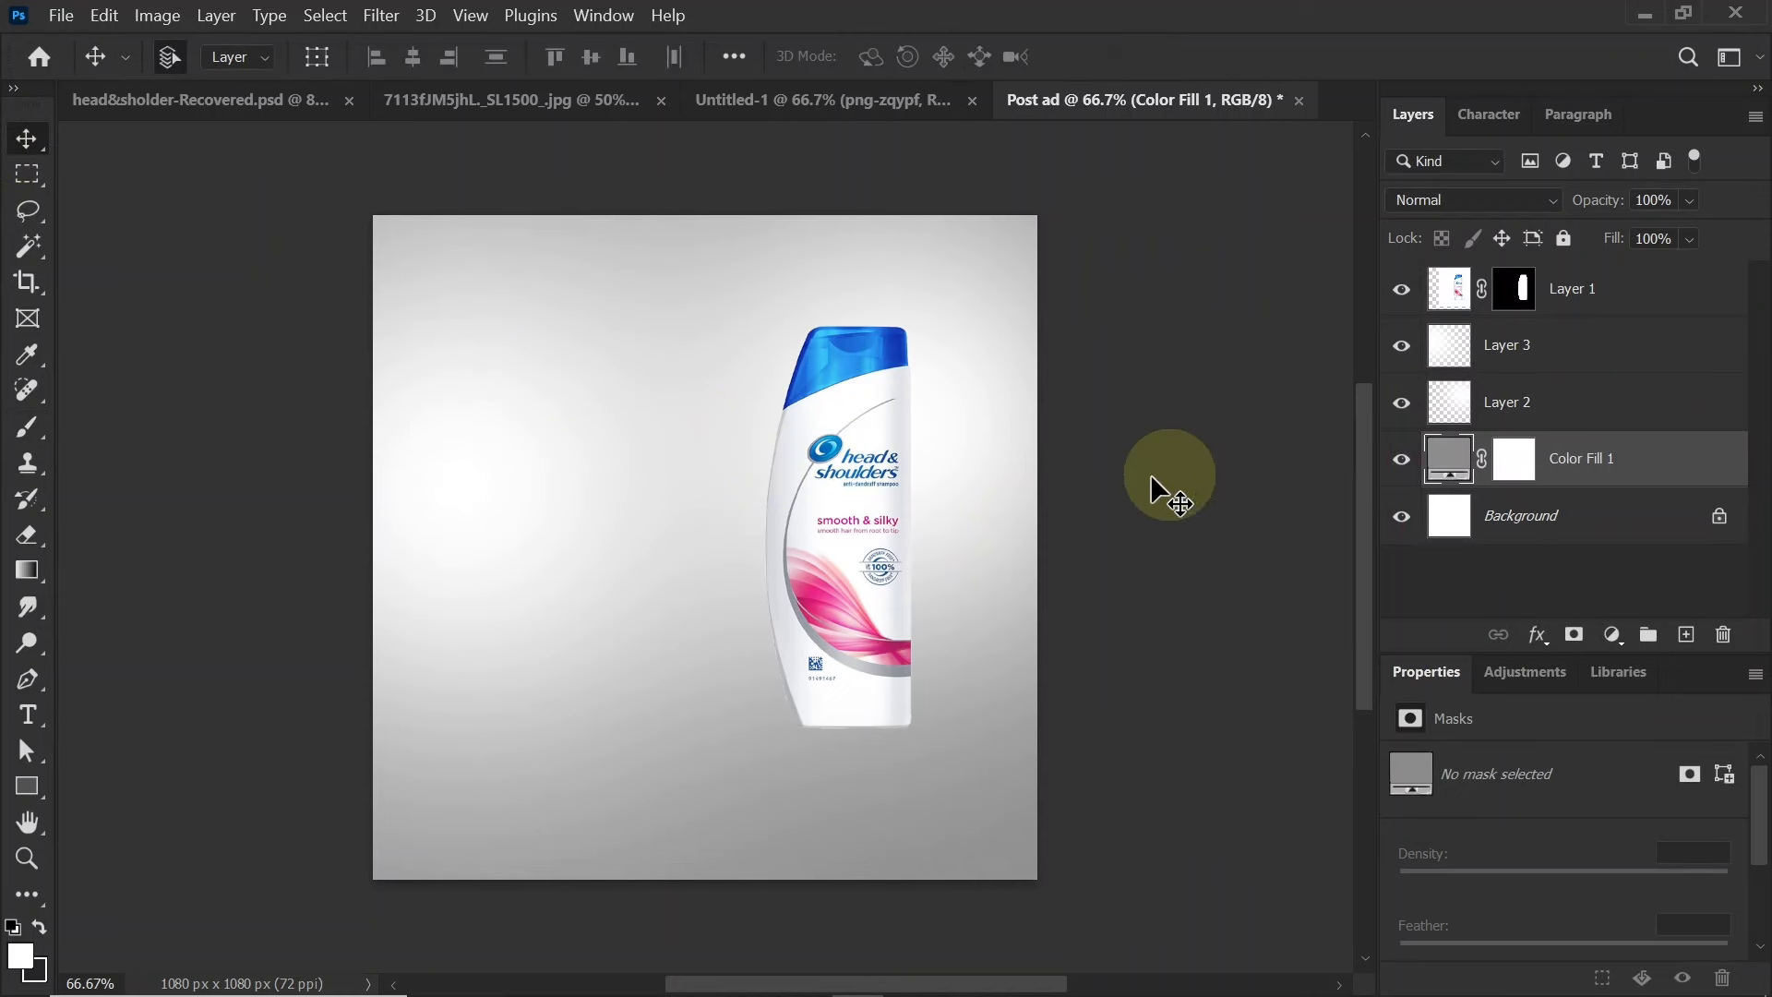
# Draw a wide light grey #efefef shelf rectangle on a new layer beneath the bottle
pyautogui.click(1506, 345)
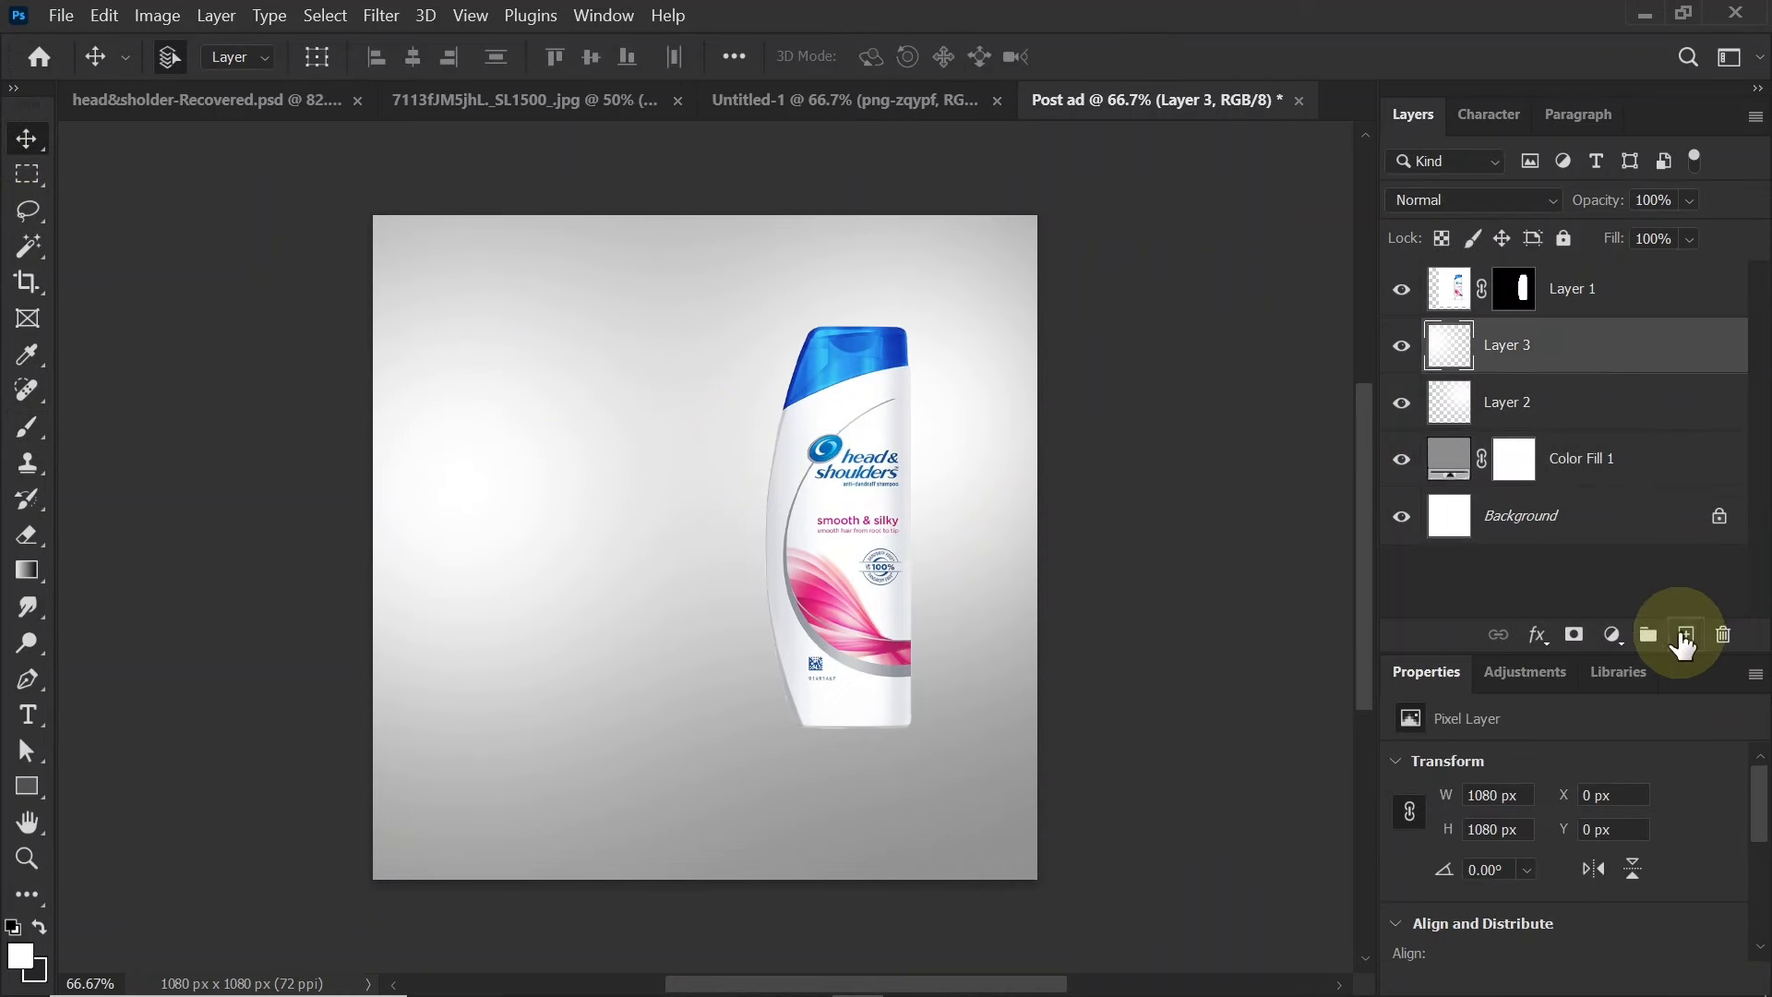
pyautogui.click(1683, 633)
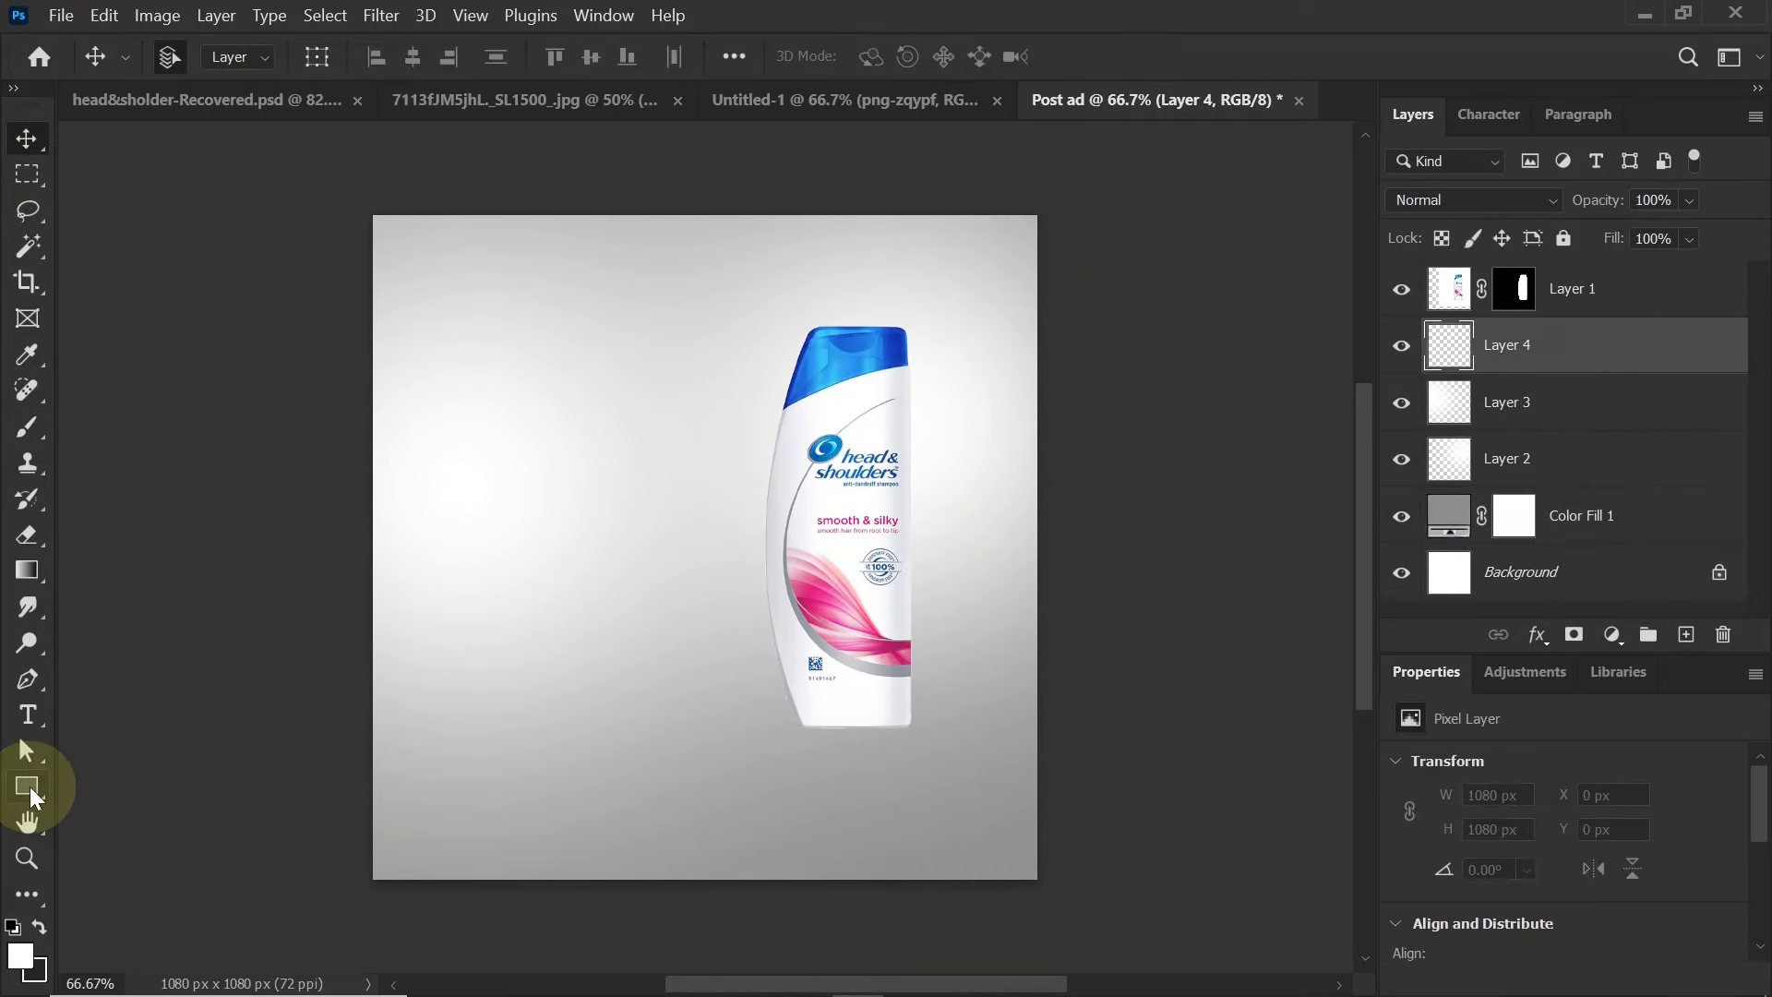
pyautogui.click(28, 786)
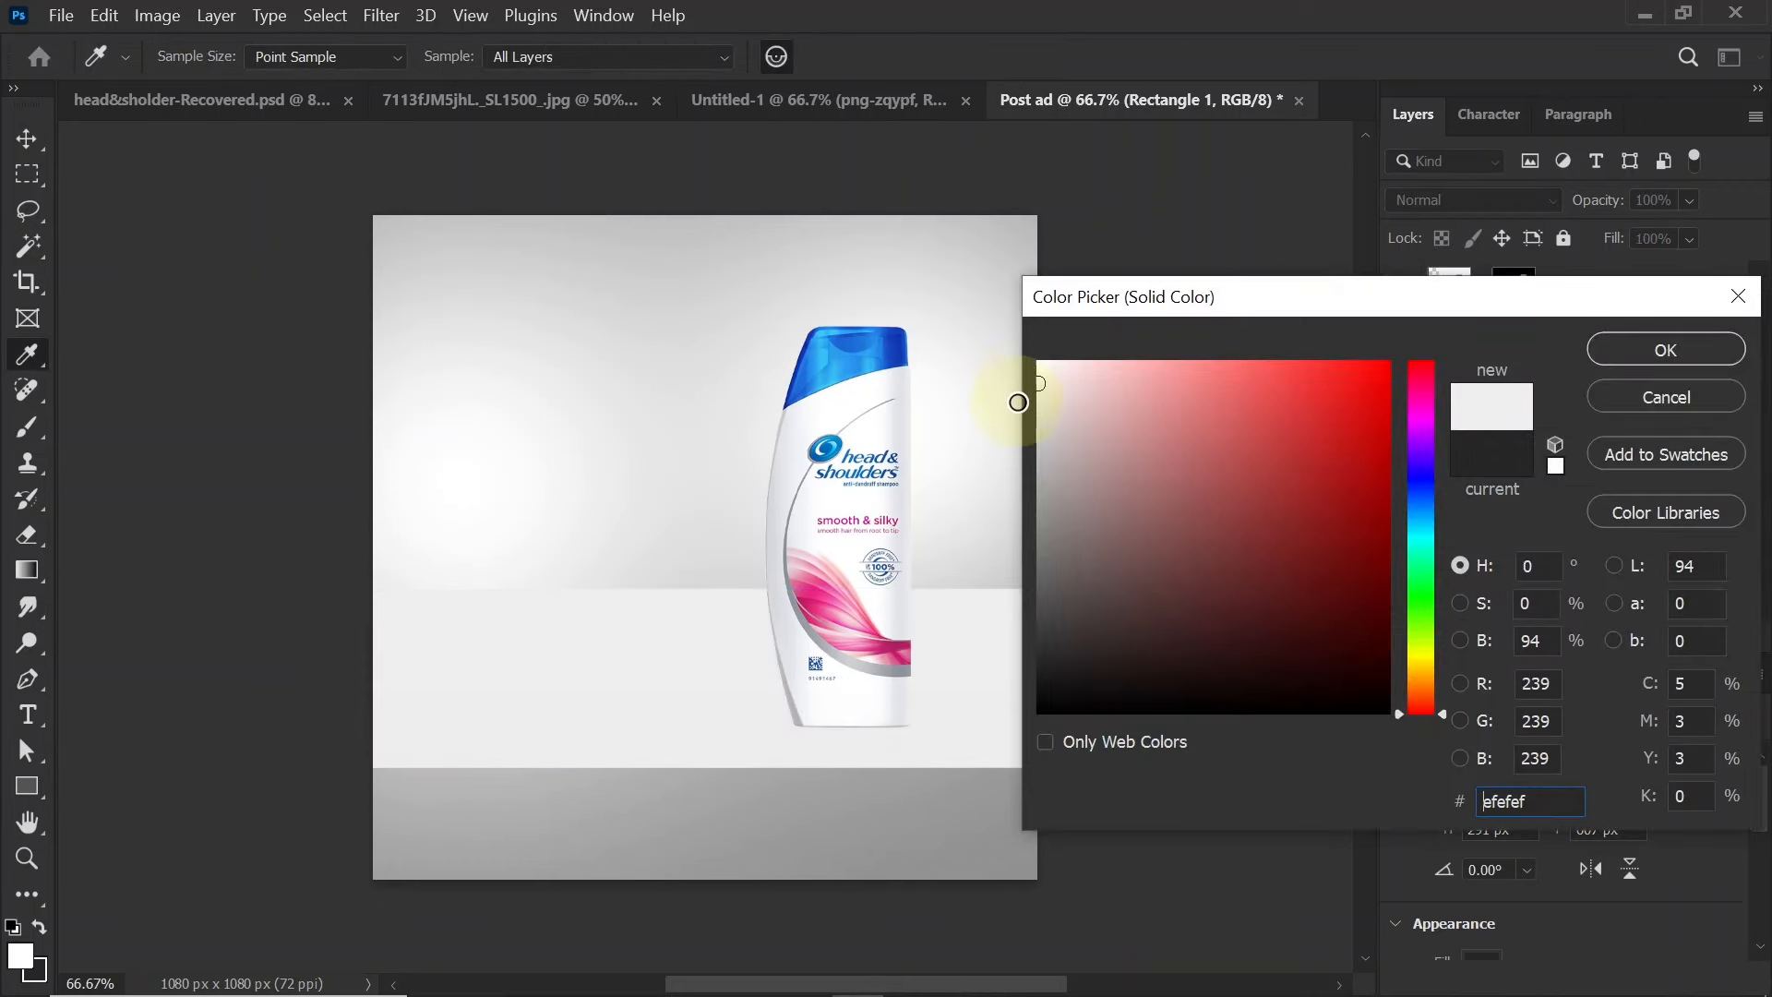
pyautogui.click(1019, 403)
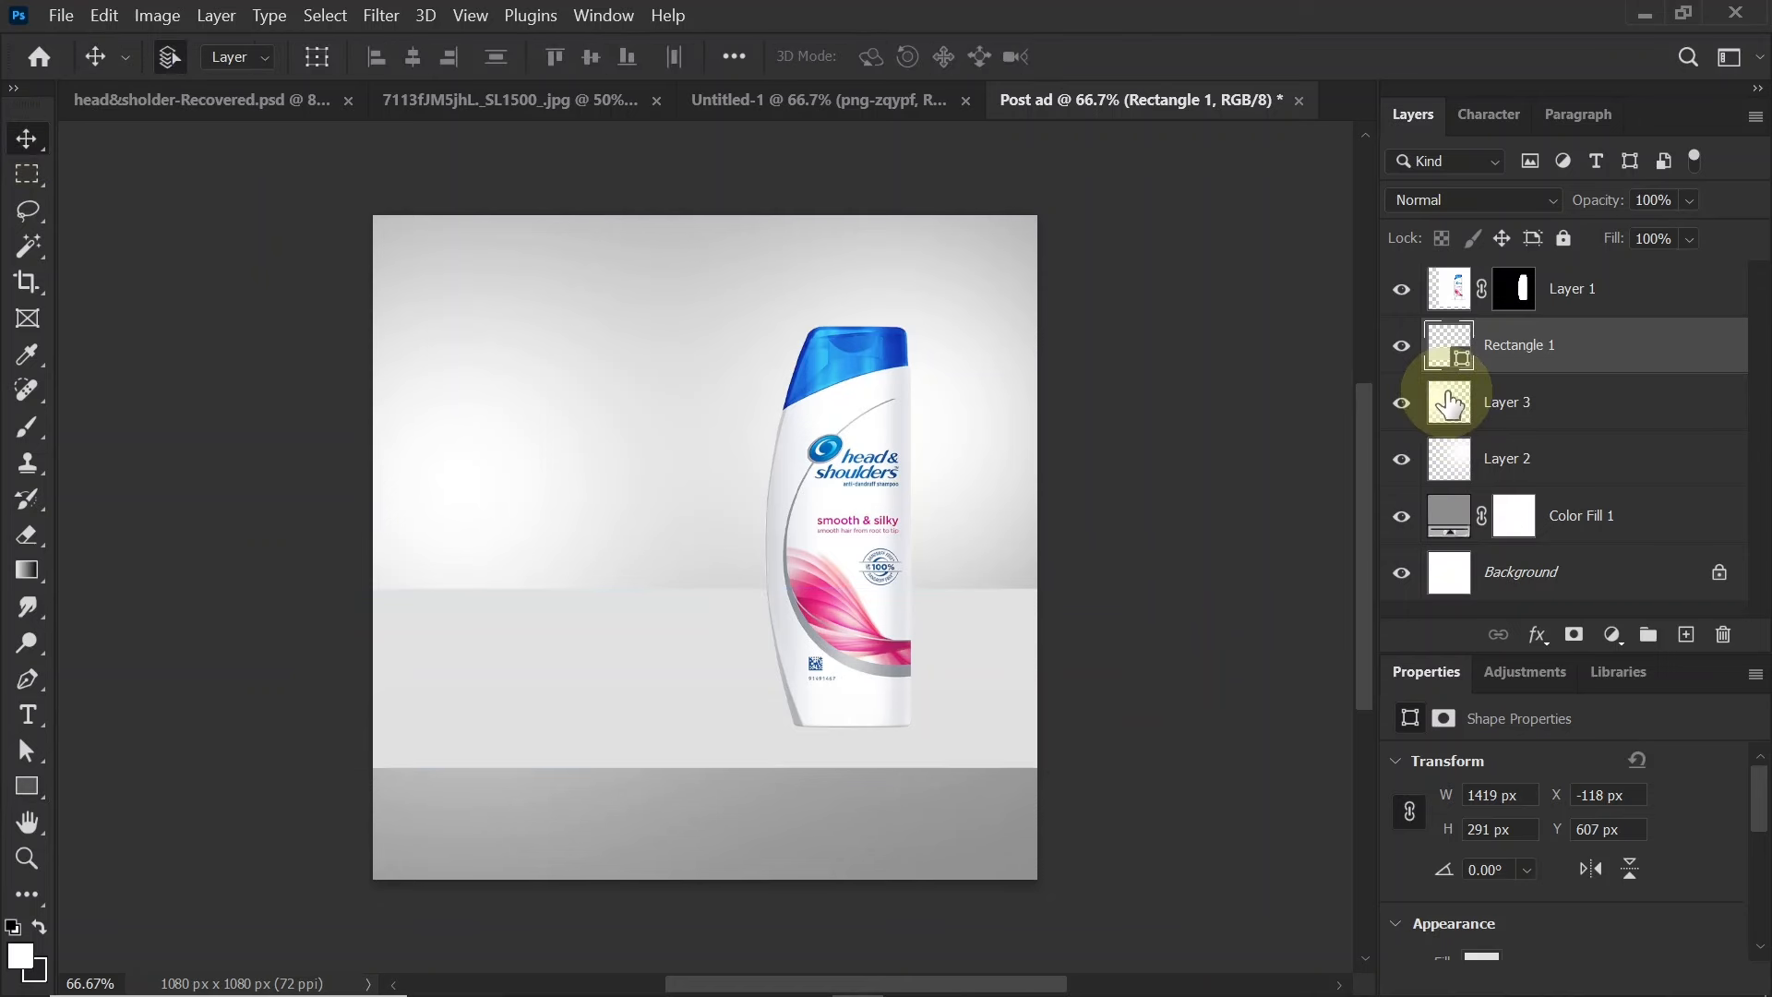
# Duplicate the shelf rectangle and squash the original into a thin front-edge strip
pyautogui.press('ctrl+j')
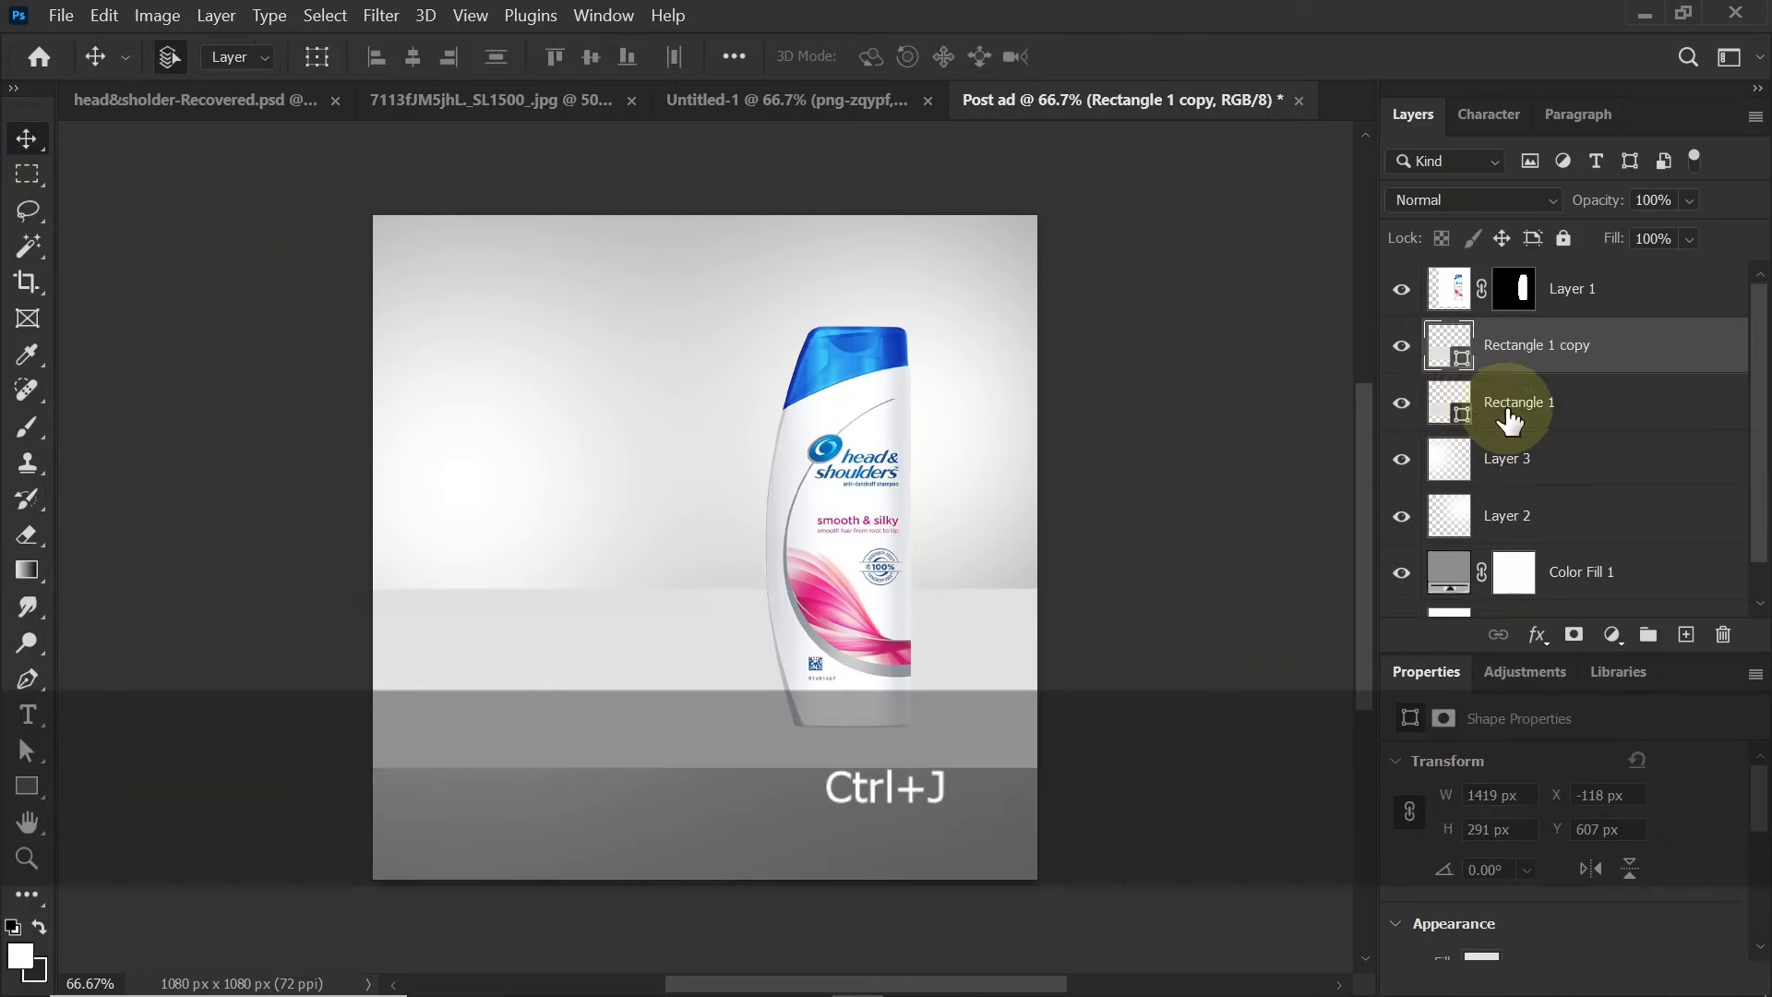
pyautogui.press('ctrl+t')
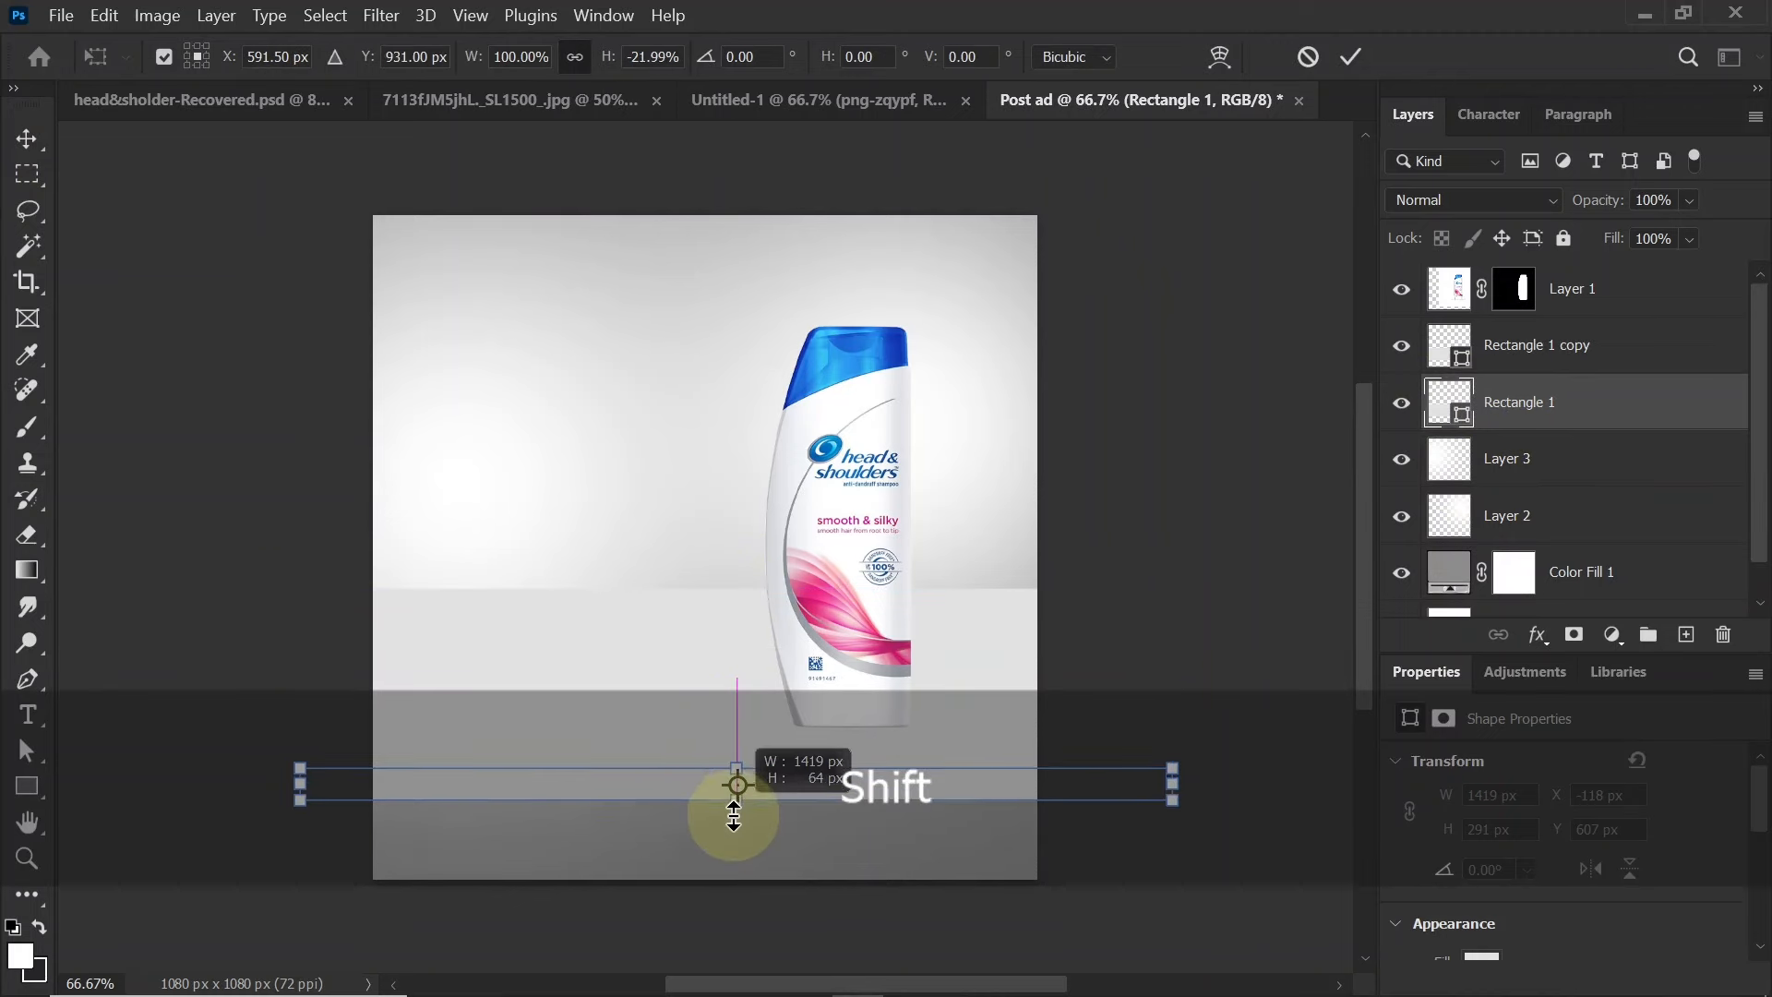
pyautogui.moveTo(737, 786); pyautogui.dragTo(736, 797)
pyautogui.write('252525')
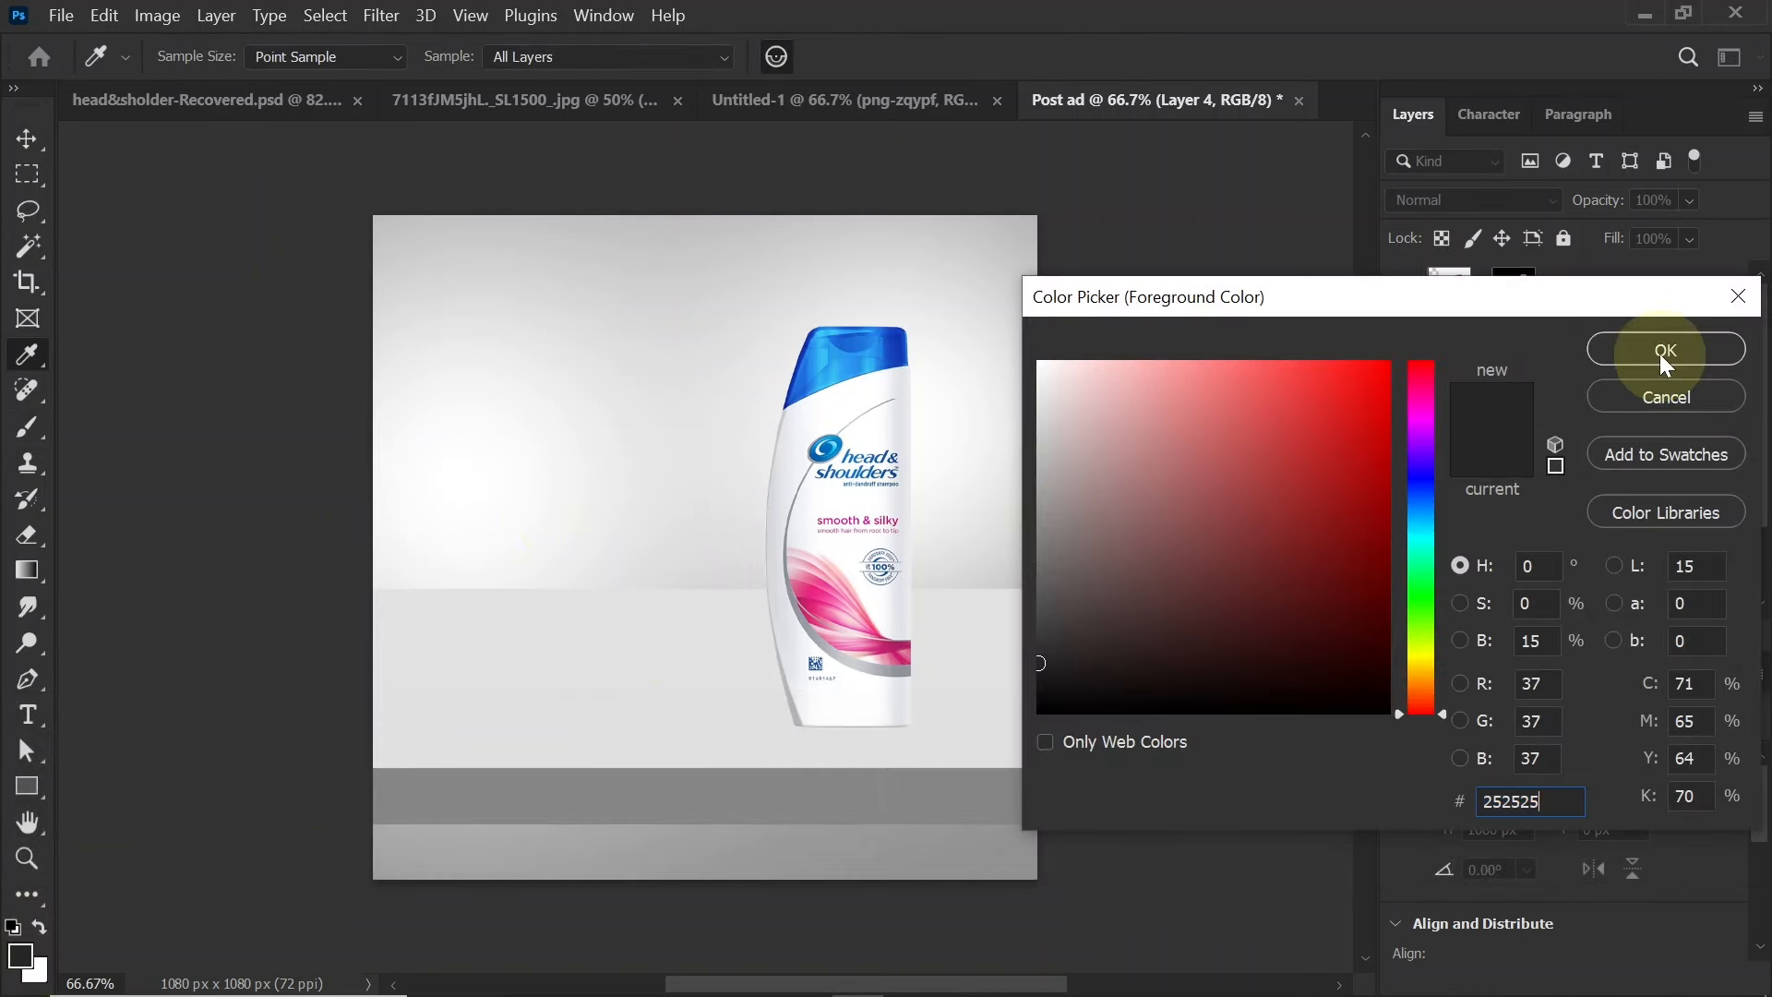
# Paint a straight #252525 soft shadow along the bottom edge, stretch it wider and lower Fill to 58%
pyautogui.click(1663, 351)
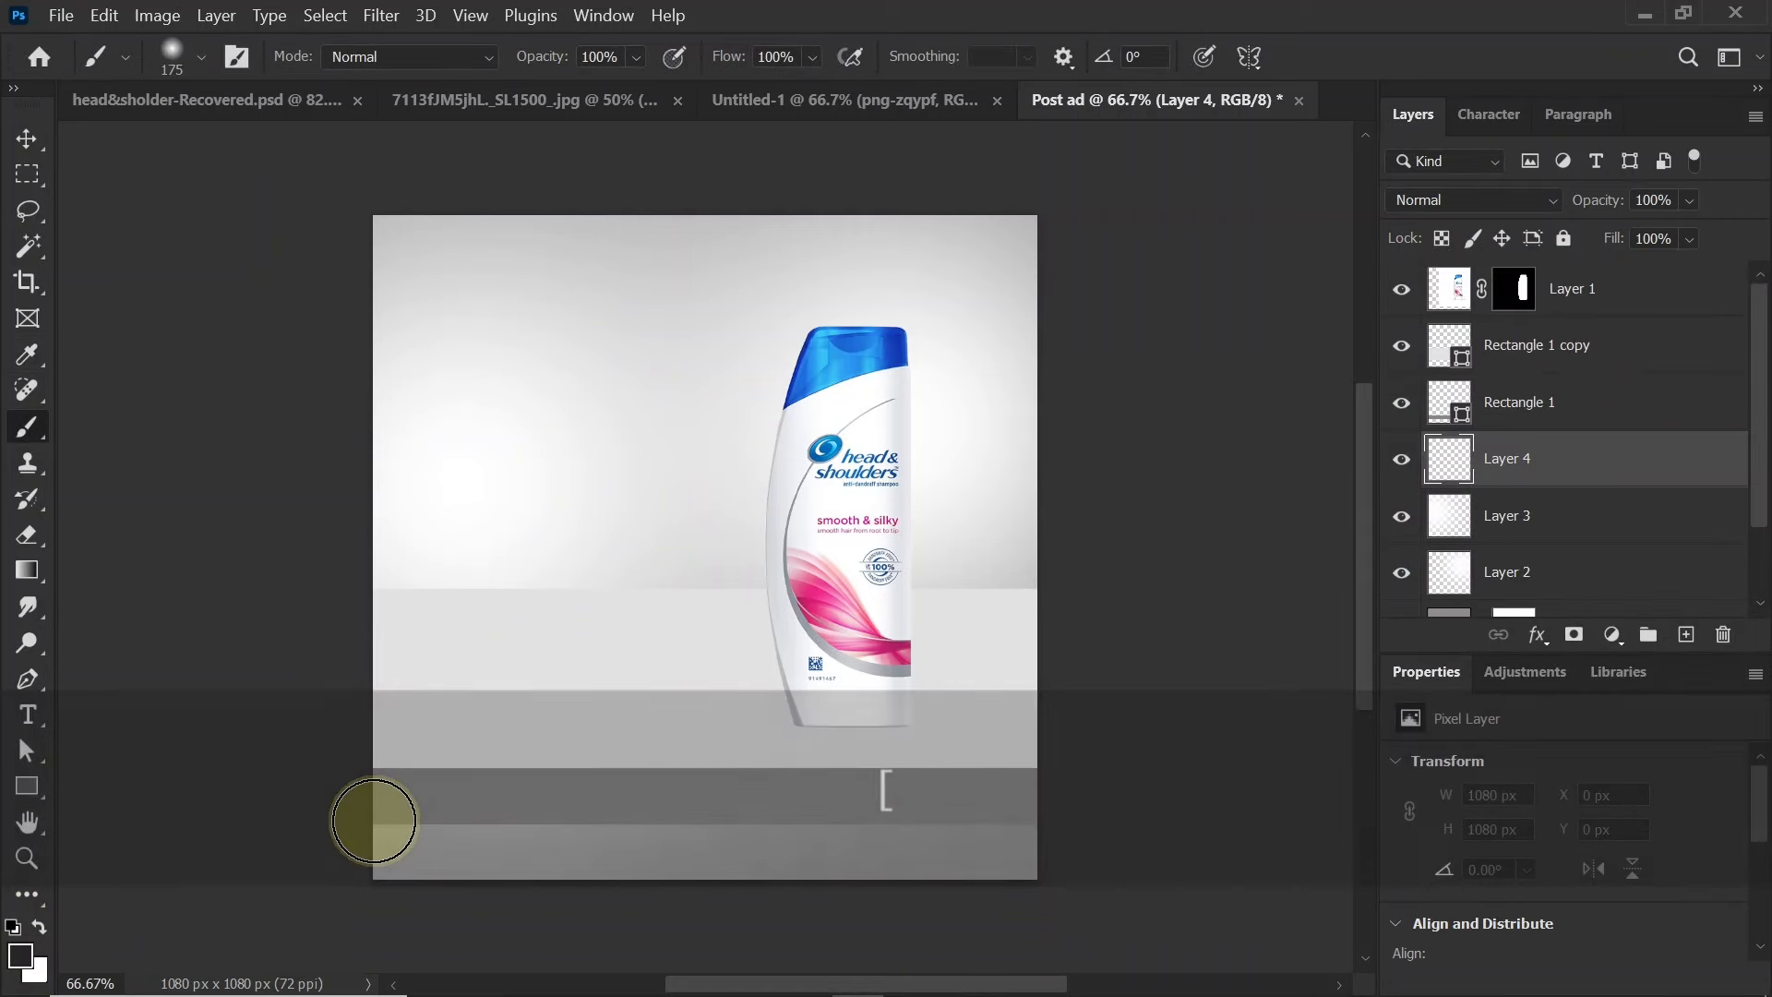
pyautogui.moveTo(375, 819); pyautogui.dragTo(785, 823)
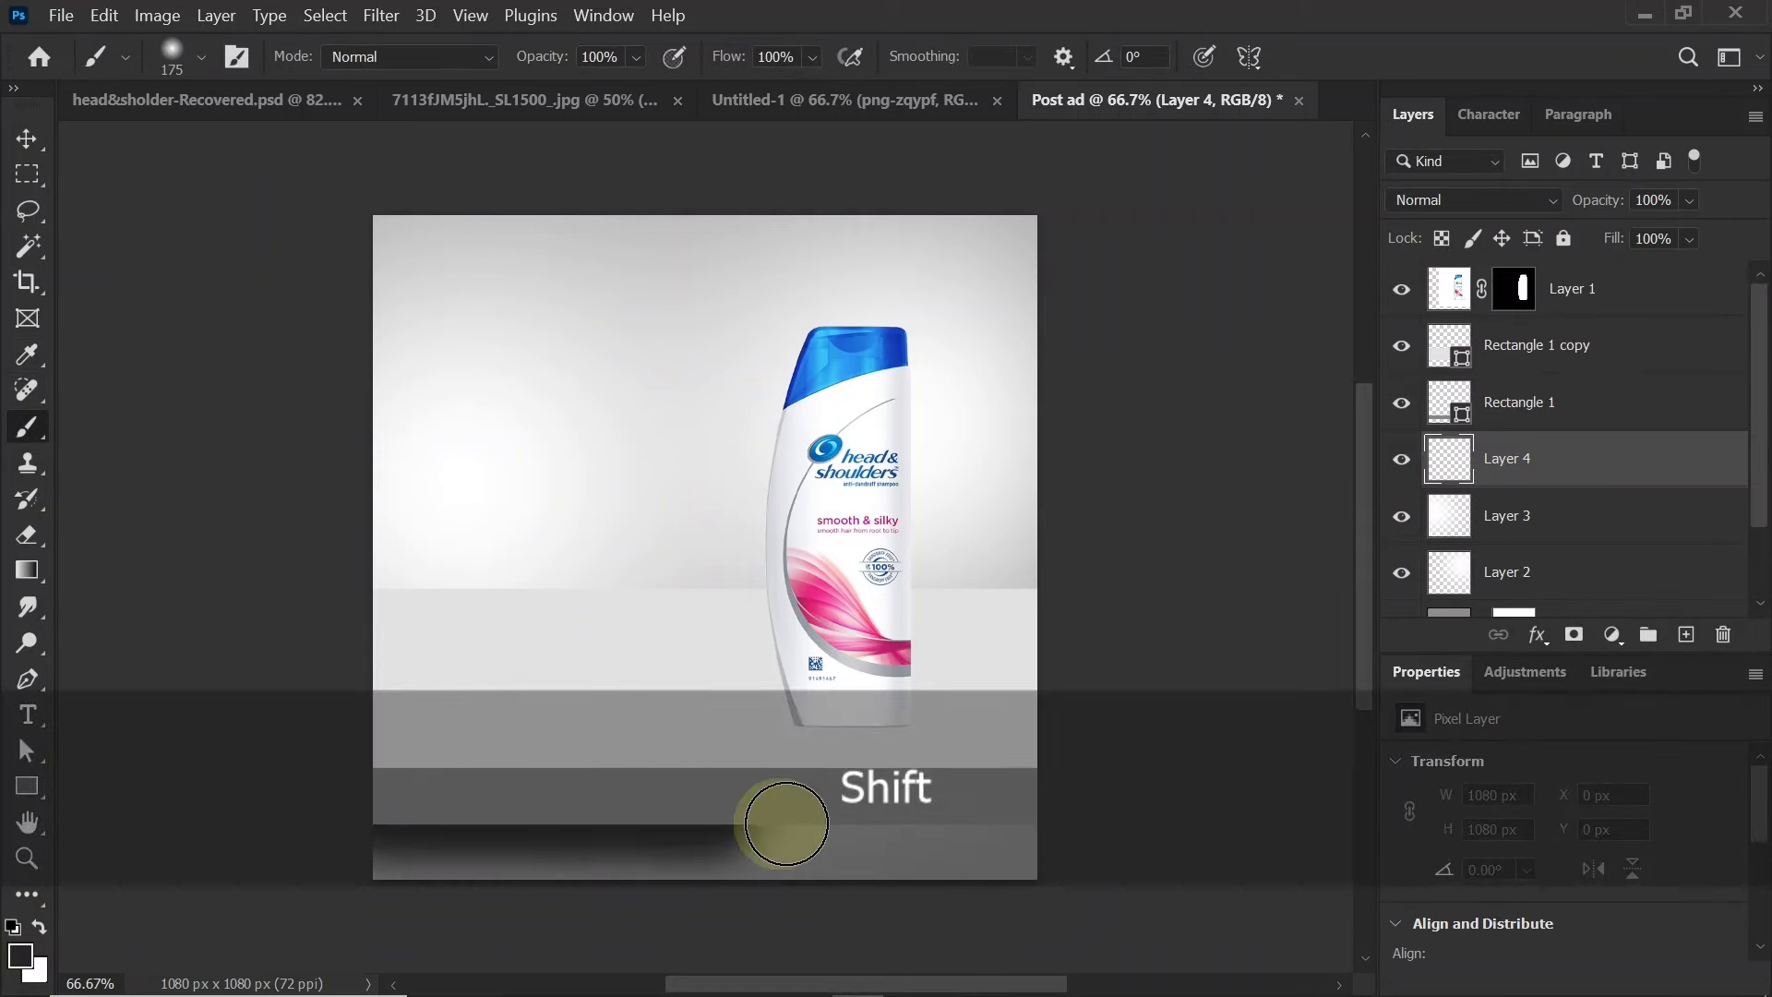
pyautogui.click(28, 138)
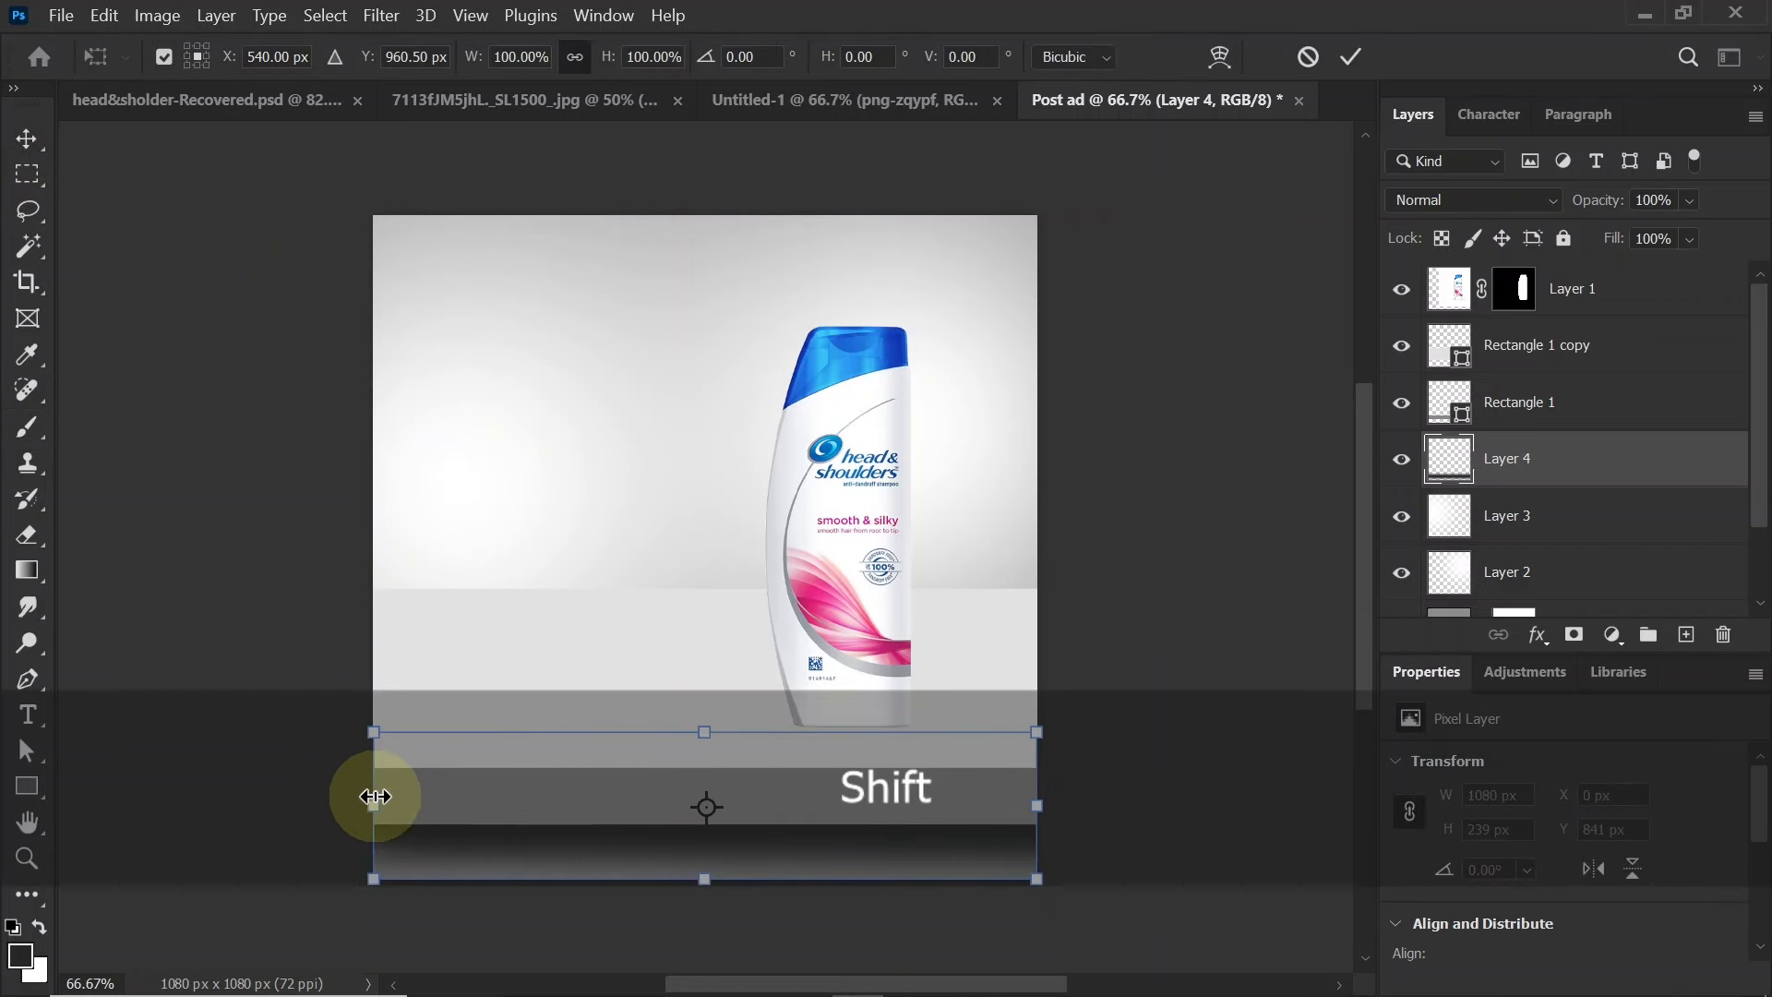
pyautogui.moveTo(375, 796); pyautogui.dragTo(1041, 802)
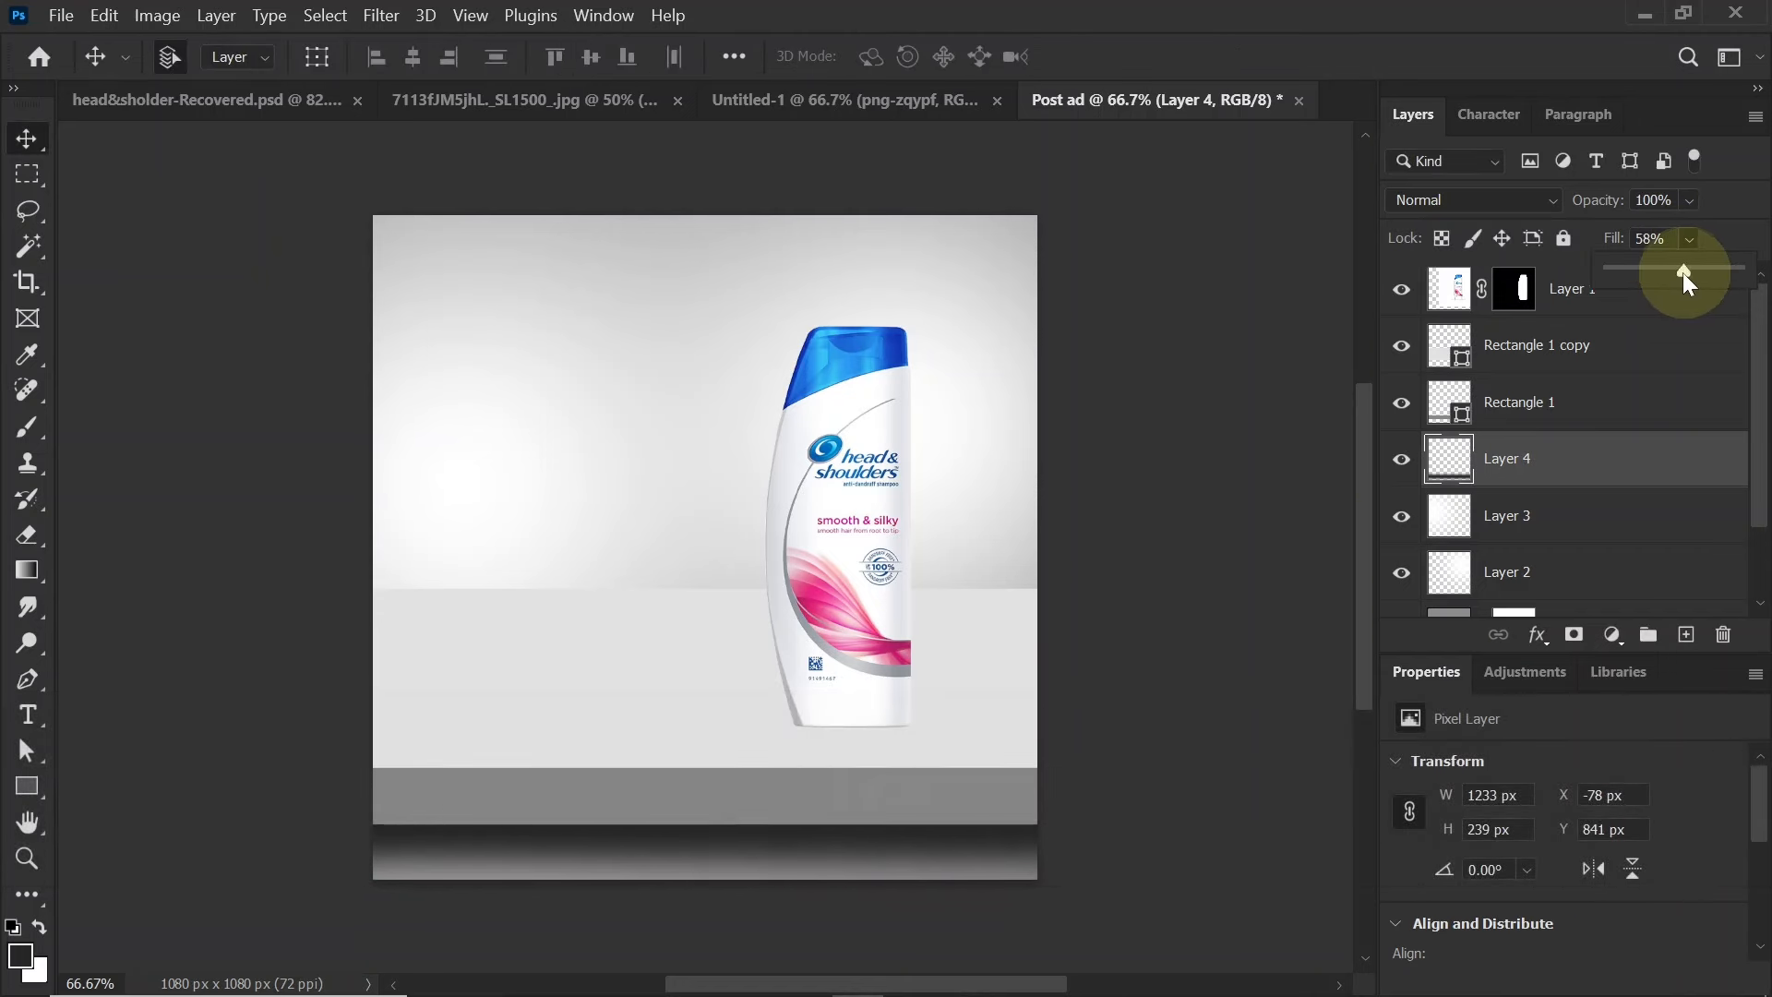
pyautogui.moveTo(1661, 269); pyautogui.dragTo(1683, 269)
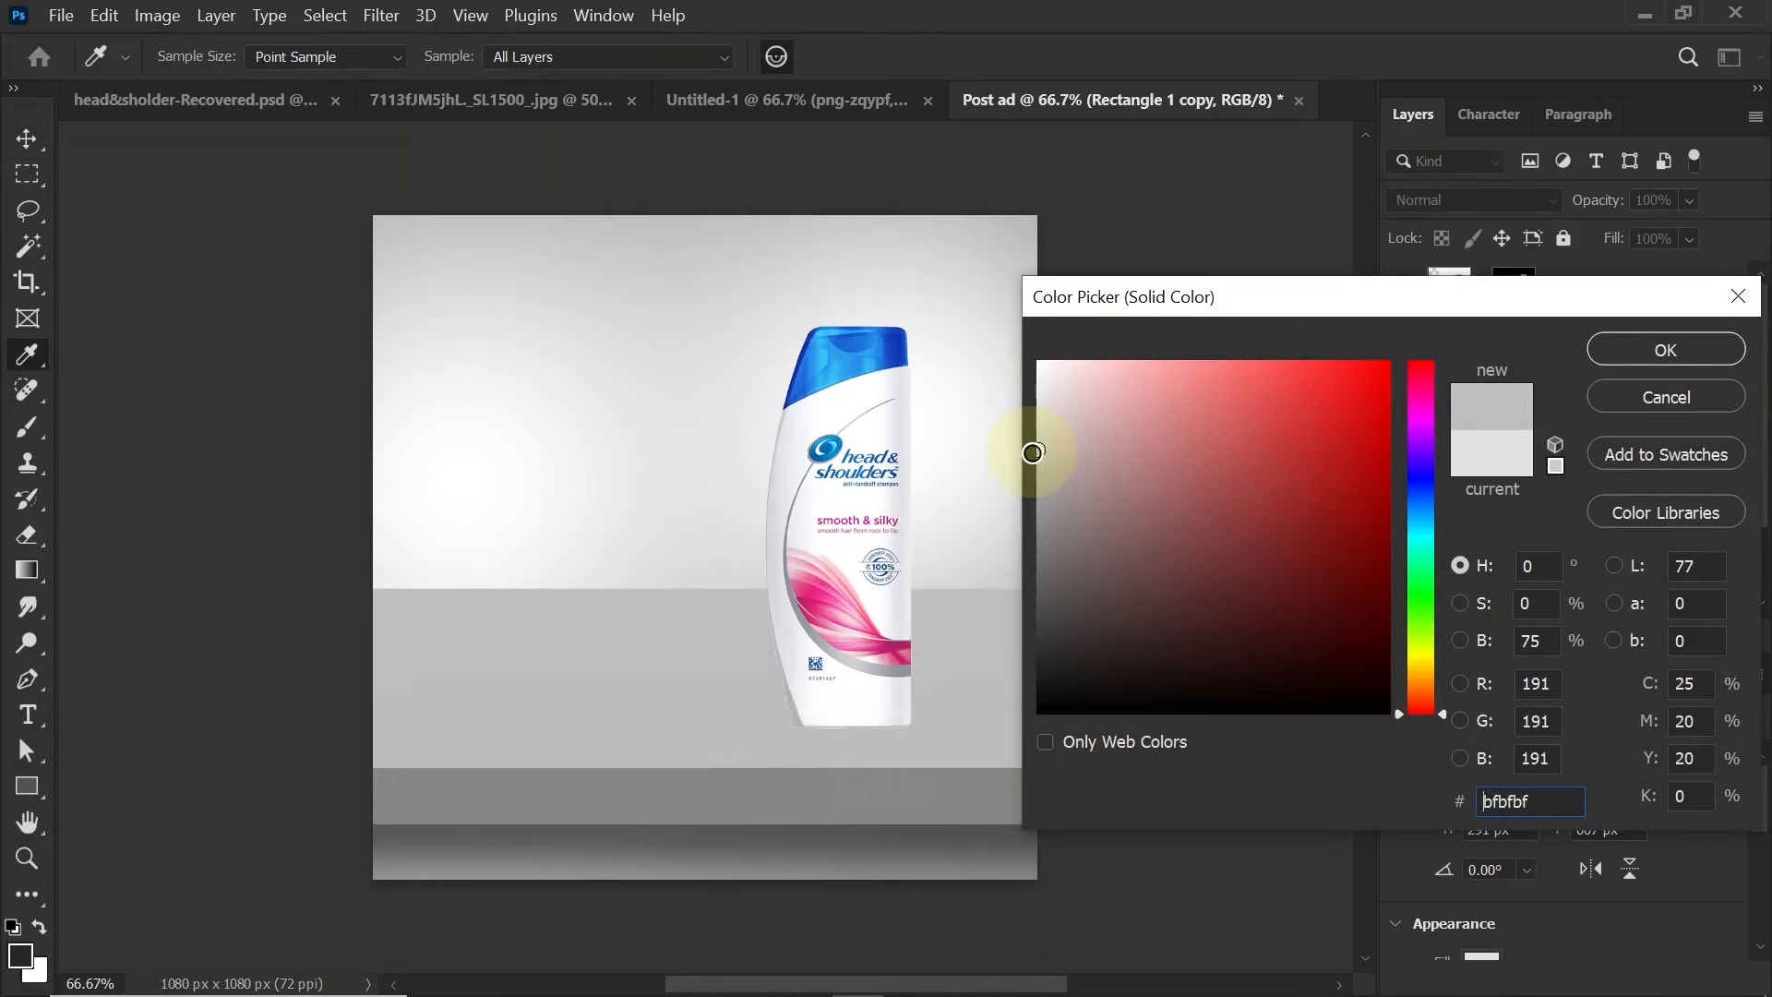
# Paint soft white light across the shelf area with a large soft brush
pyautogui.click(1663, 349)
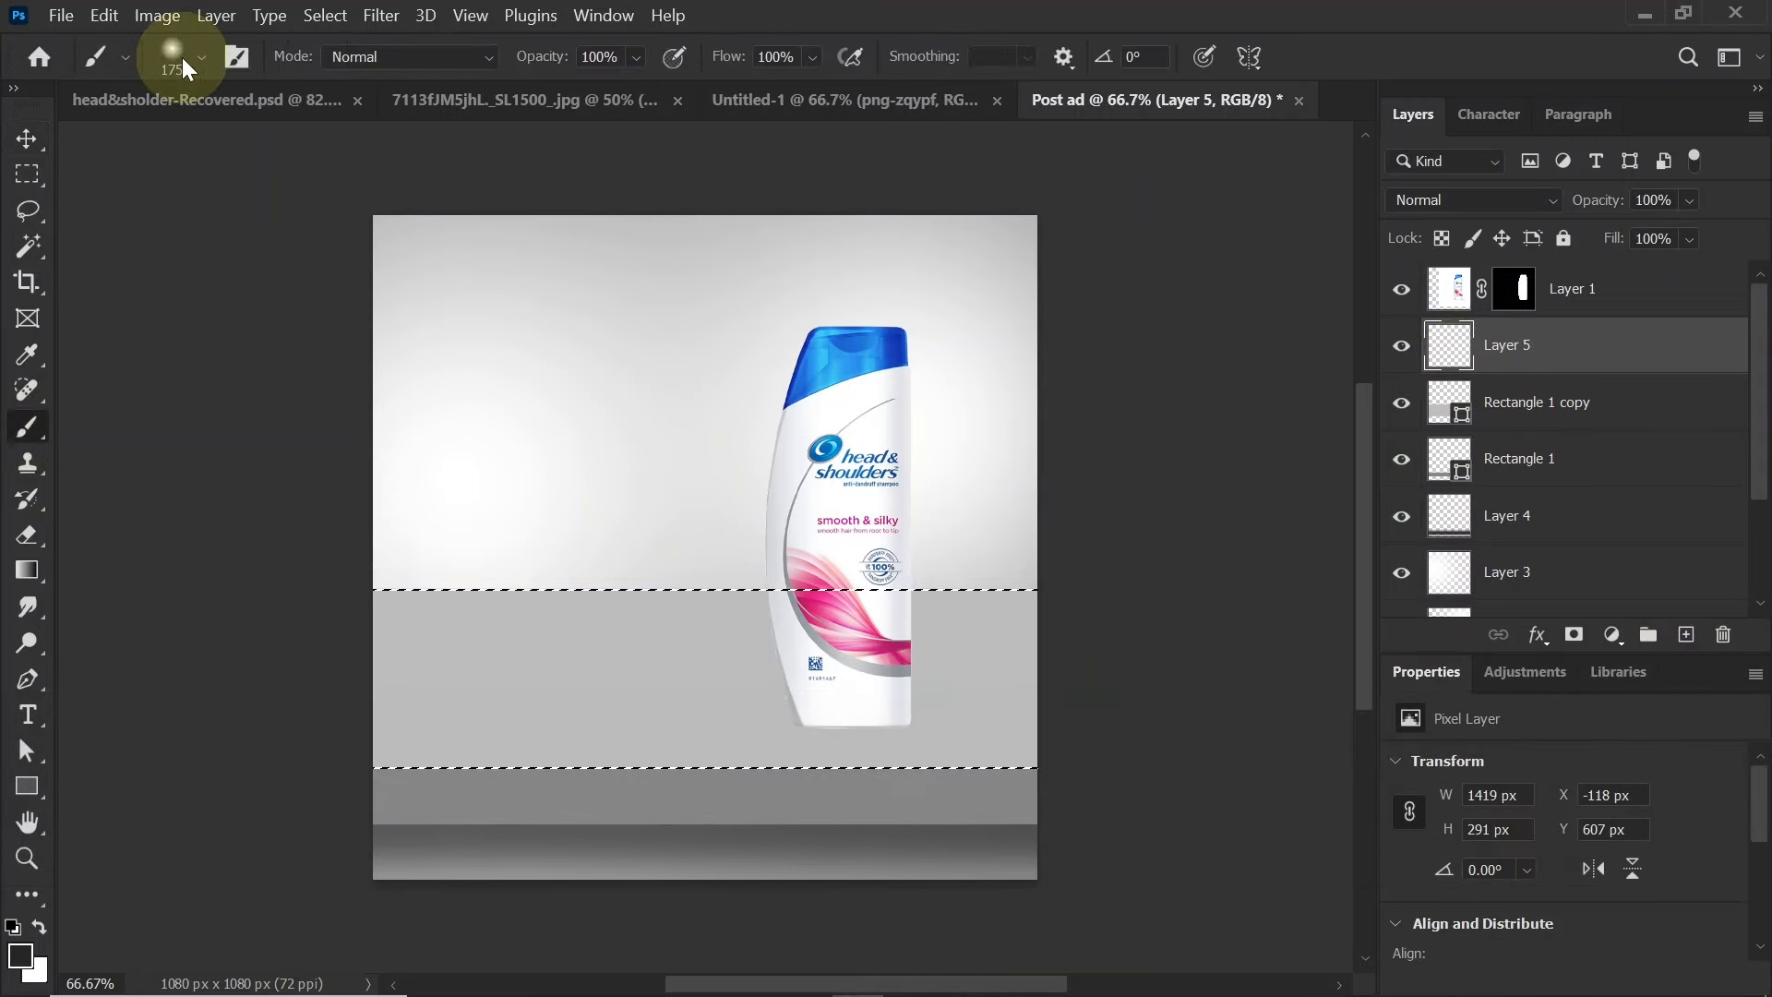
pyautogui.click(201, 57)
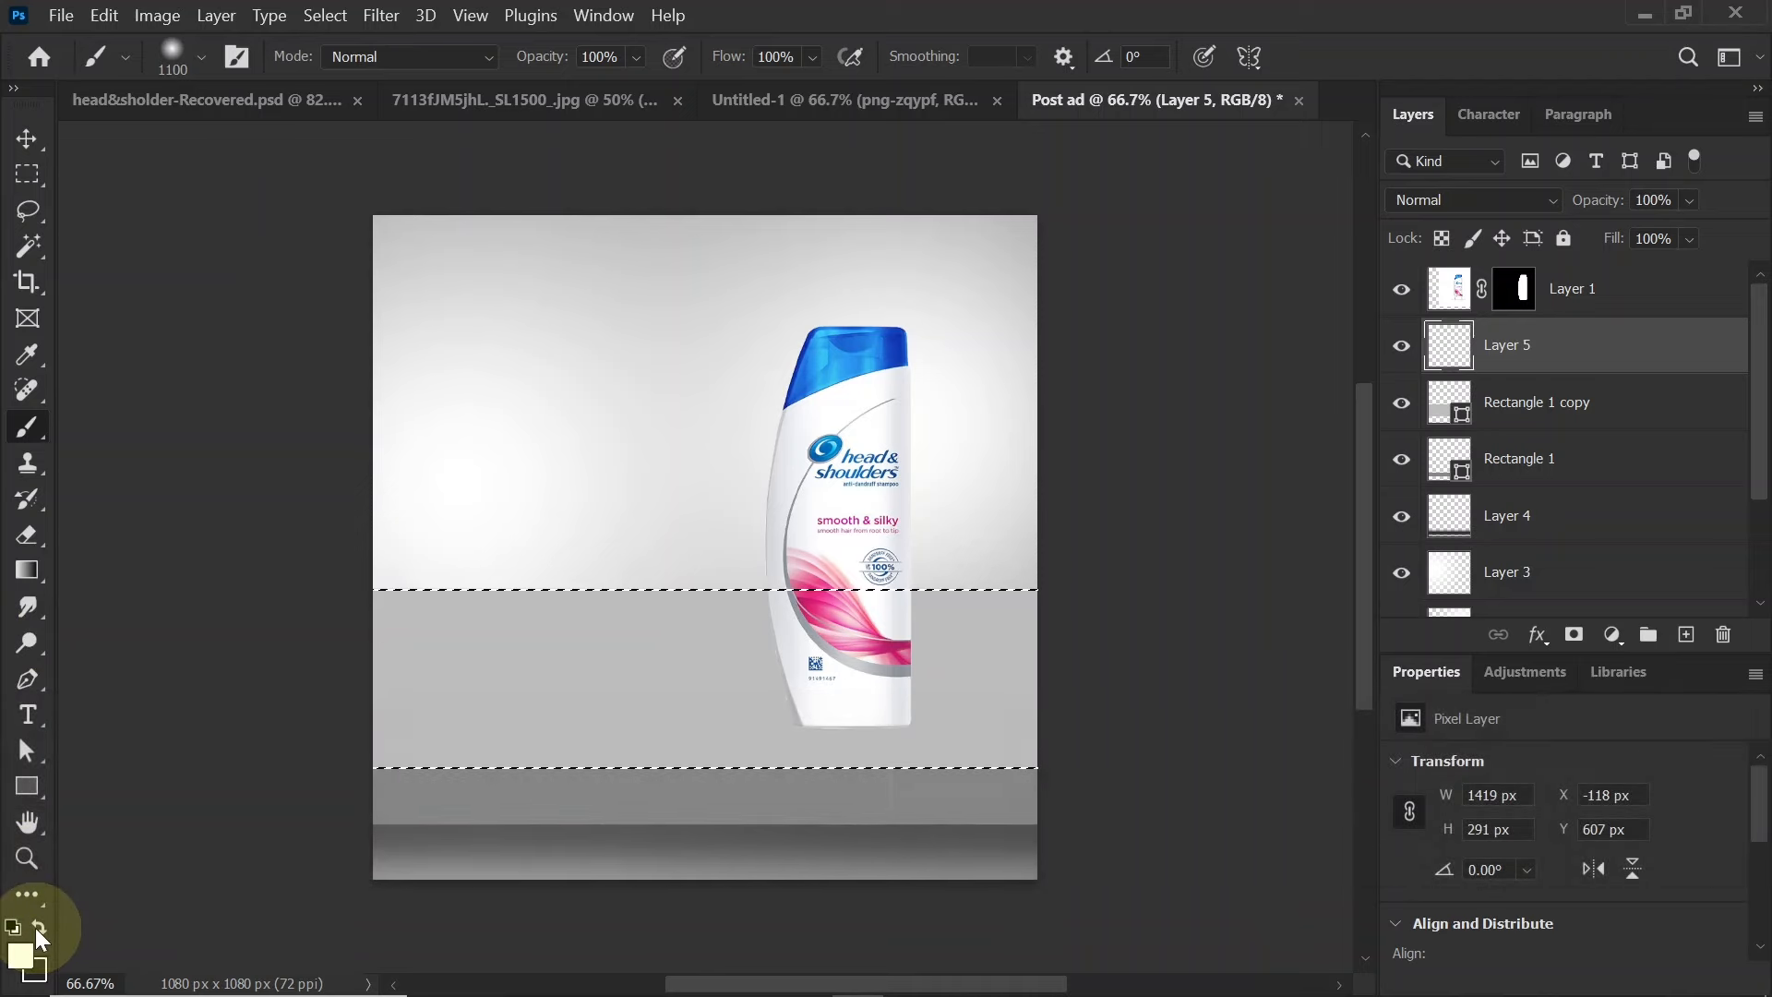
pyautogui.click(15, 925)
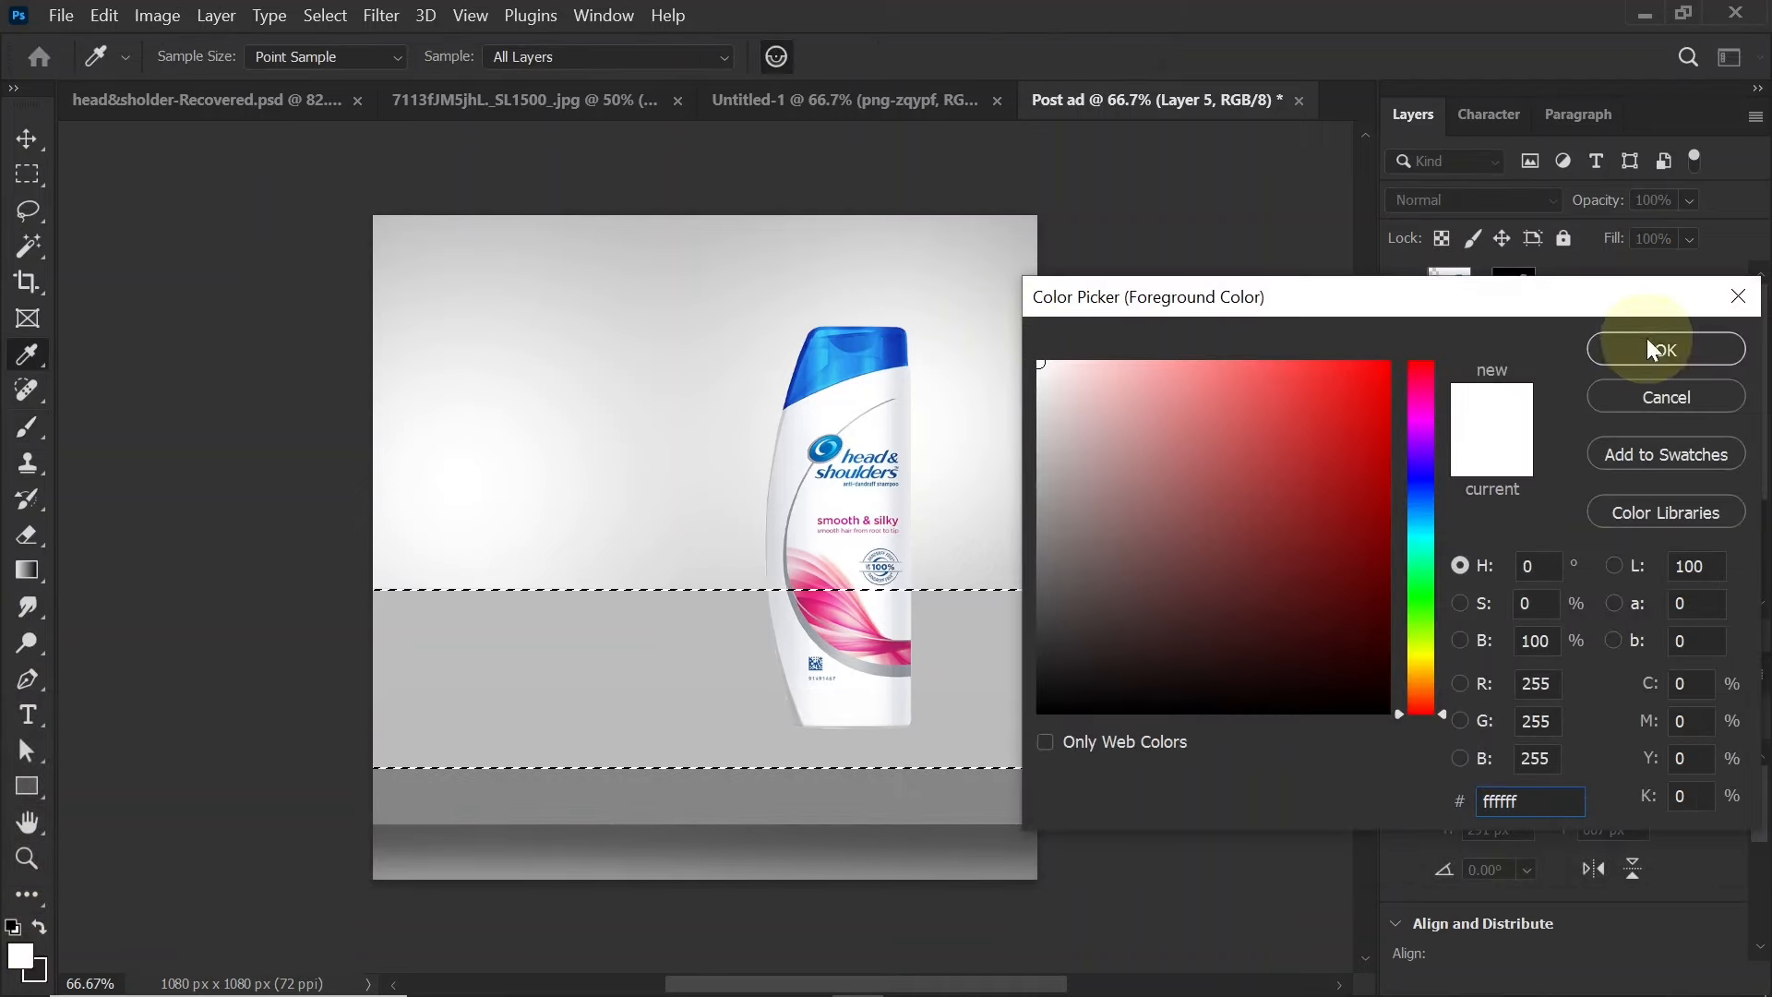
pyautogui.click(1663, 349)
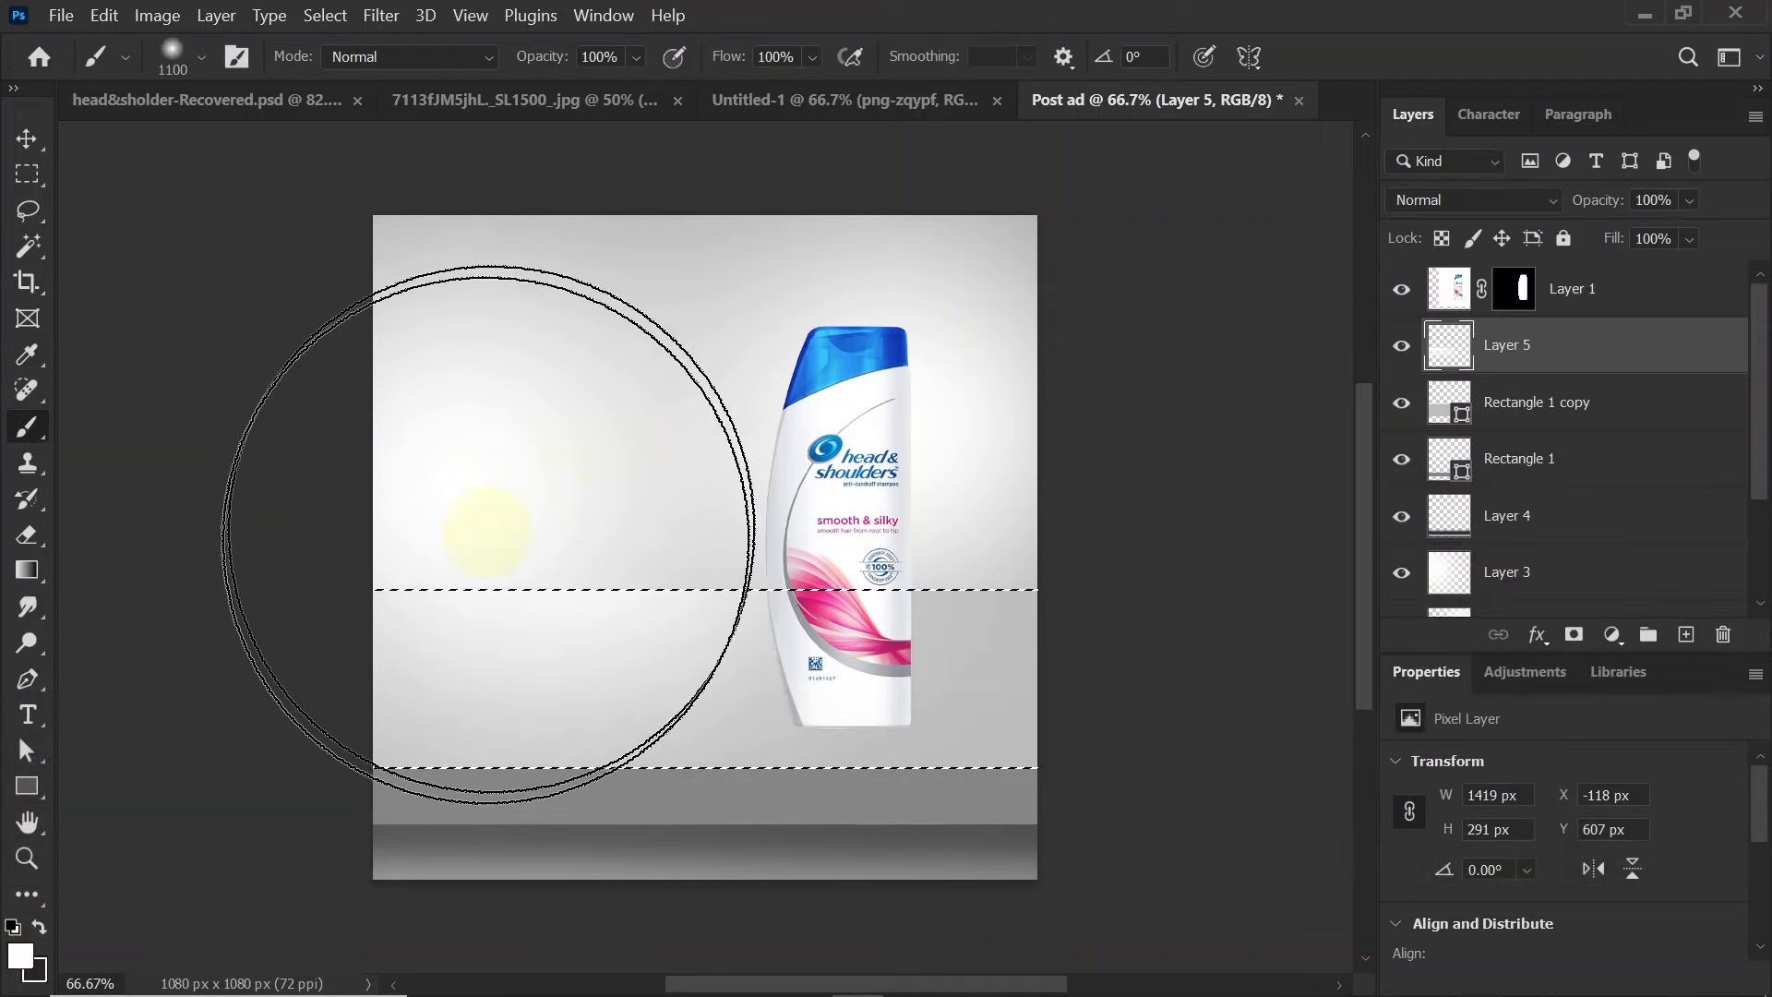
pyautogui.moveTo(485, 532); pyautogui.dragTo(723, 792)
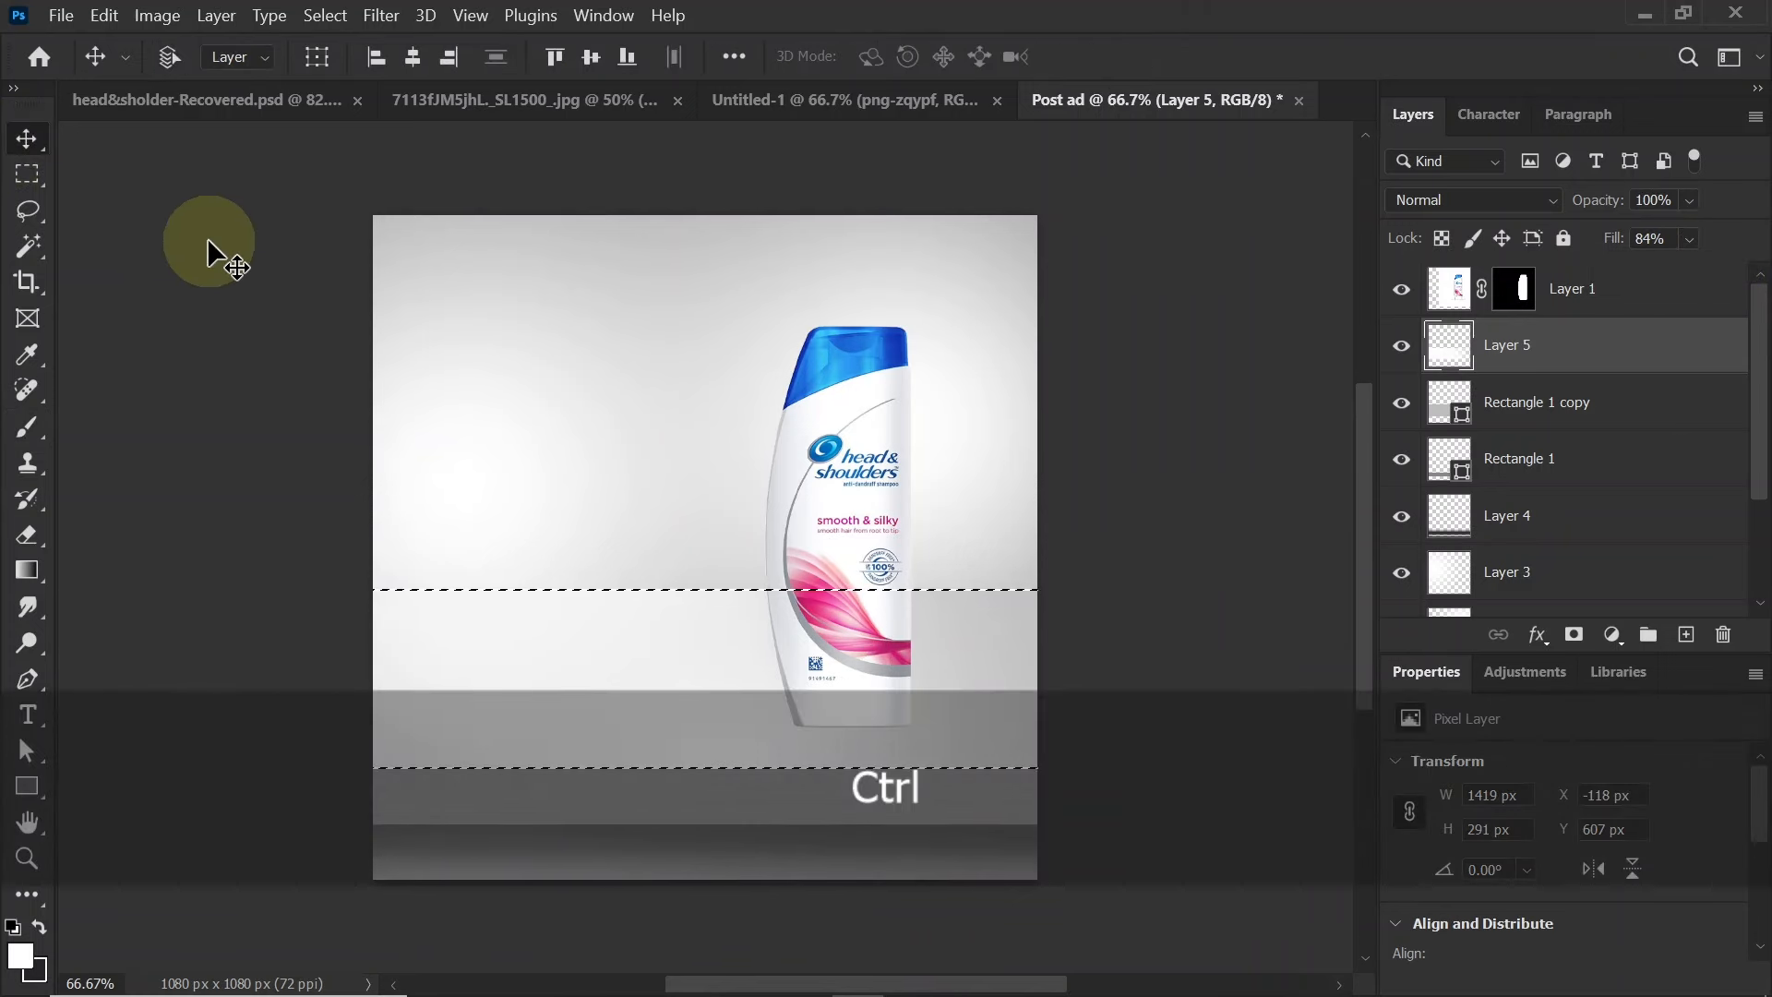
# Deselect, load the lower shelf band as a selection and add a new layer for shading
pyautogui.press('ctrl+d')
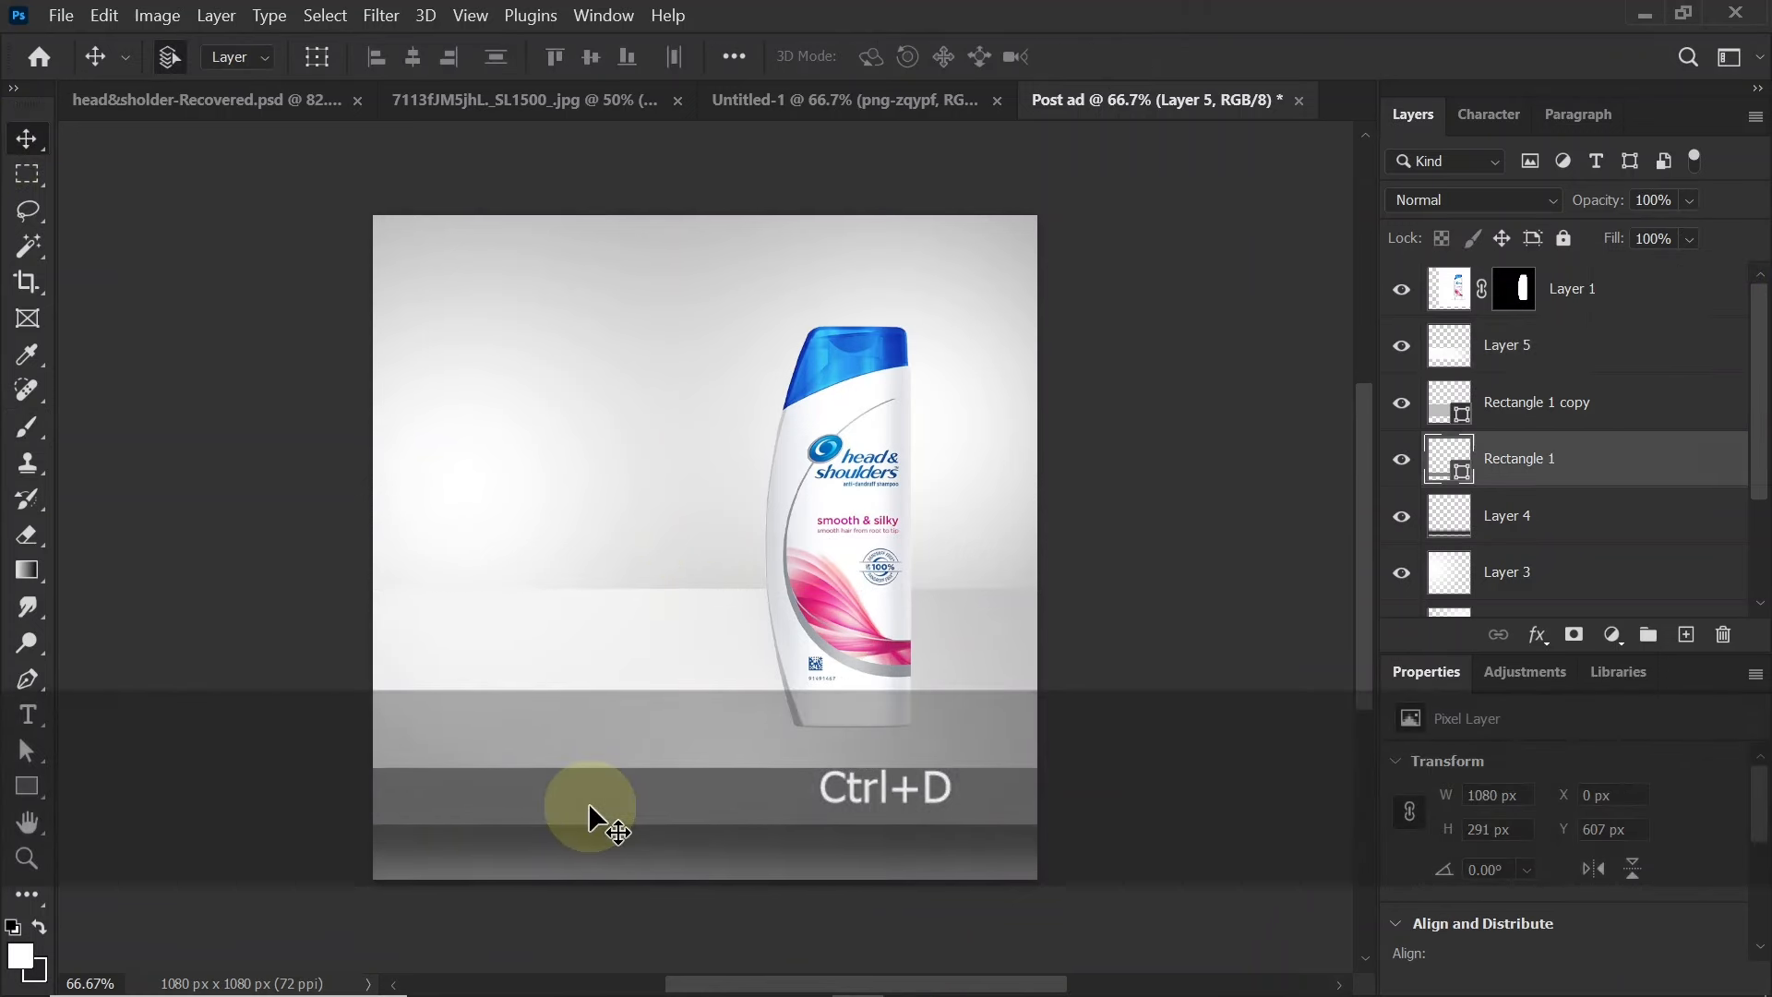
pyautogui.click(1519, 458)
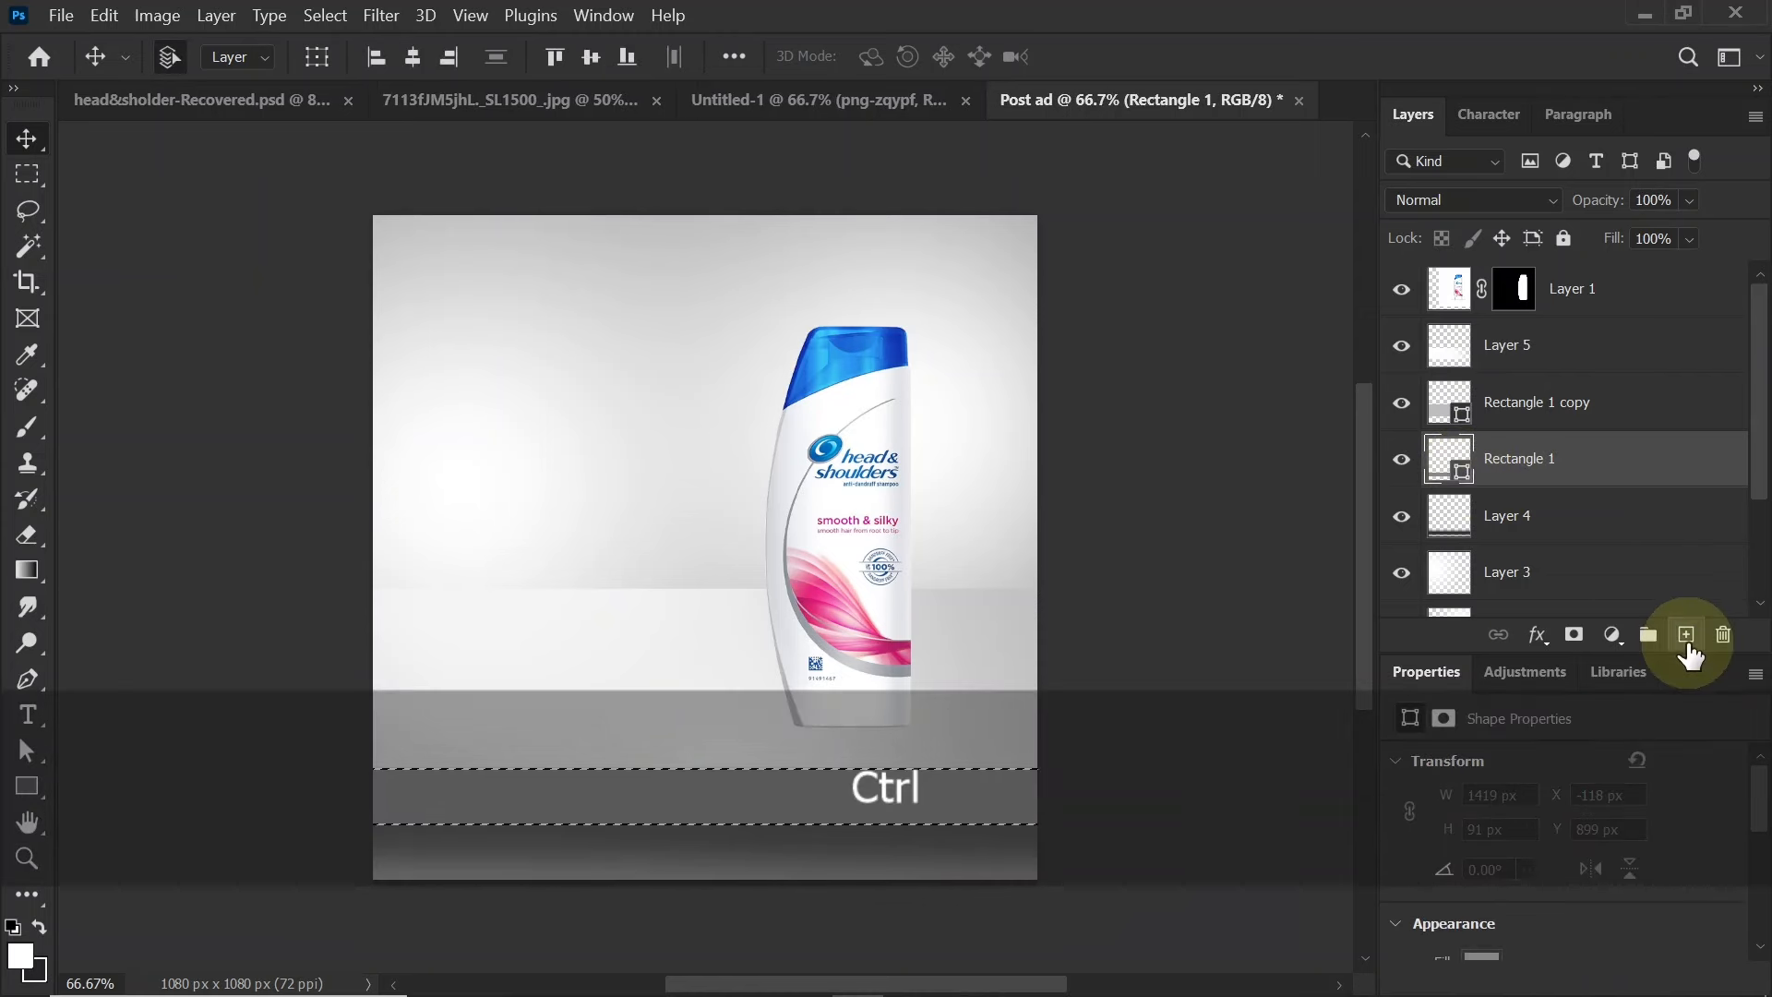
pyautogui.click(1685, 633)
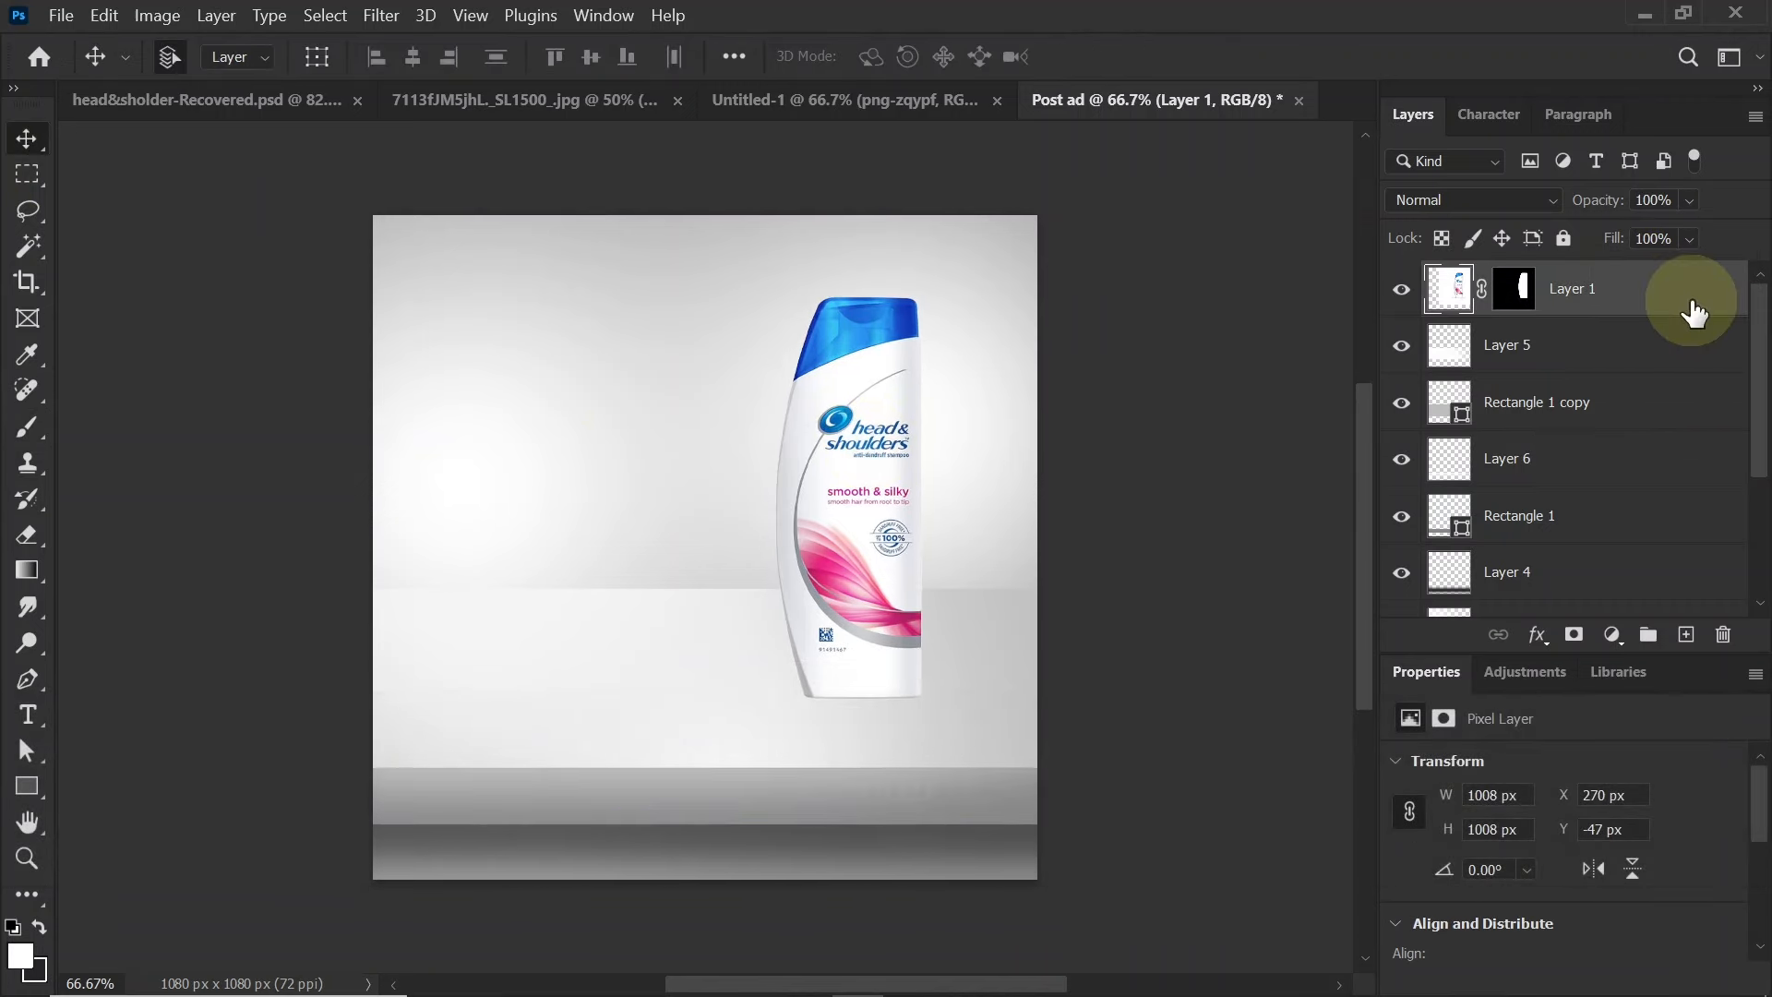
# Duplicate the bottle, invert the original's mask and set the copy to Multiply as a shadow
pyautogui.press('ctrl+j')
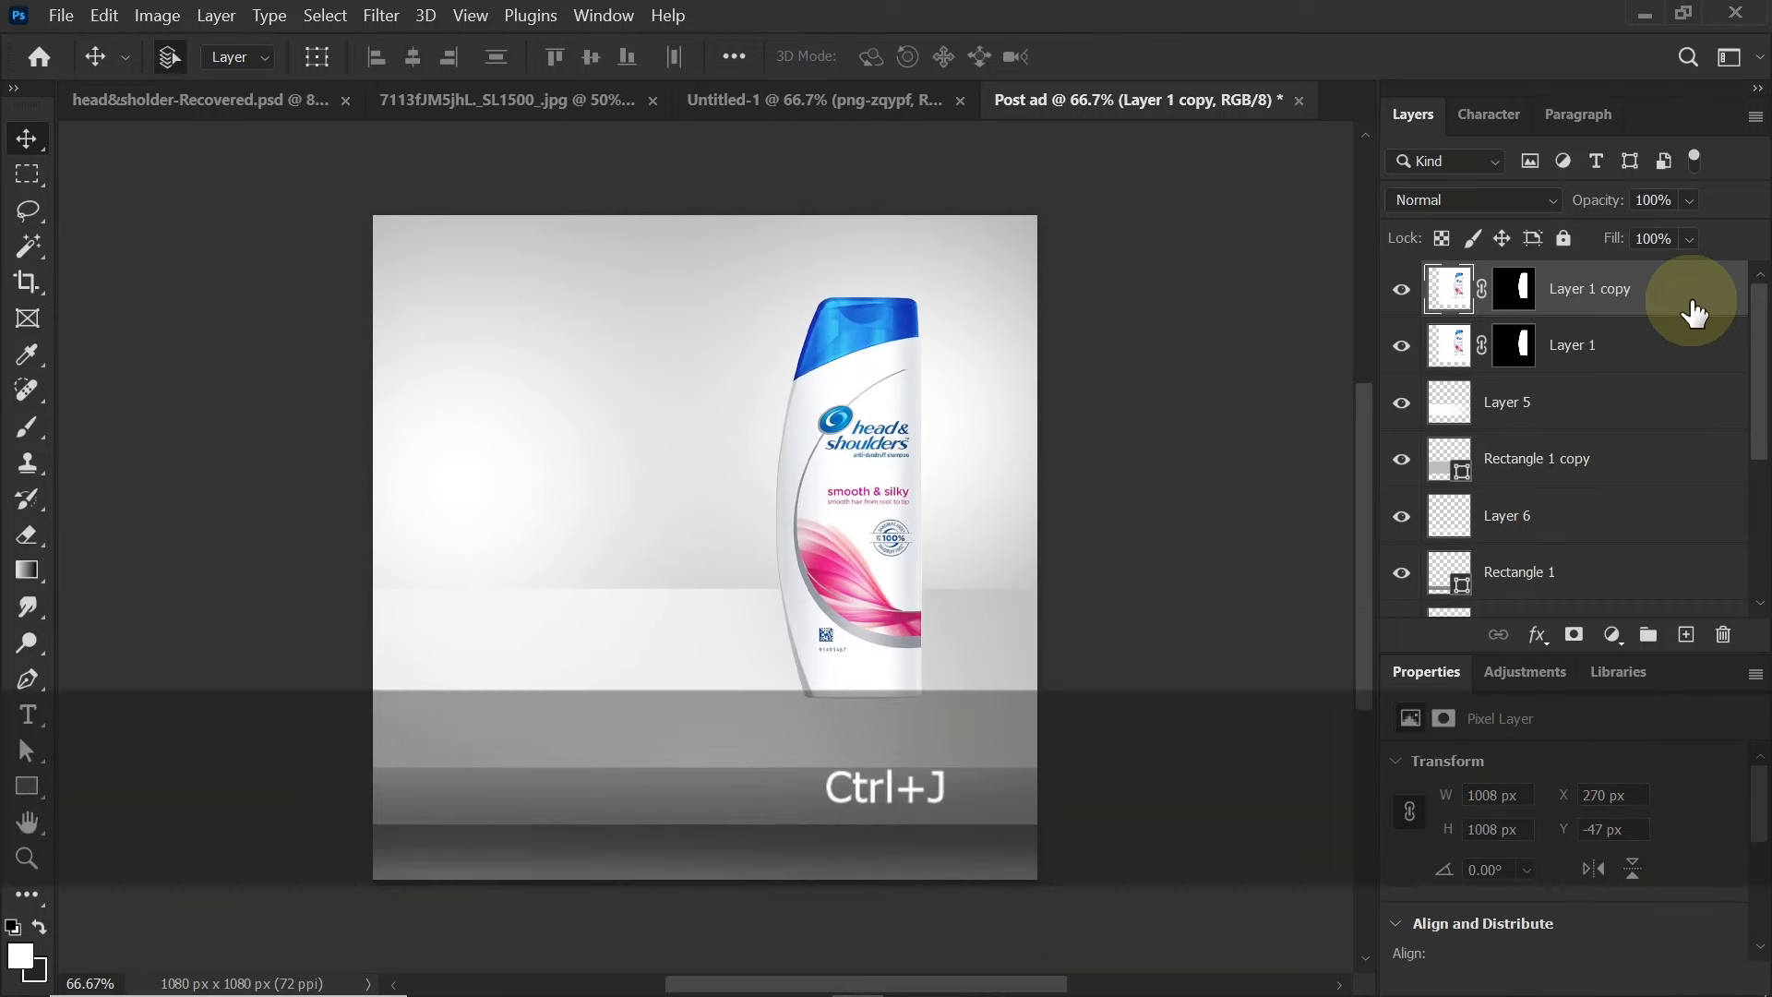
pyautogui.click(1511, 345)
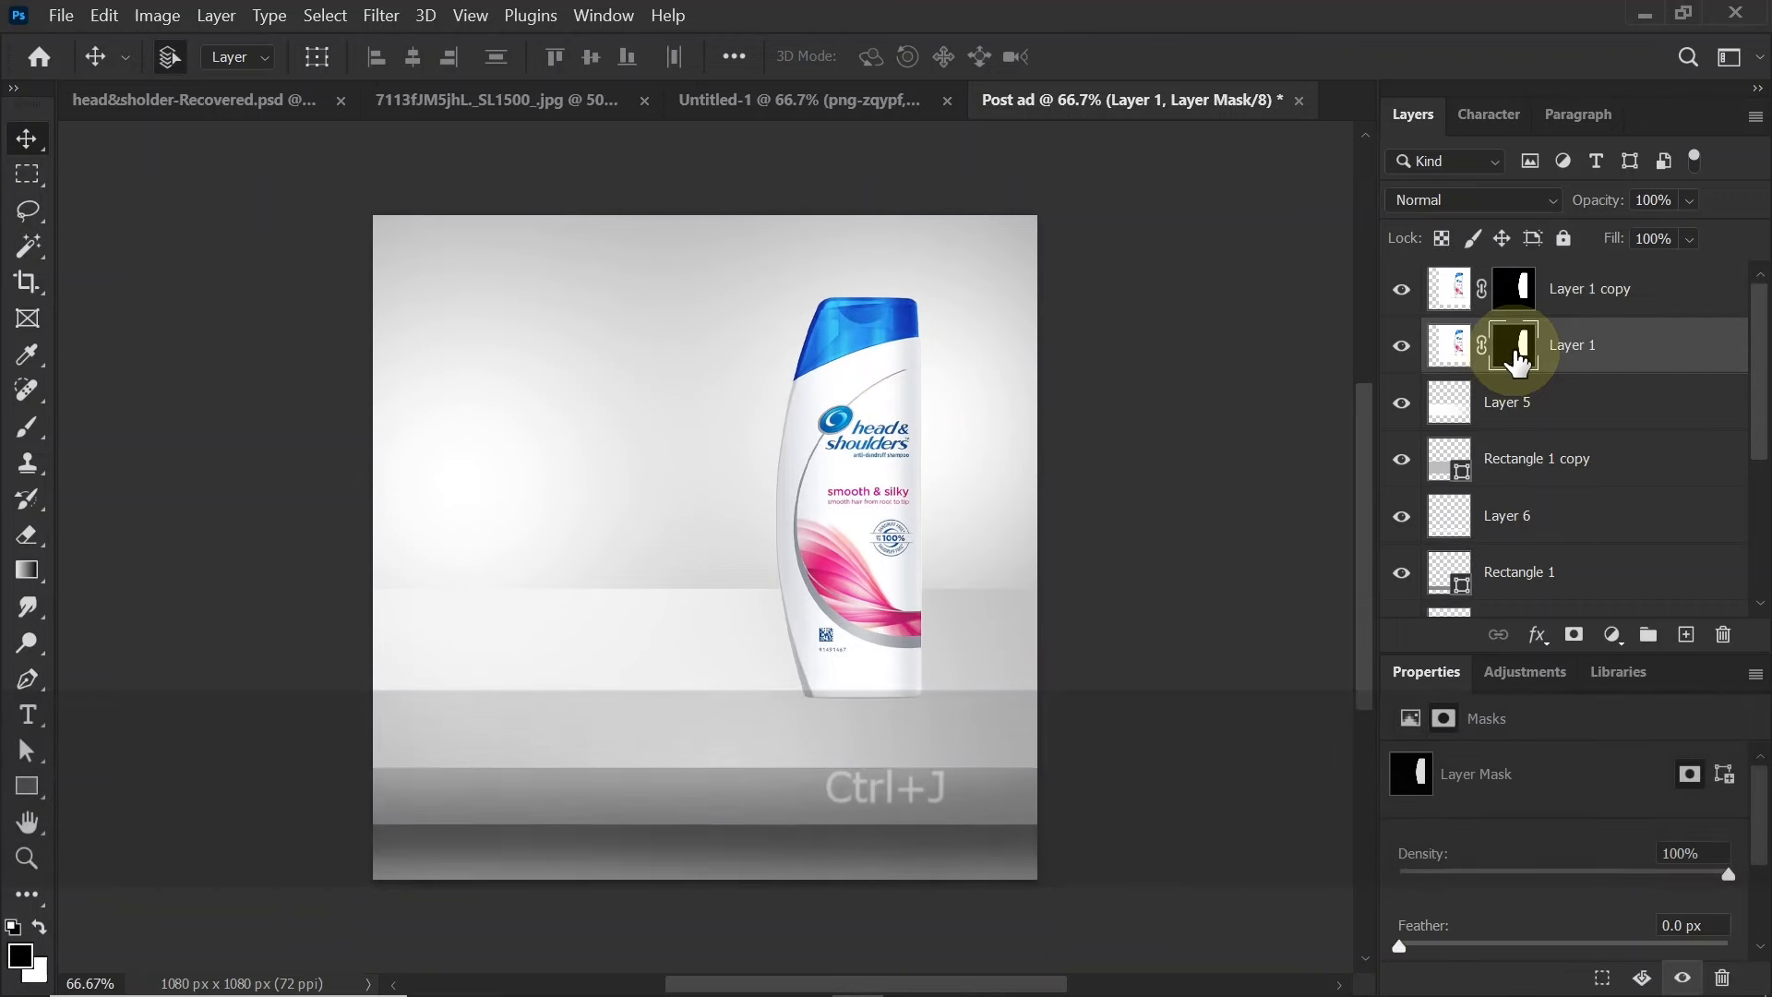
pyautogui.press('ctrl+i')
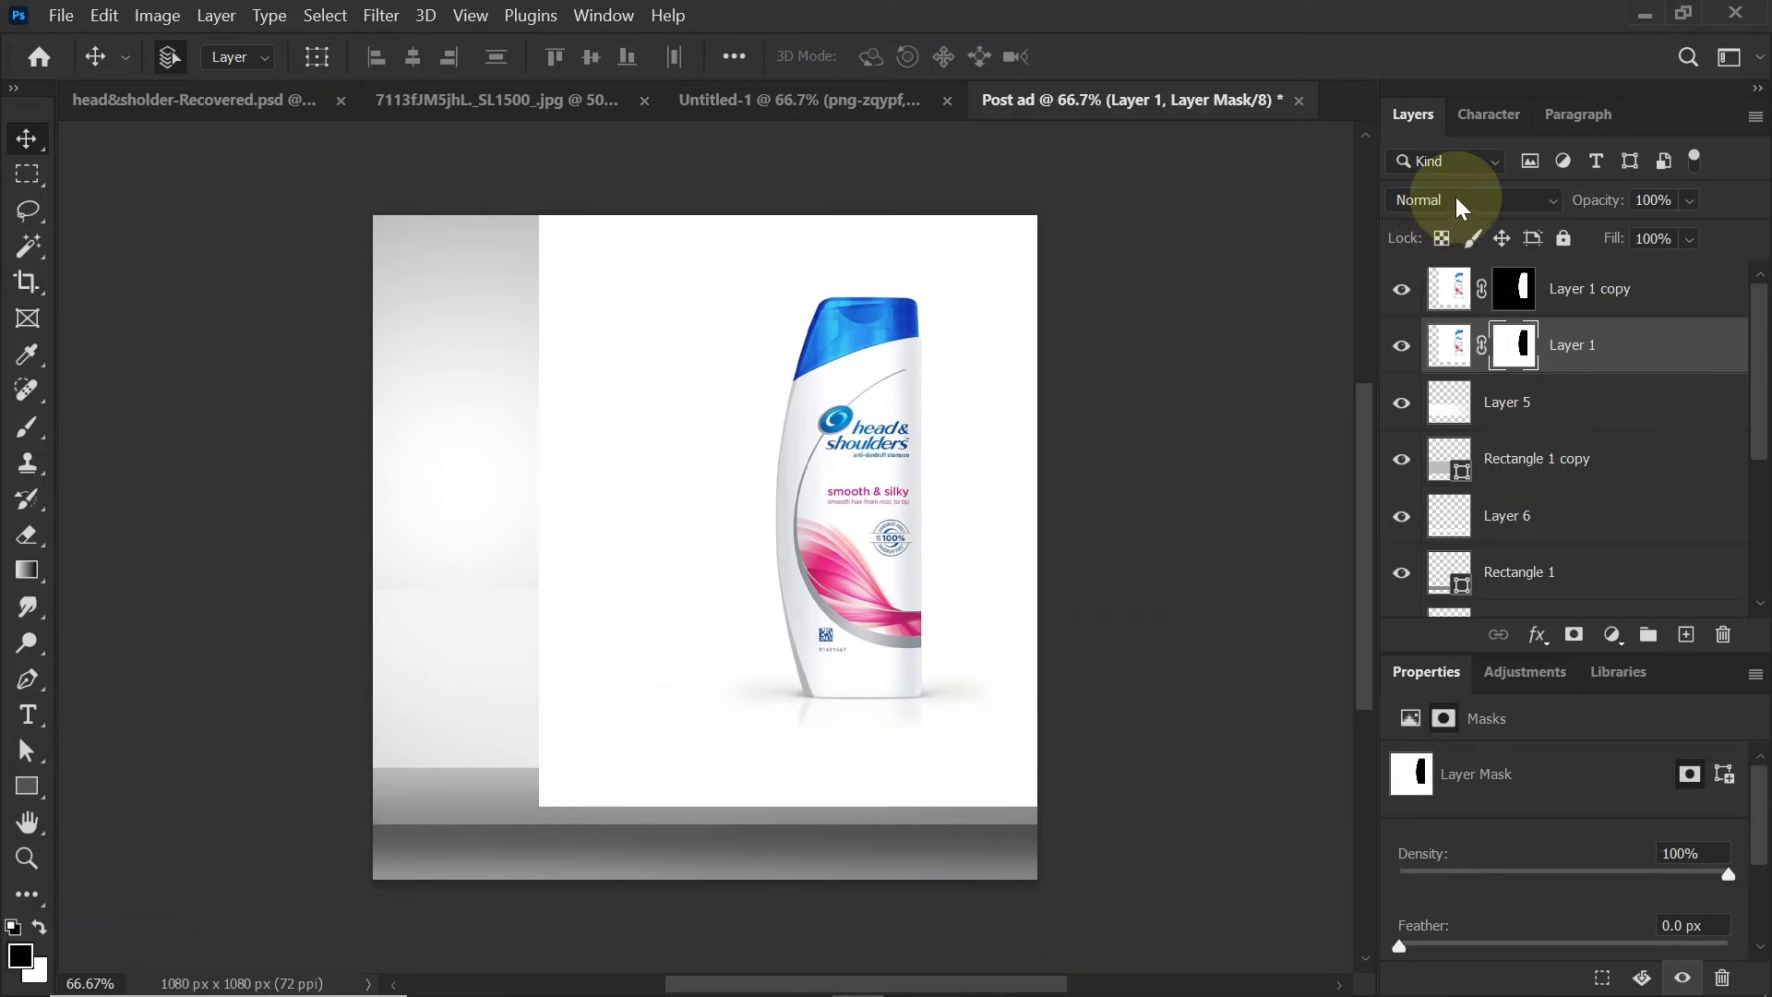
pyautogui.click(1471, 200)
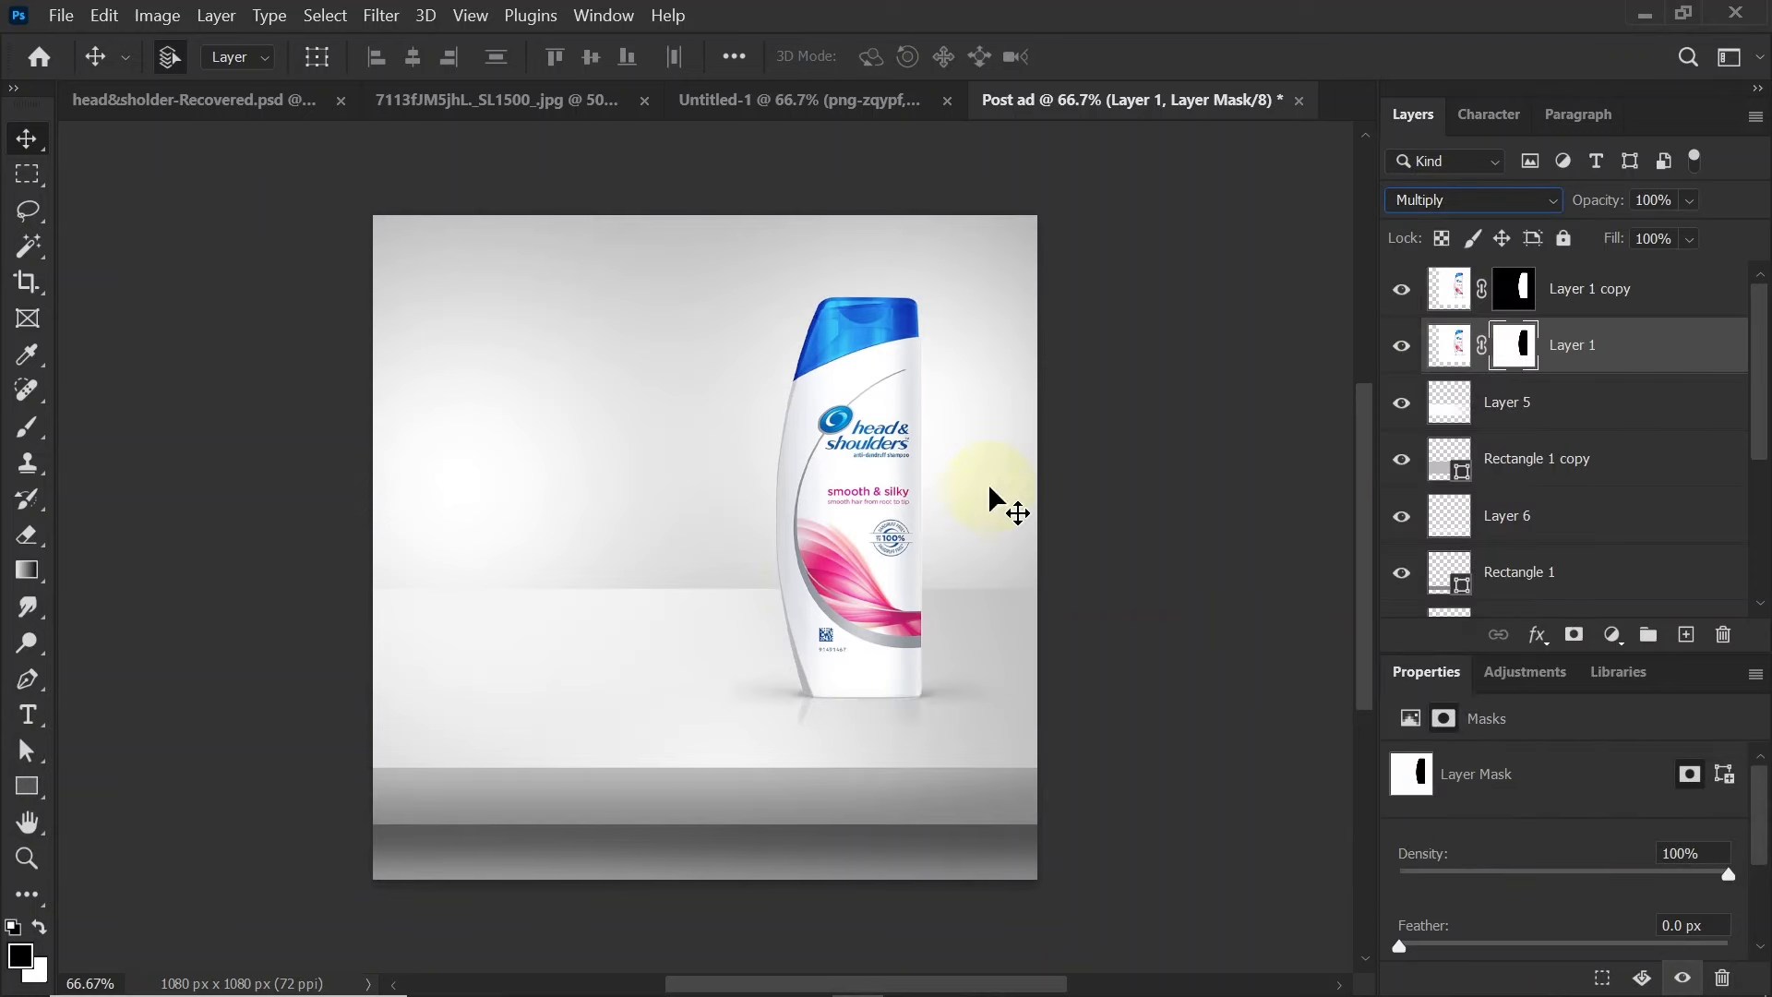
pyautogui.moveTo(845, 720)
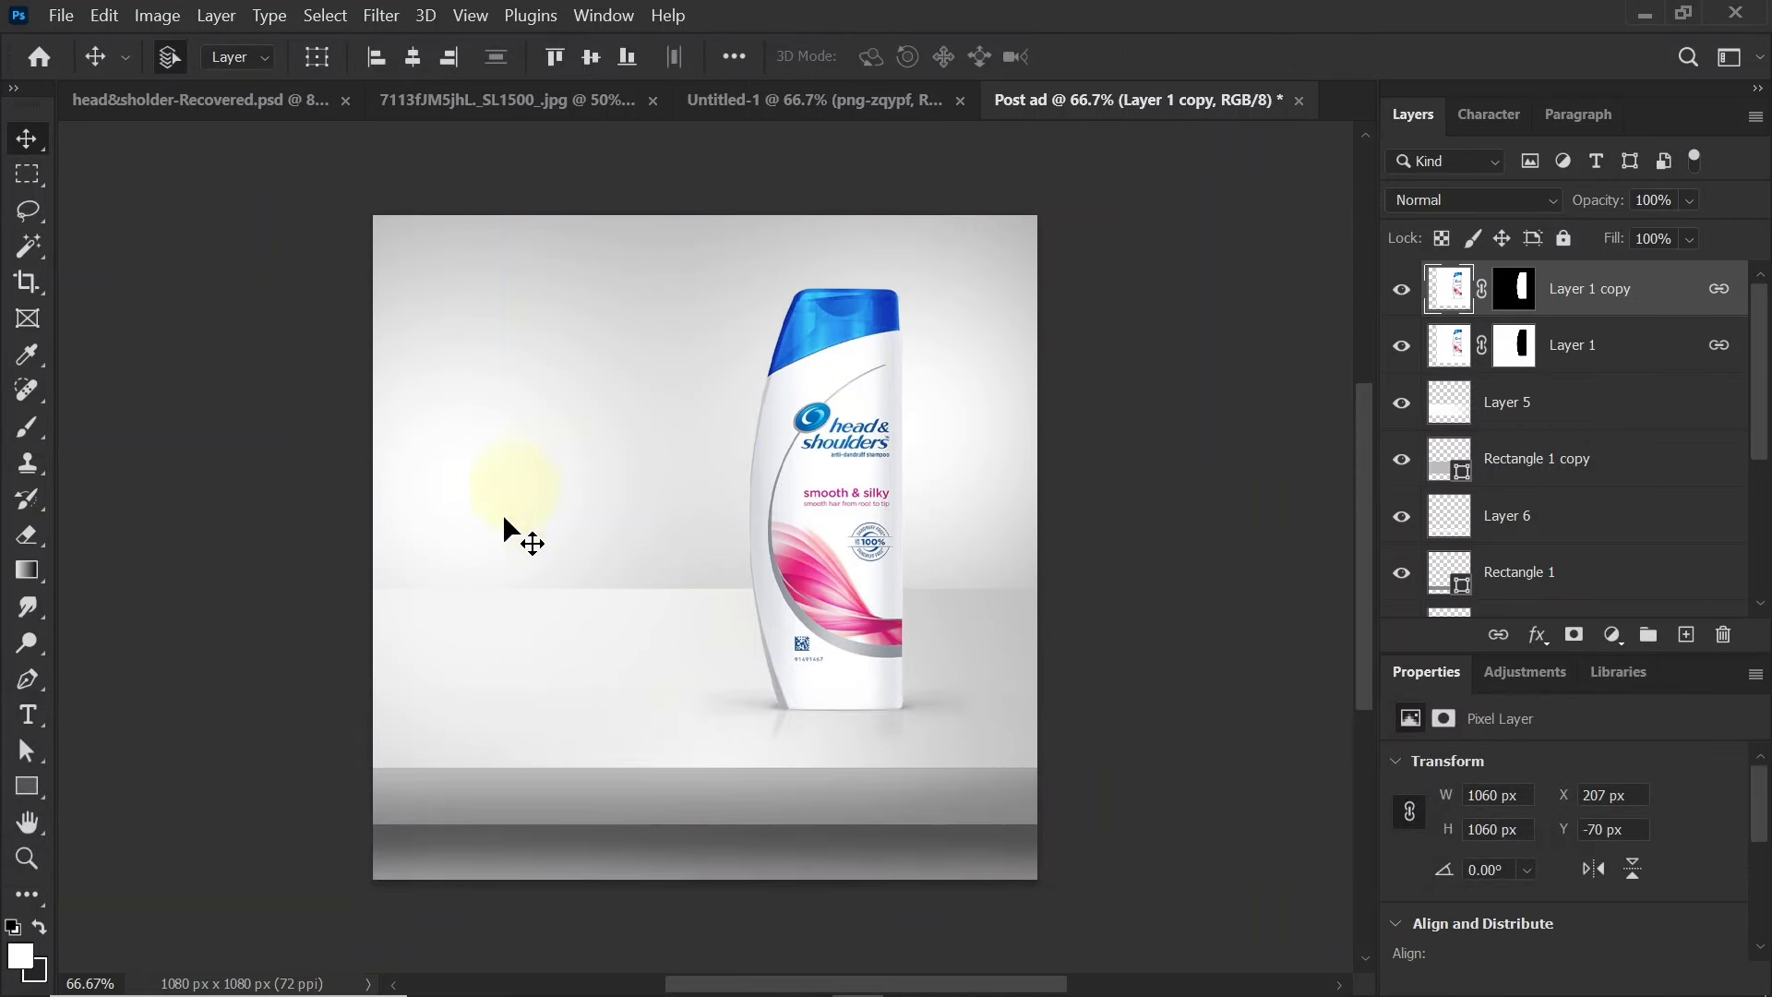
pyautogui.moveTo(664, 430)
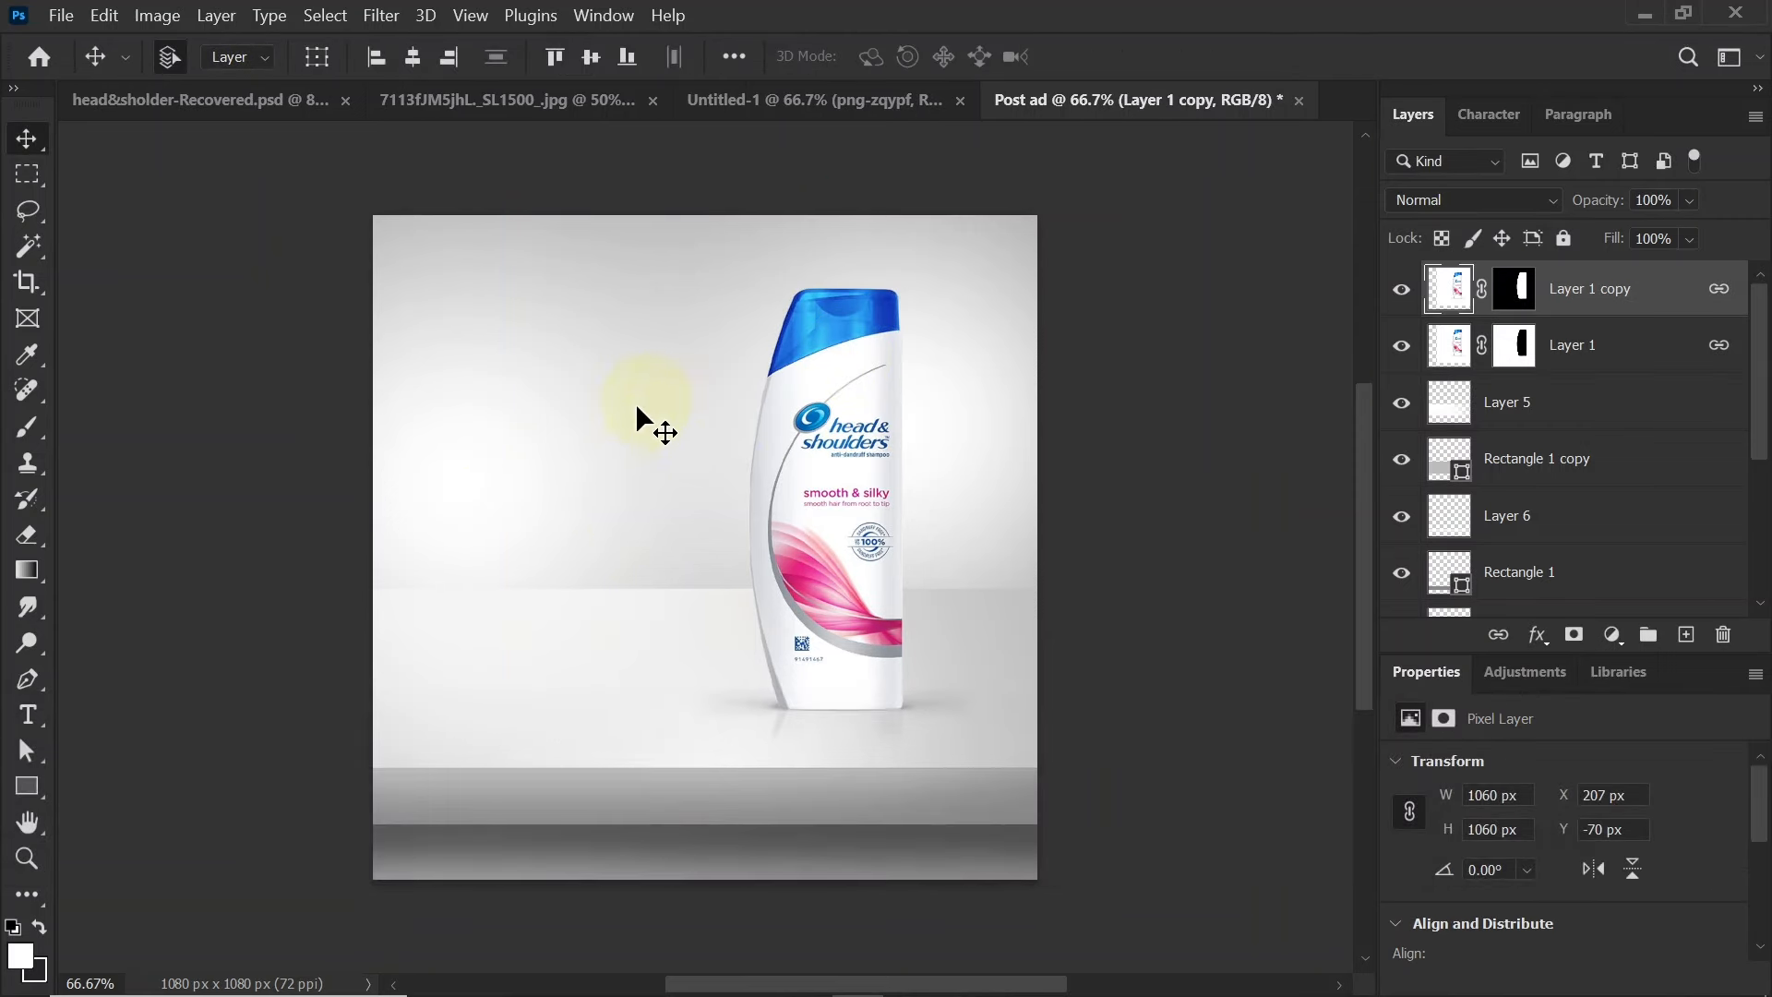
pyautogui.moveTo(619, 502)
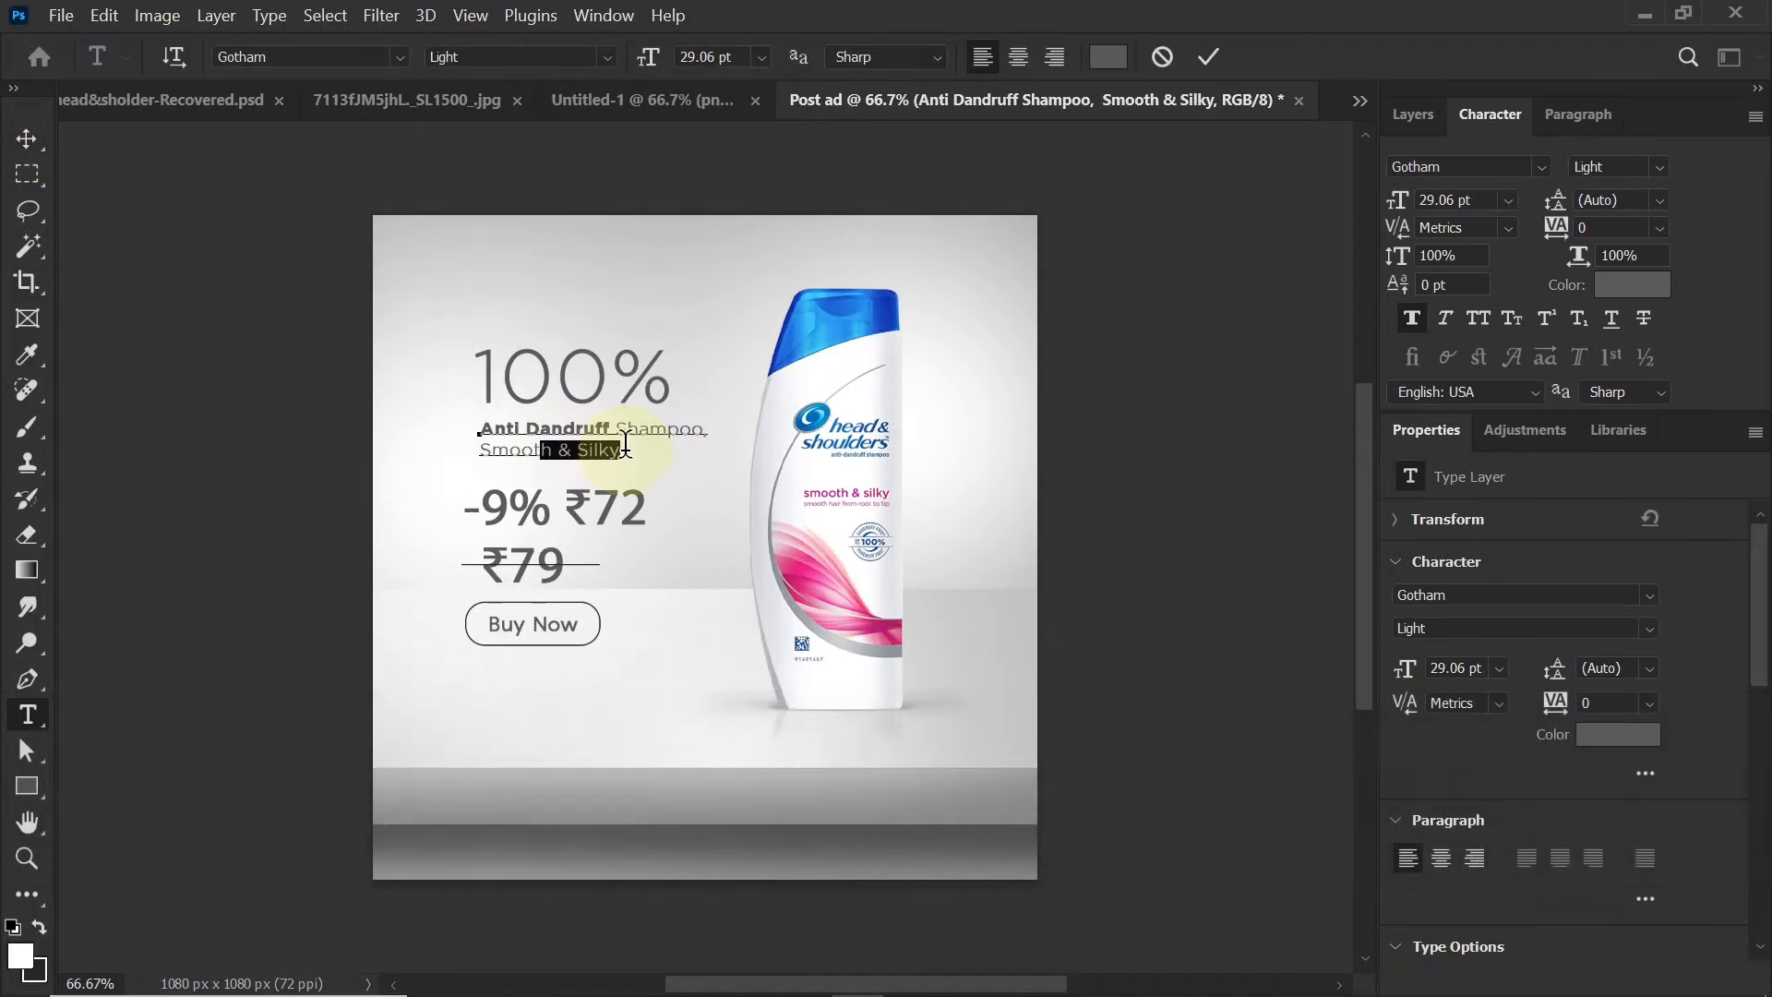
pyautogui.moveTo(90, 168)
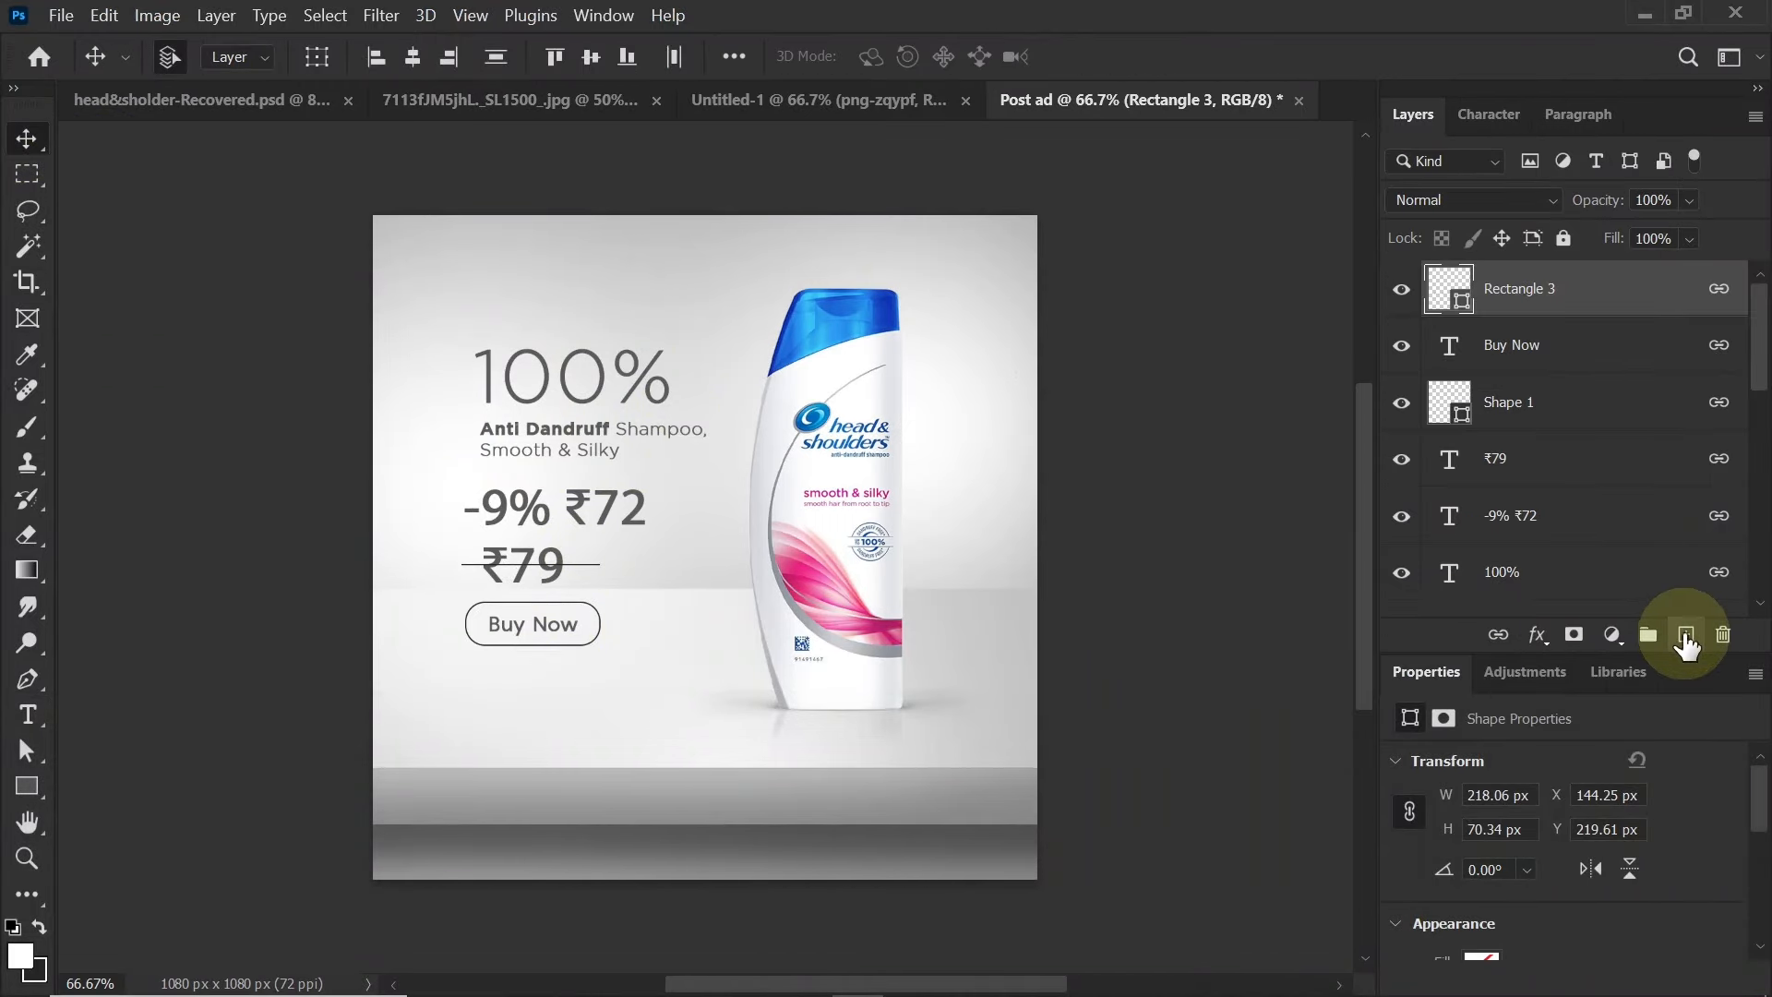
# Draw a tall dark rectangle strip left of the bottle
pyautogui.click(1685, 633)
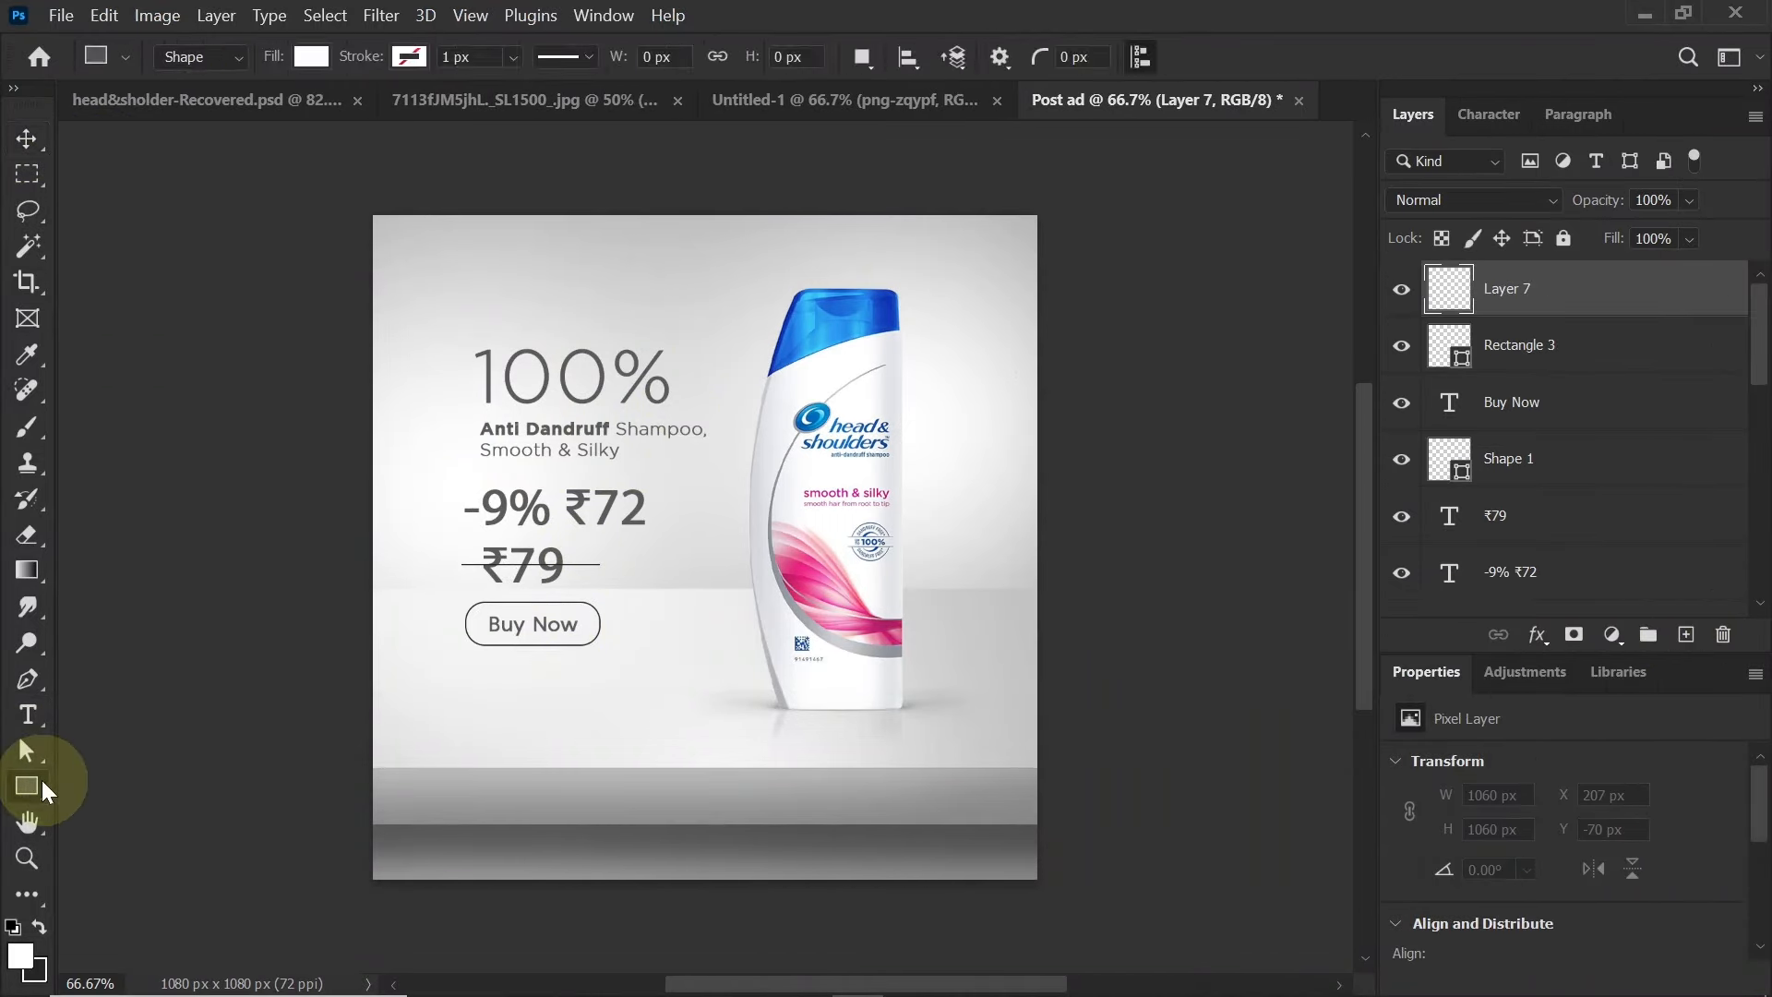
pyautogui.moveTo(578, 190); pyautogui.dragTo(668, 845)
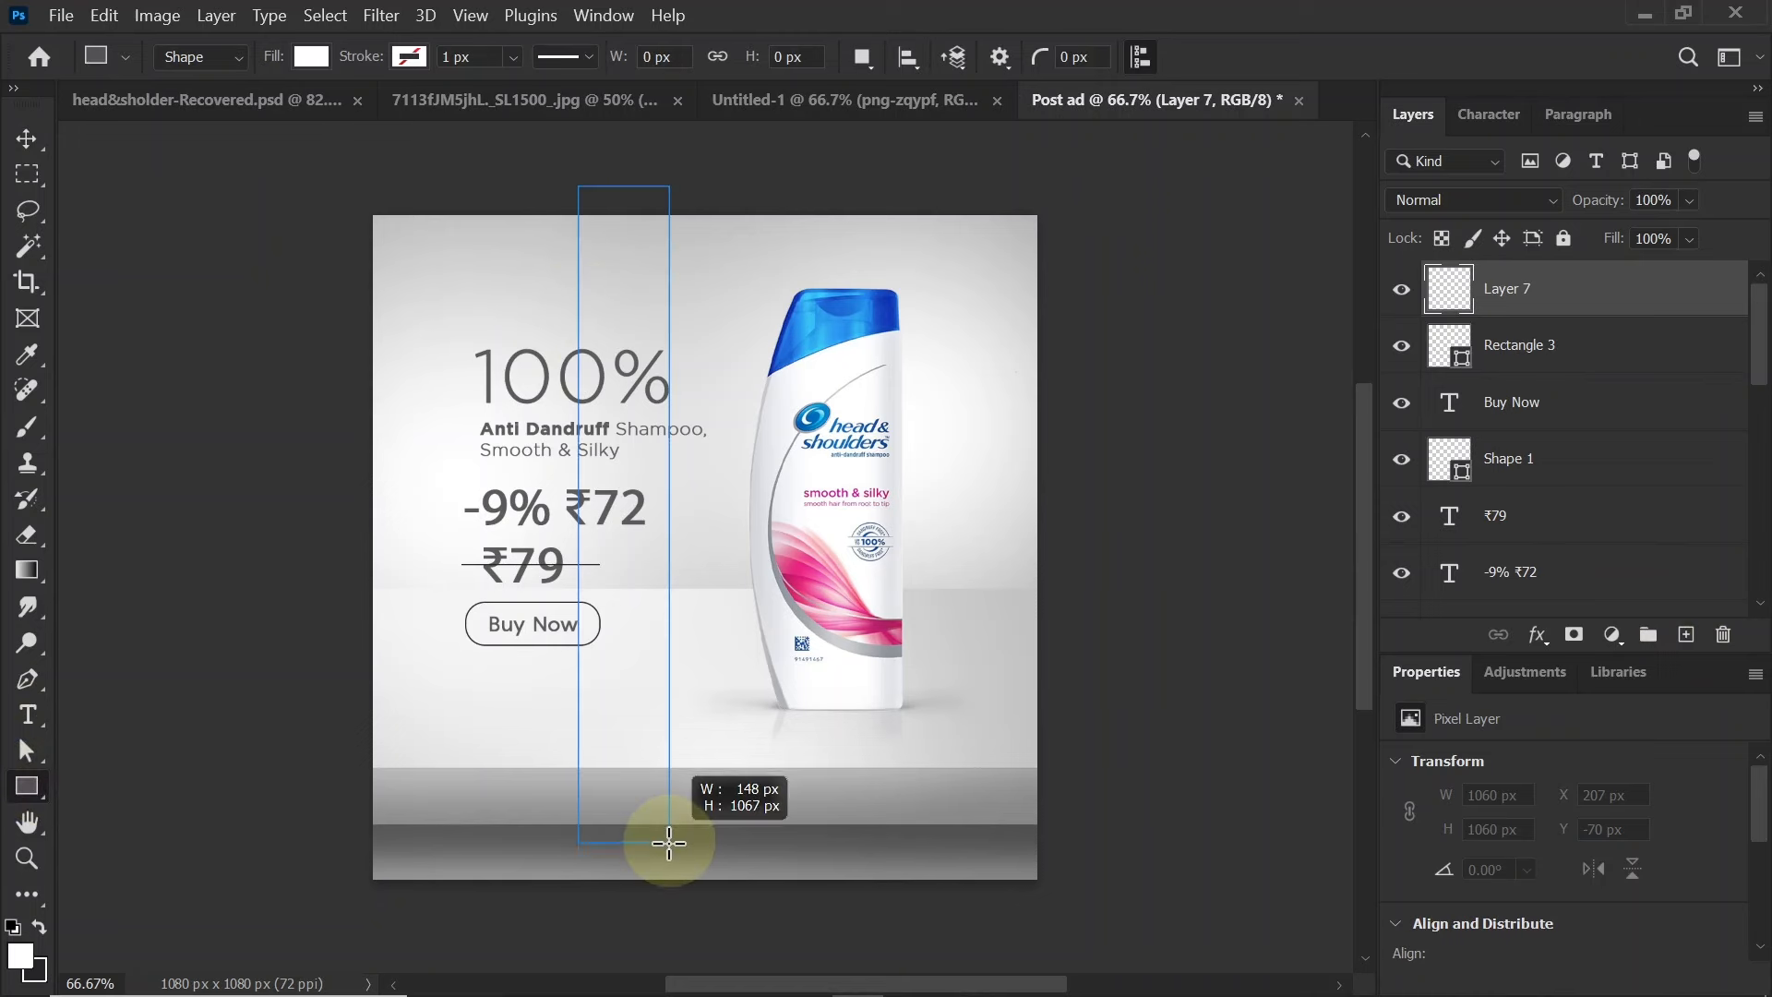
pyautogui.click(310, 58)
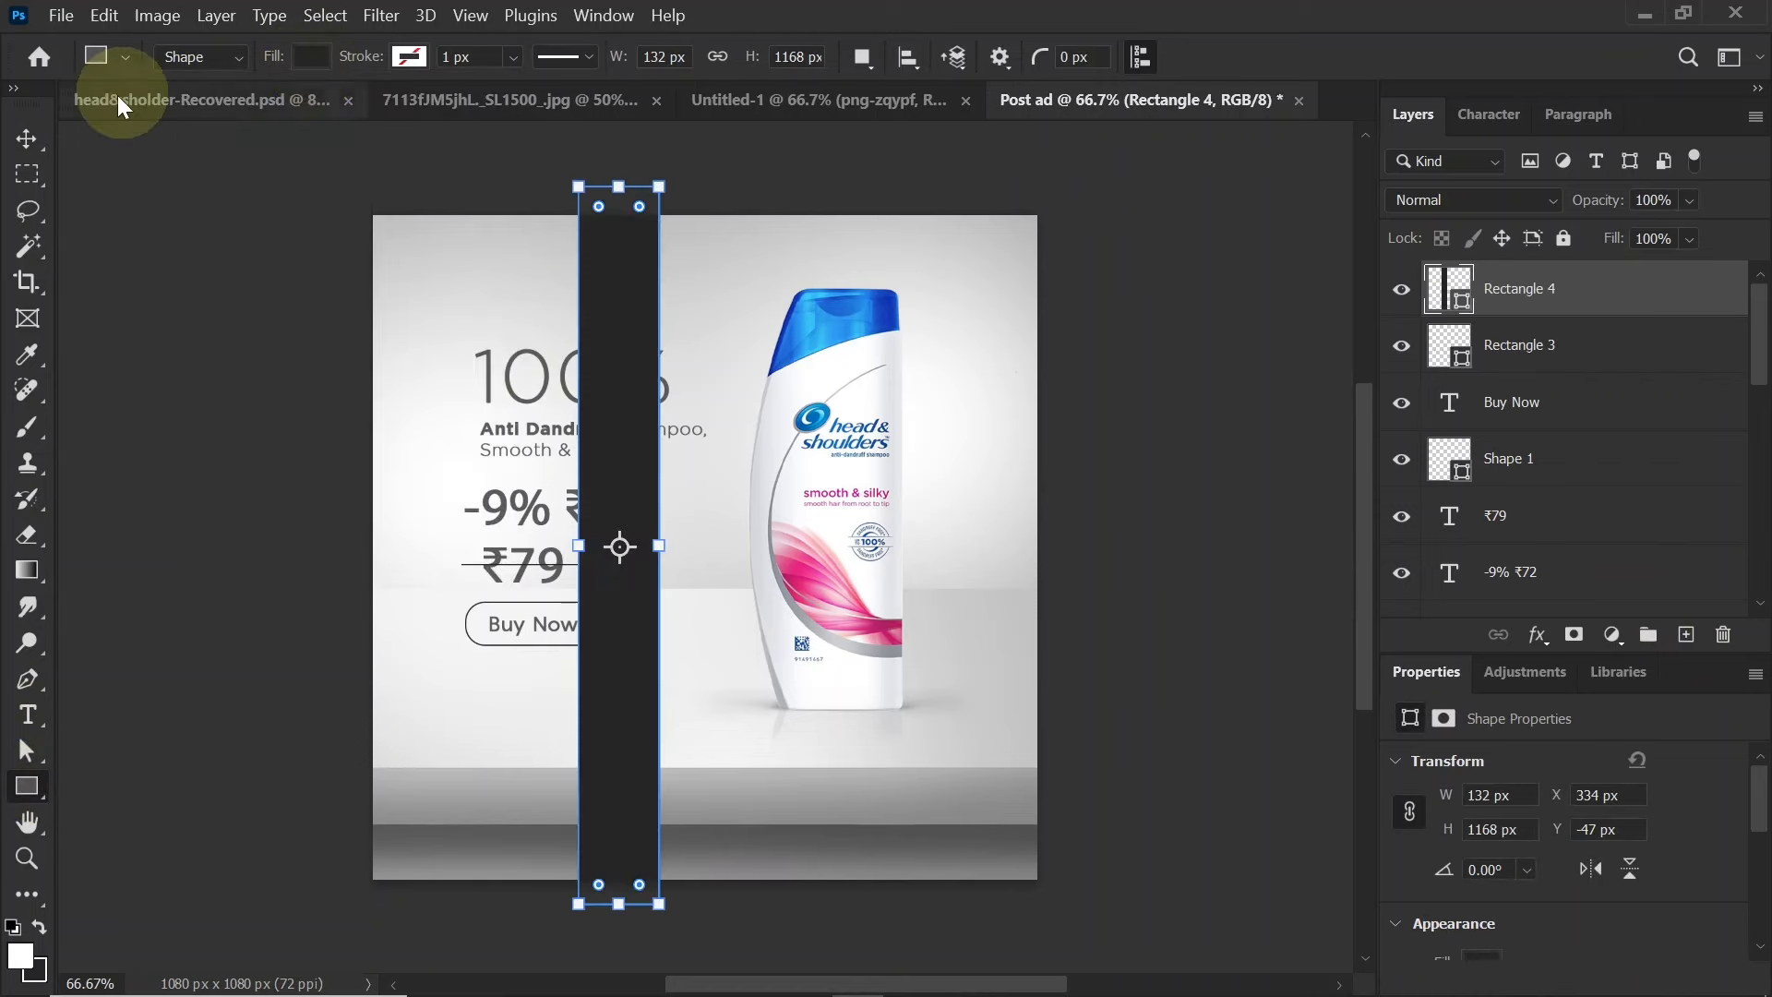
pyautogui.click(27, 139)
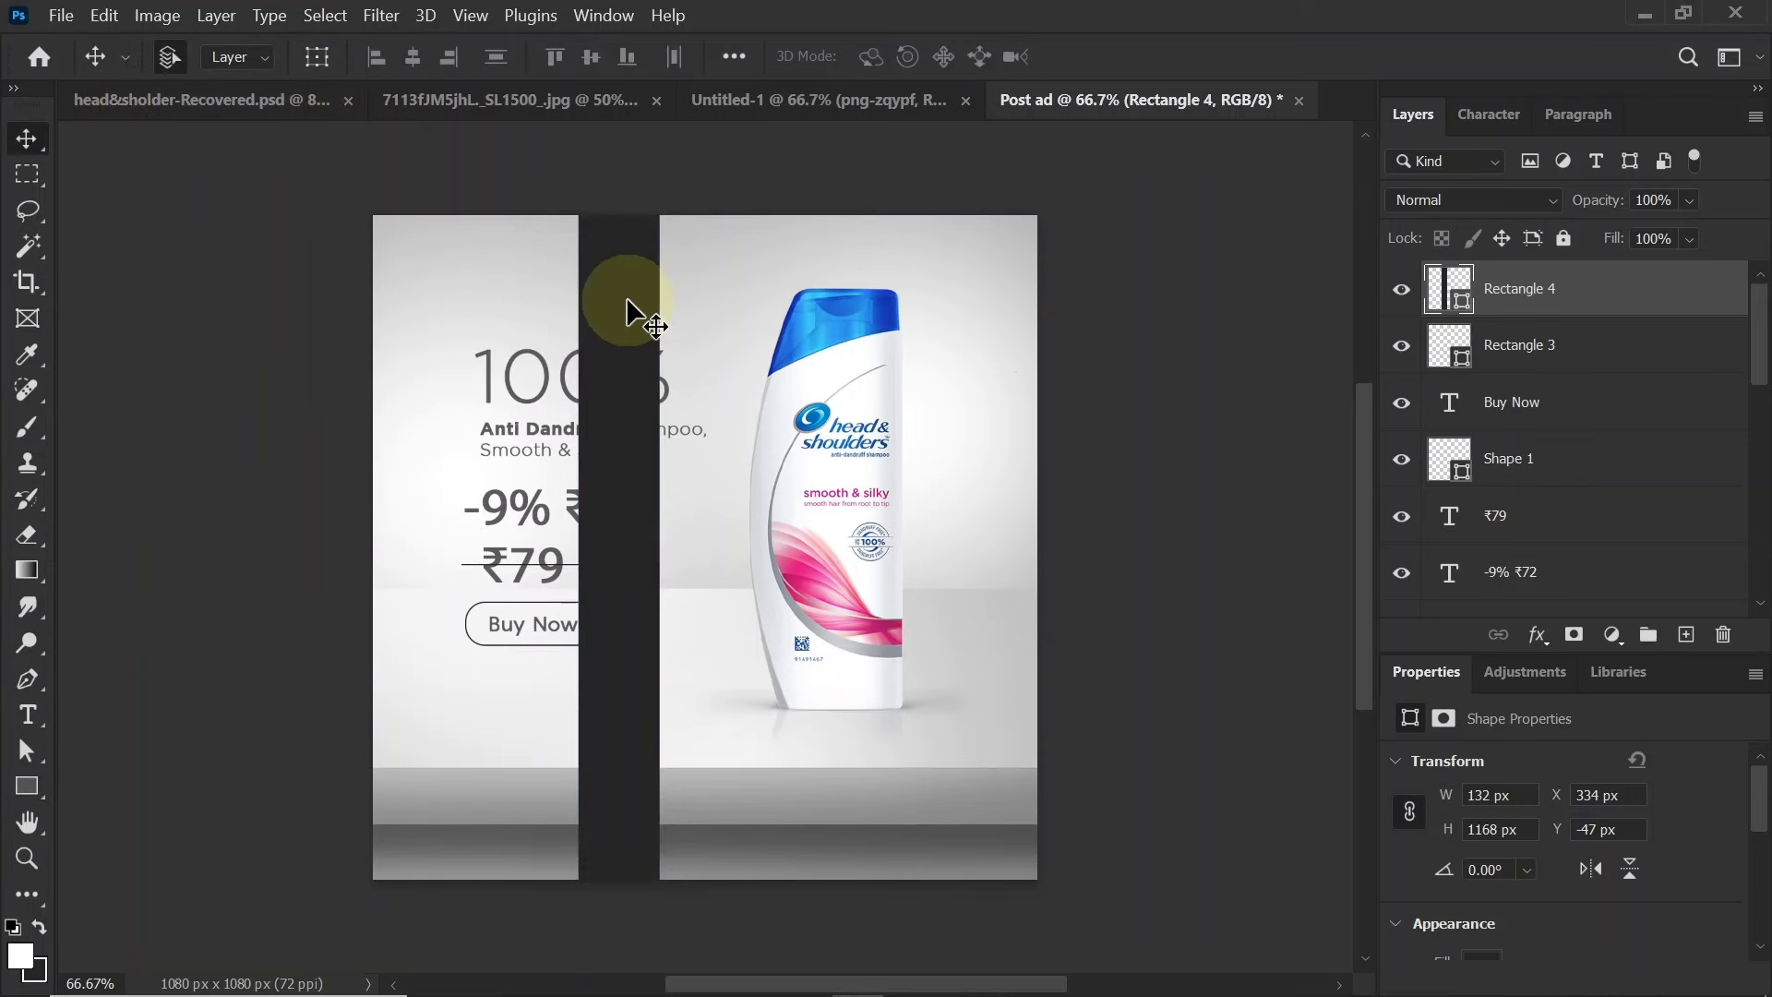
# Convert the strip to a Smart Object and apply a Gaussian Blur
pyautogui.click(380, 15)
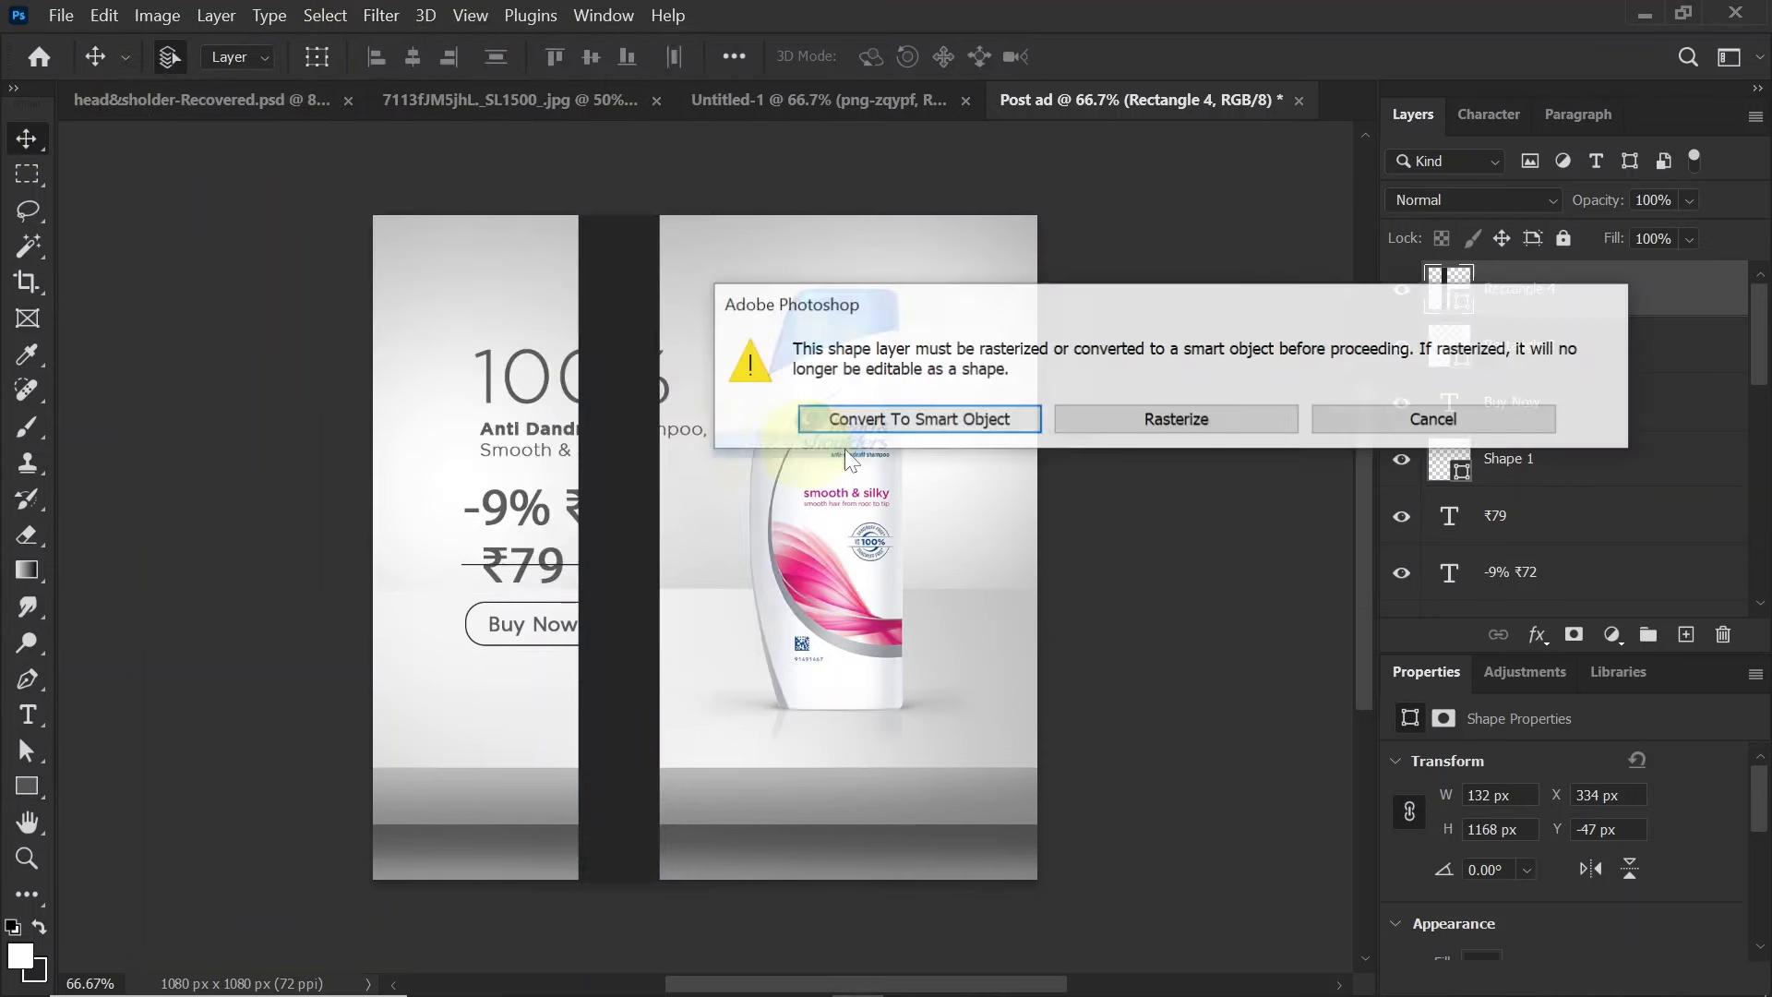
pyautogui.click(917, 419)
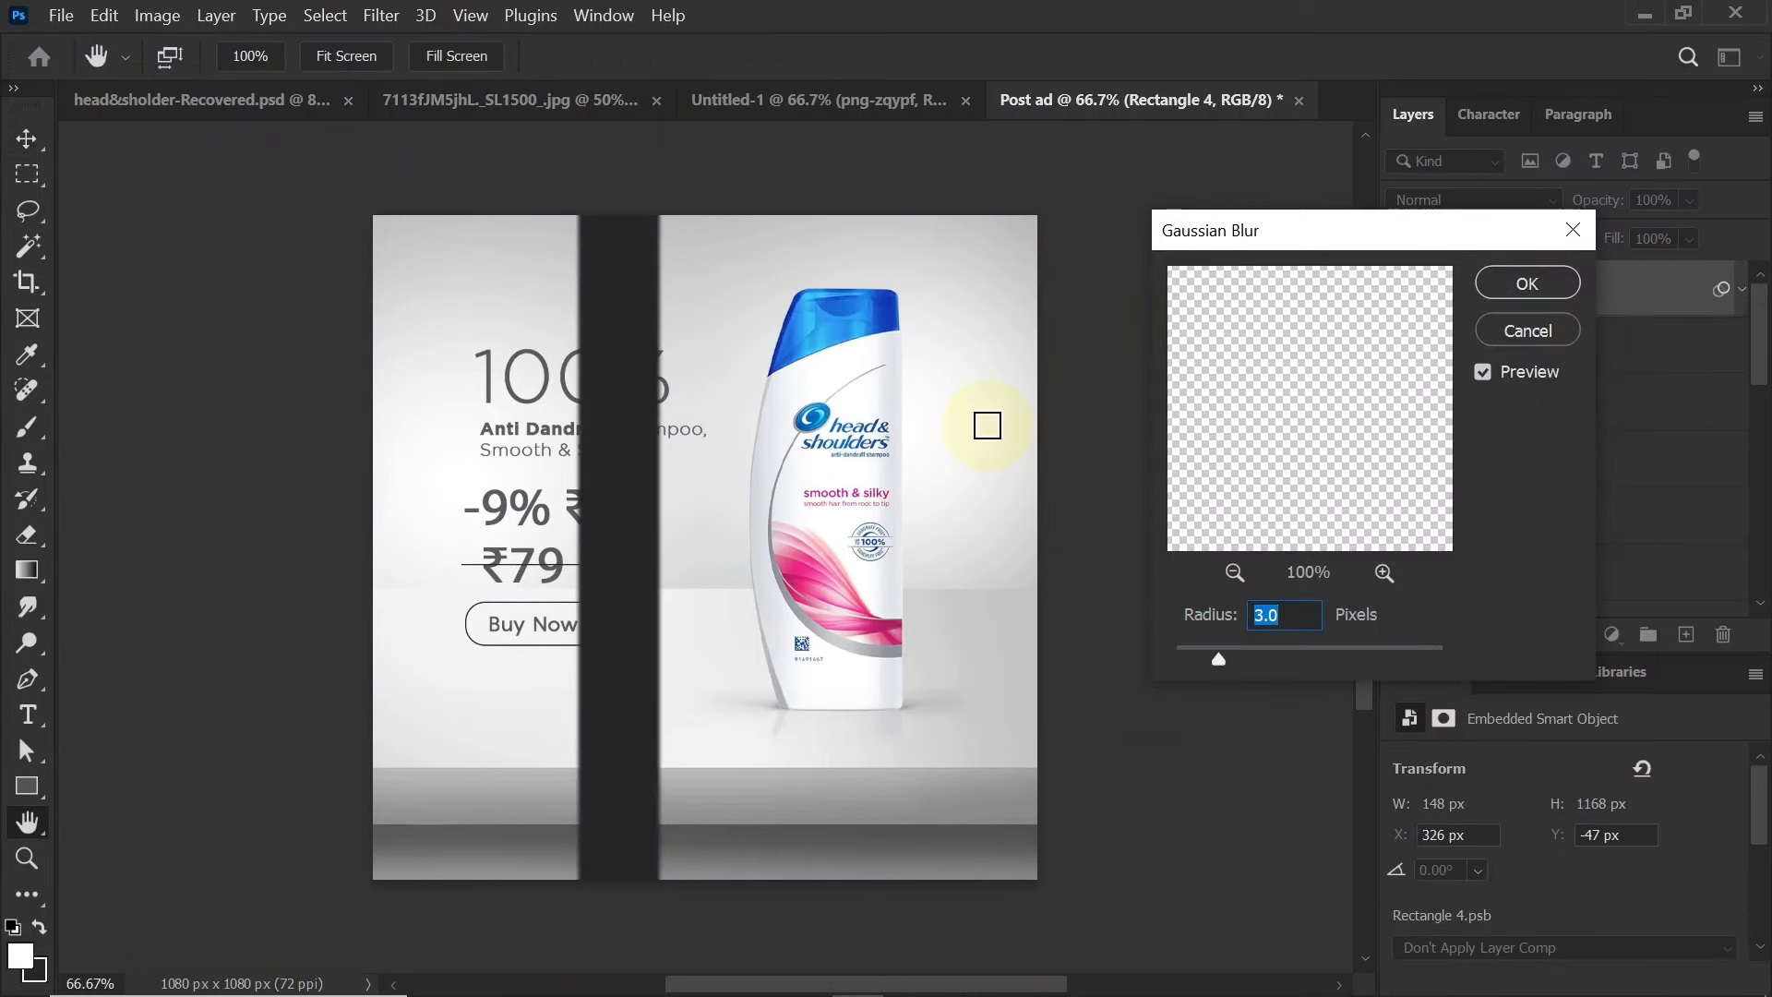
pyautogui.moveTo(1218, 659); pyautogui.dragTo(1276, 658)
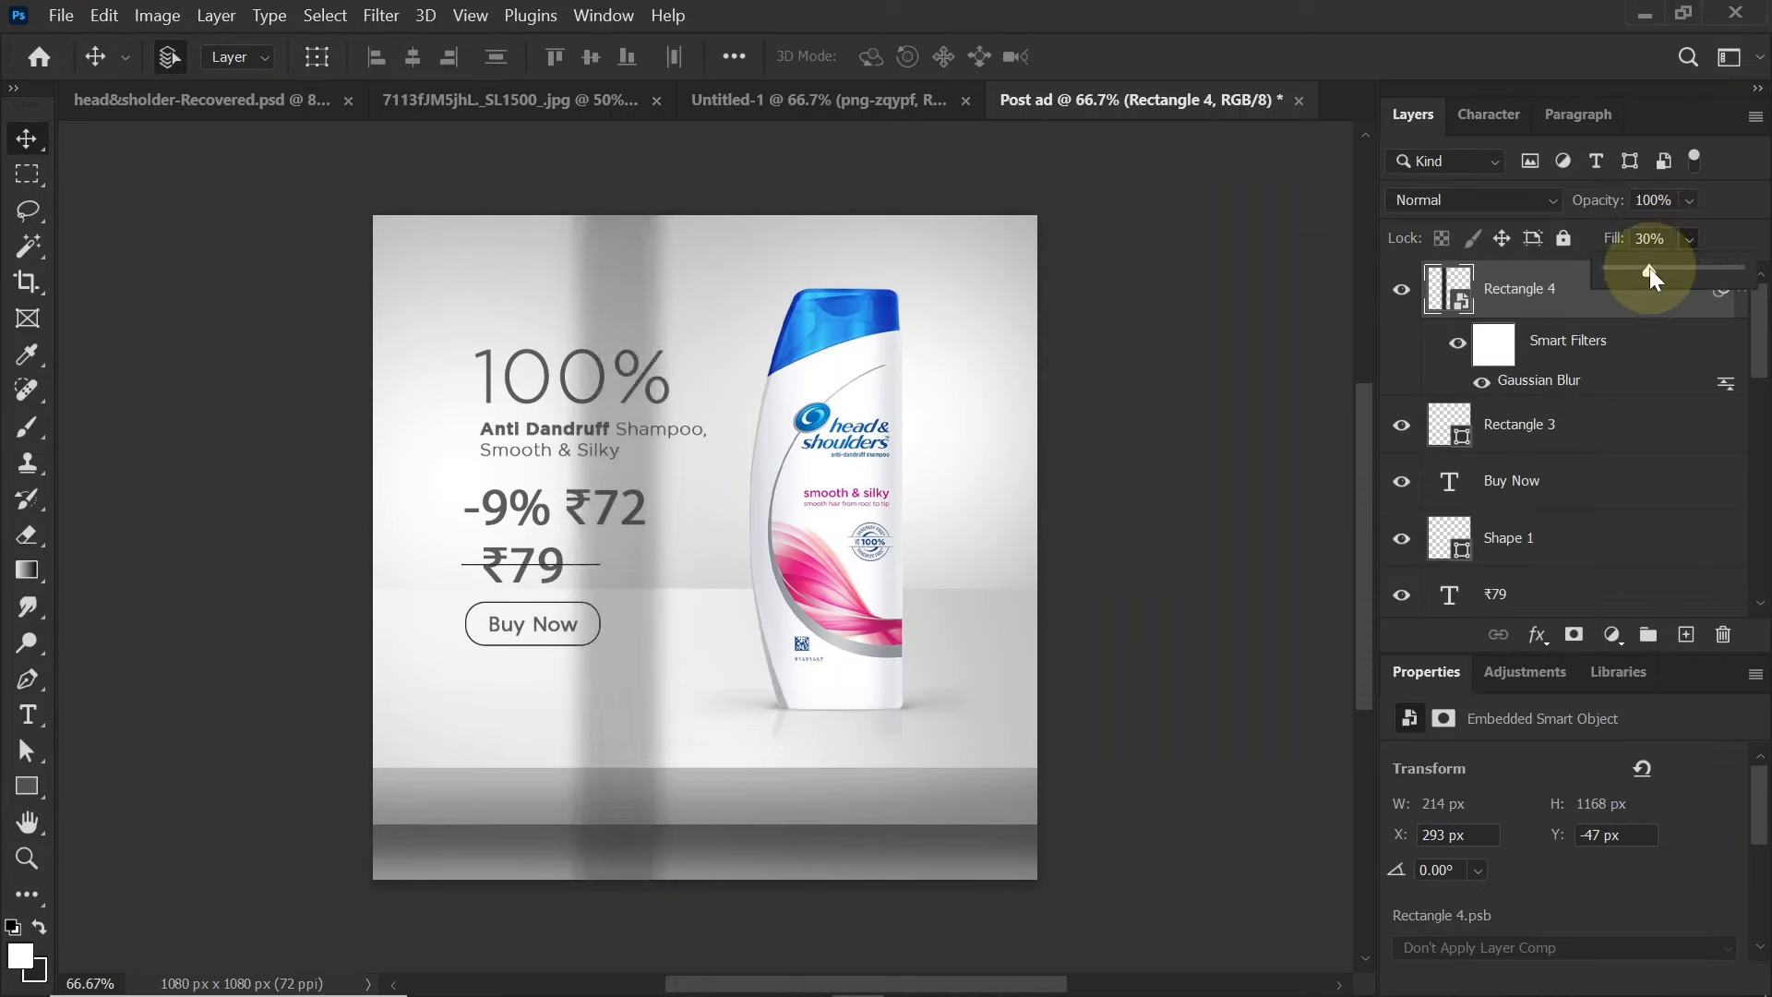
# Rotate the strip to a 60° diagonal at 30% Fill, then stamp all visible layers into a merged layer
pyautogui.press('ctrl+t')
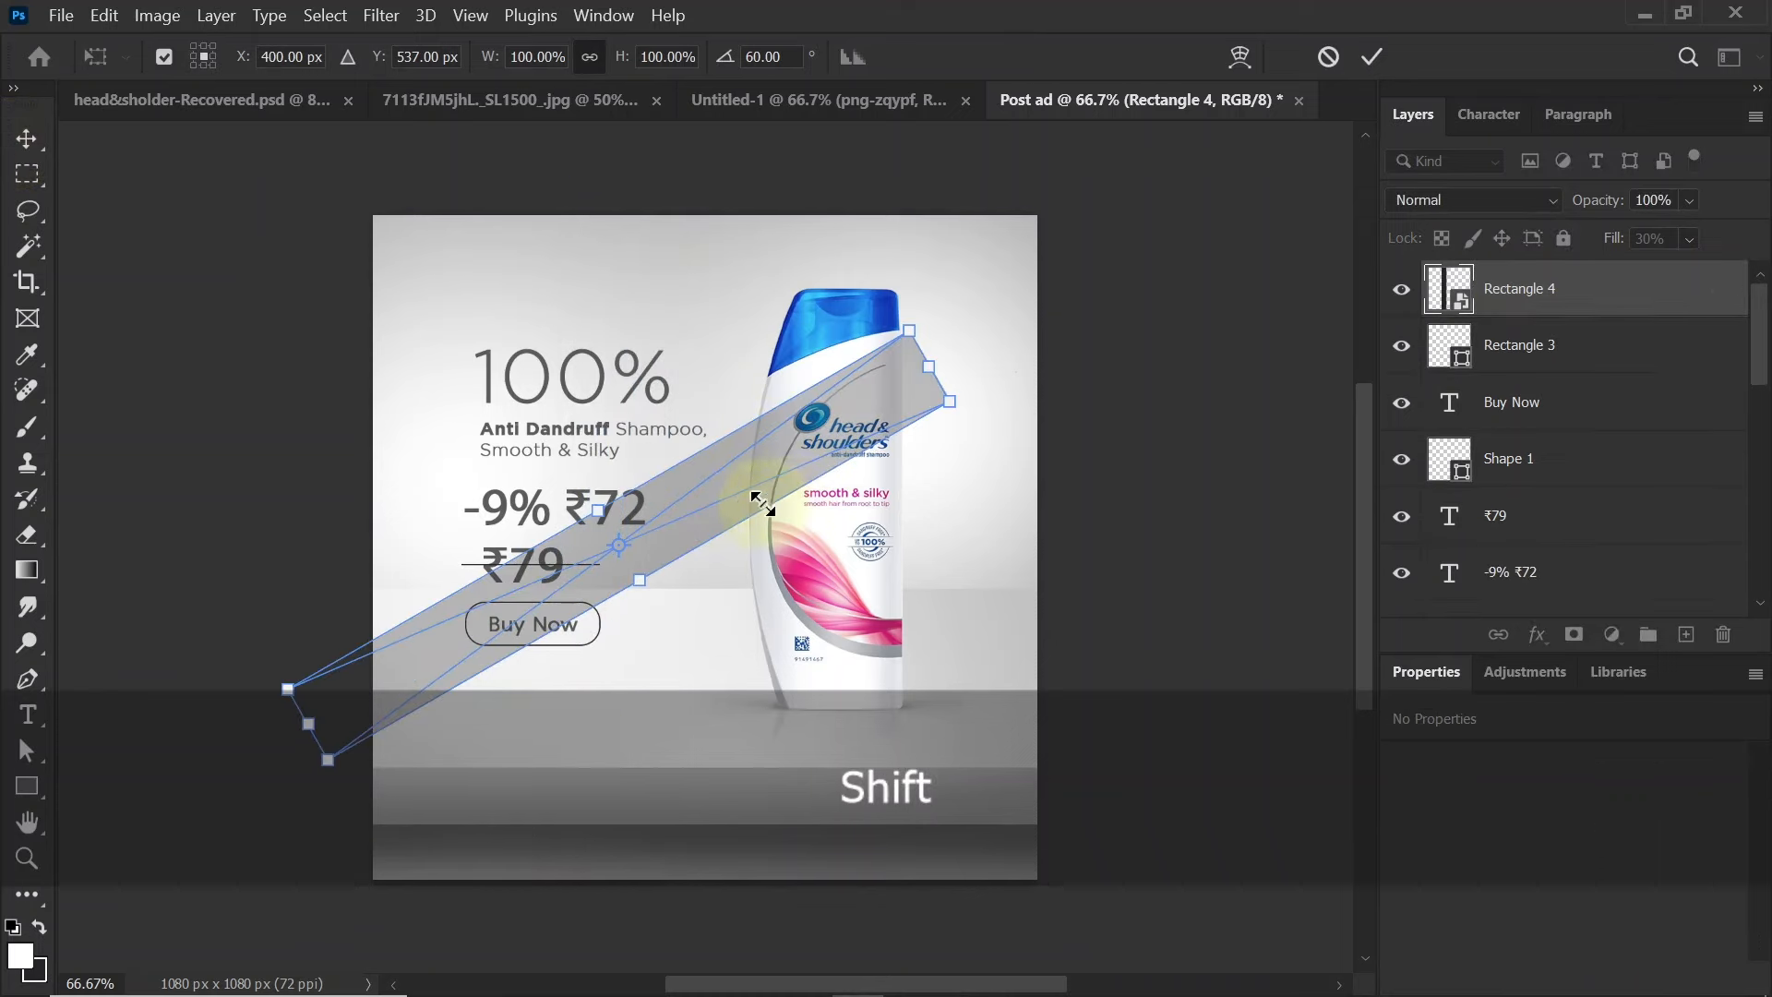
pyautogui.moveTo(762, 502); pyautogui.dragTo(515, 329)
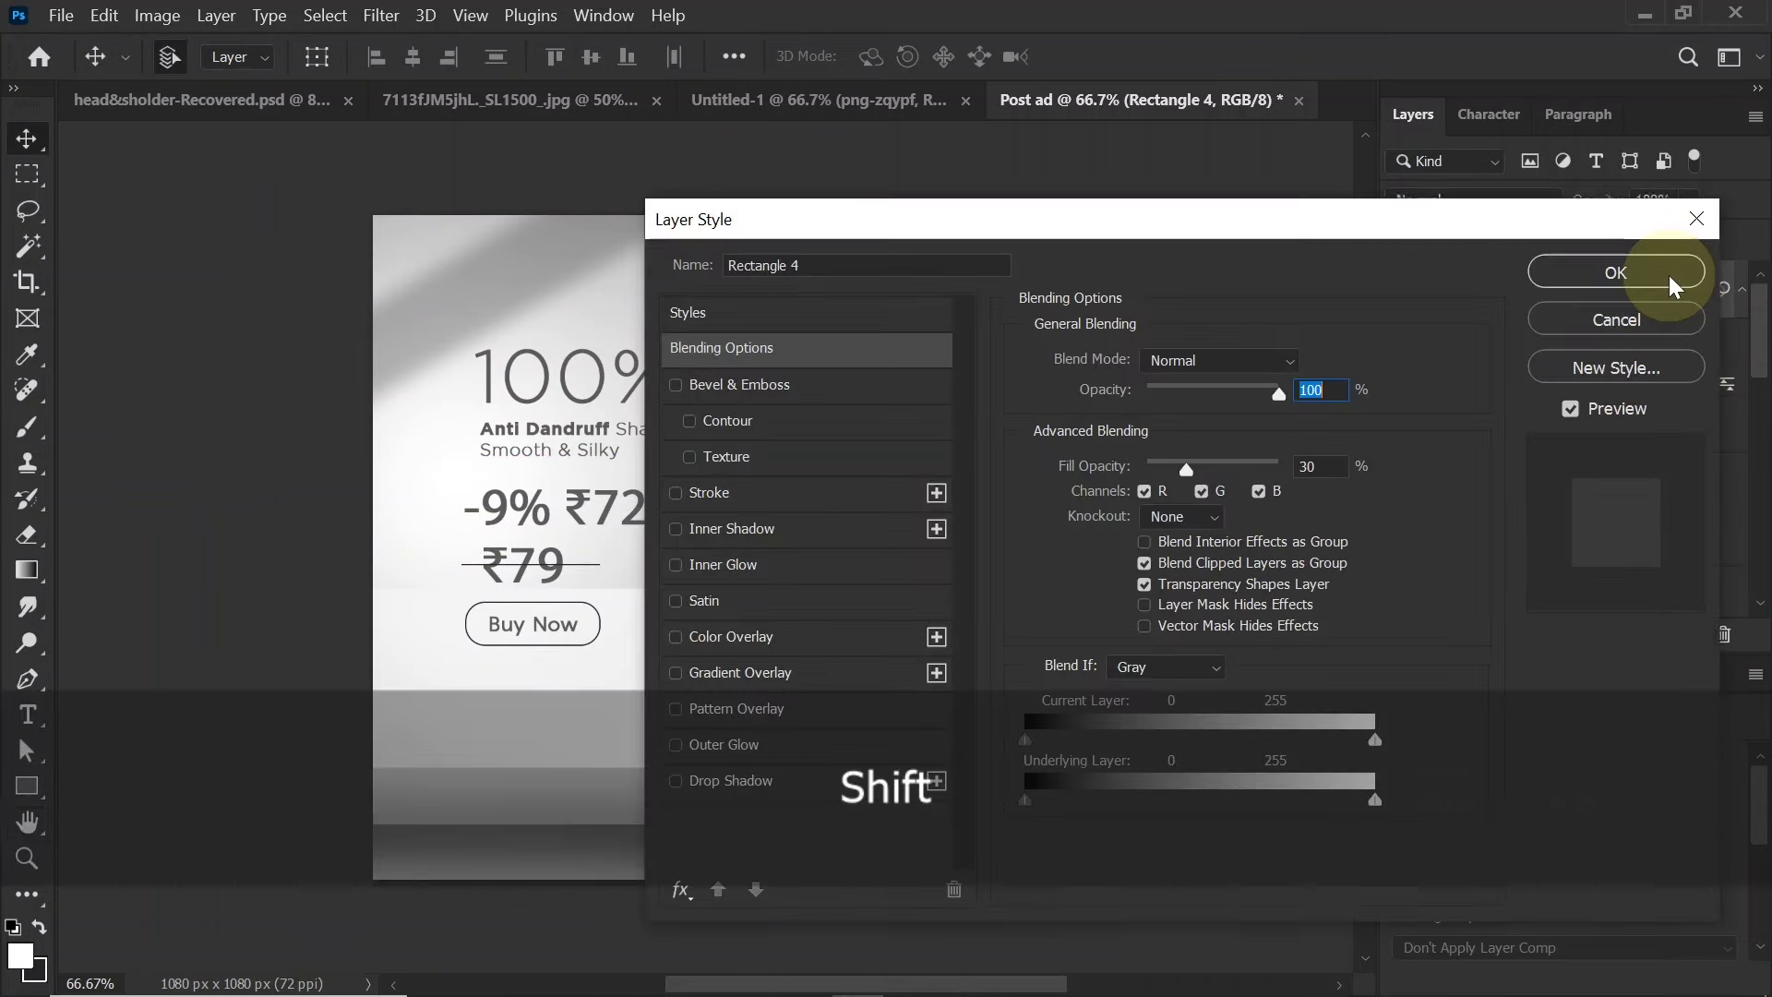
pyautogui.click(1617, 273)
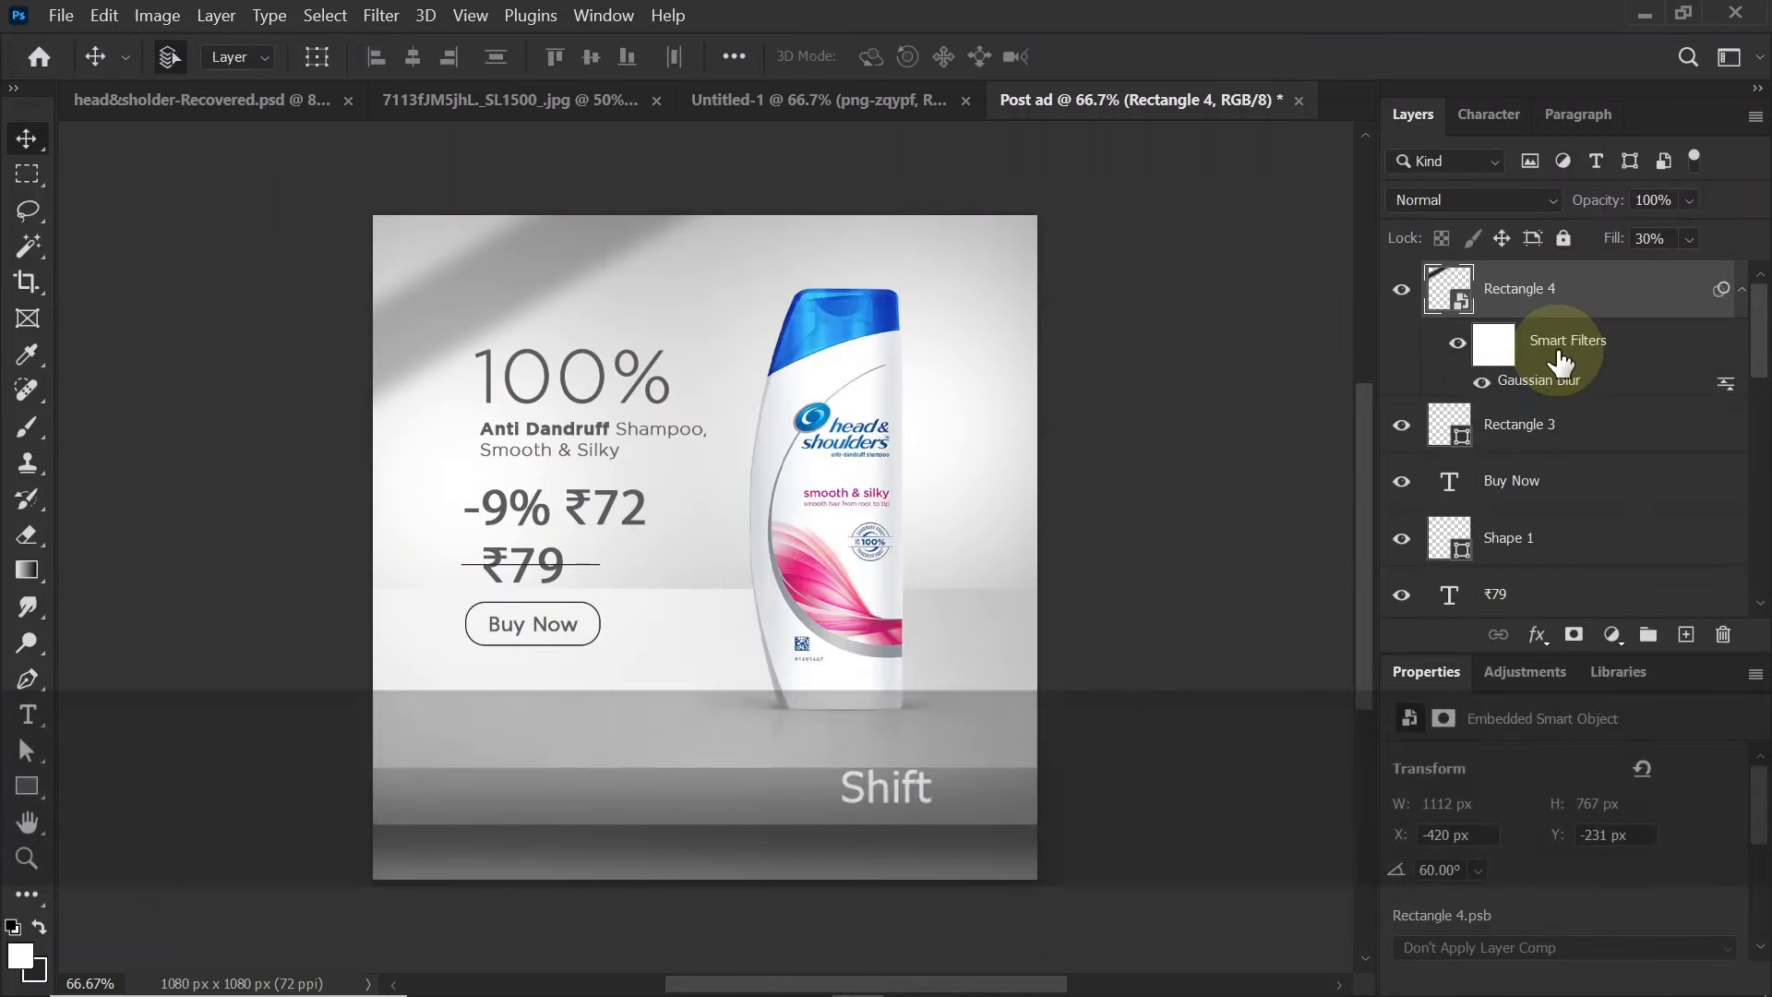
pyautogui.press('shift+ctrl+alt+e')
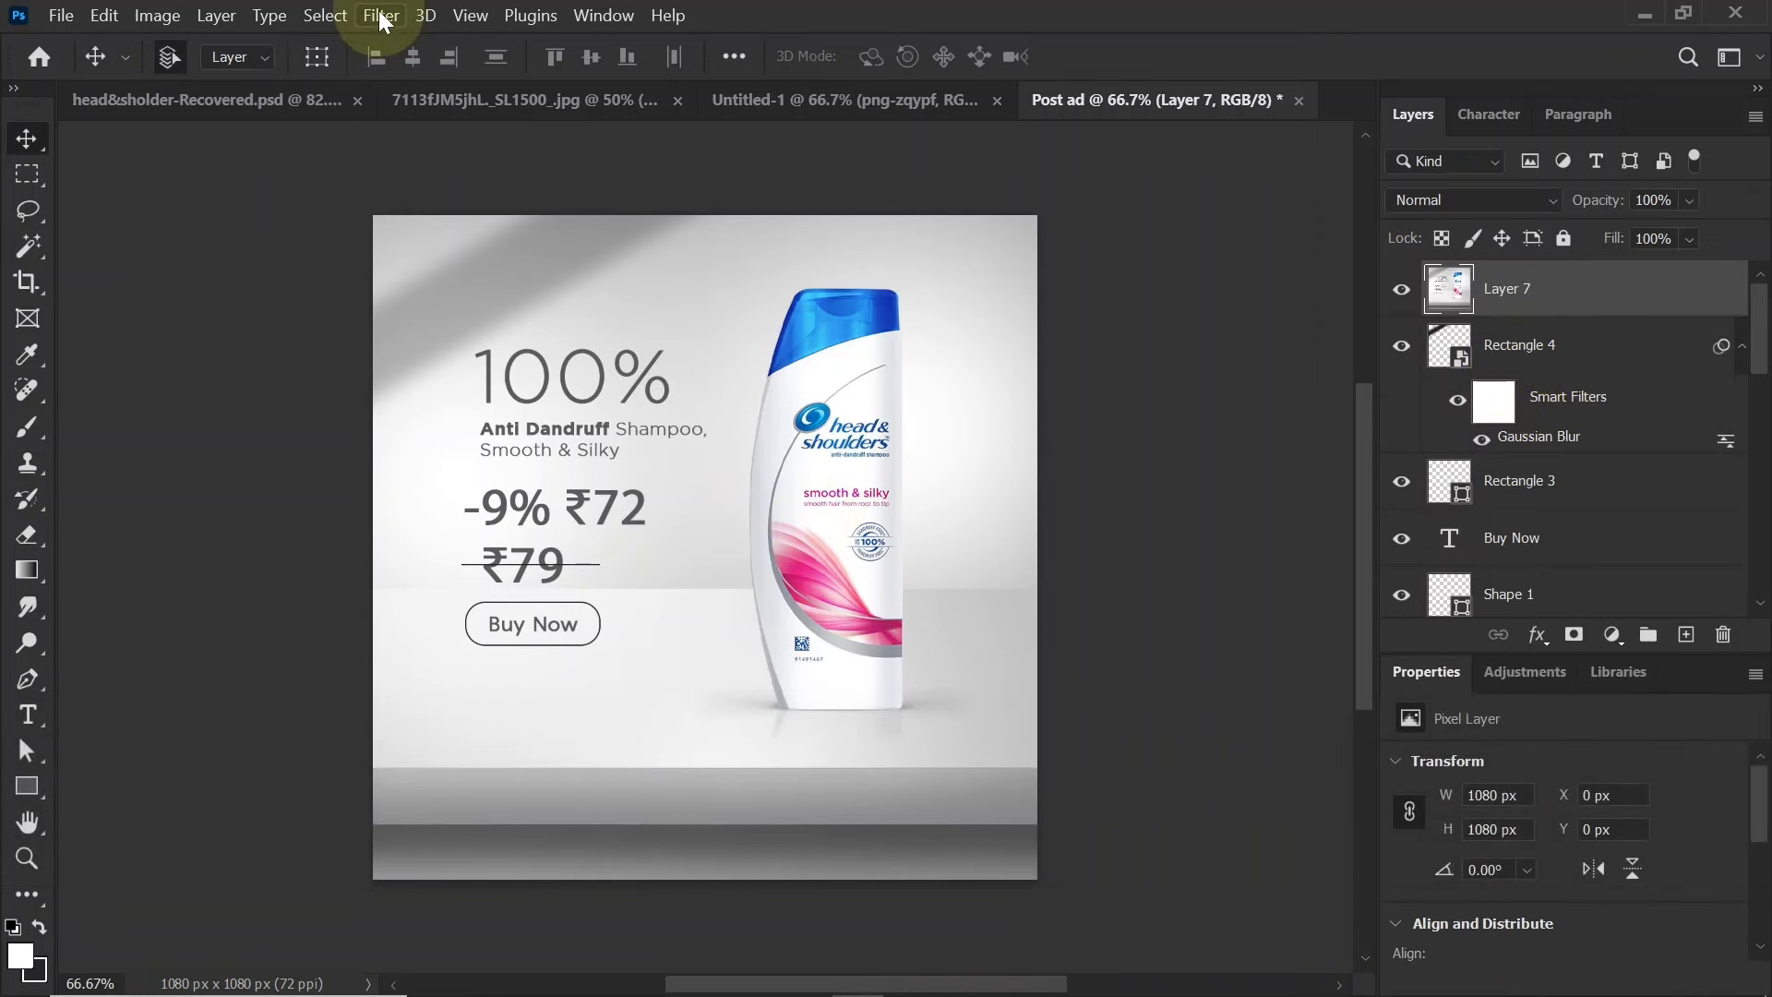
# Apply a Camera Raw Filter with Texture +31, Clarity +30, Dehaze +17, Vignette -17 and Grain 10
pyautogui.click(380, 15)
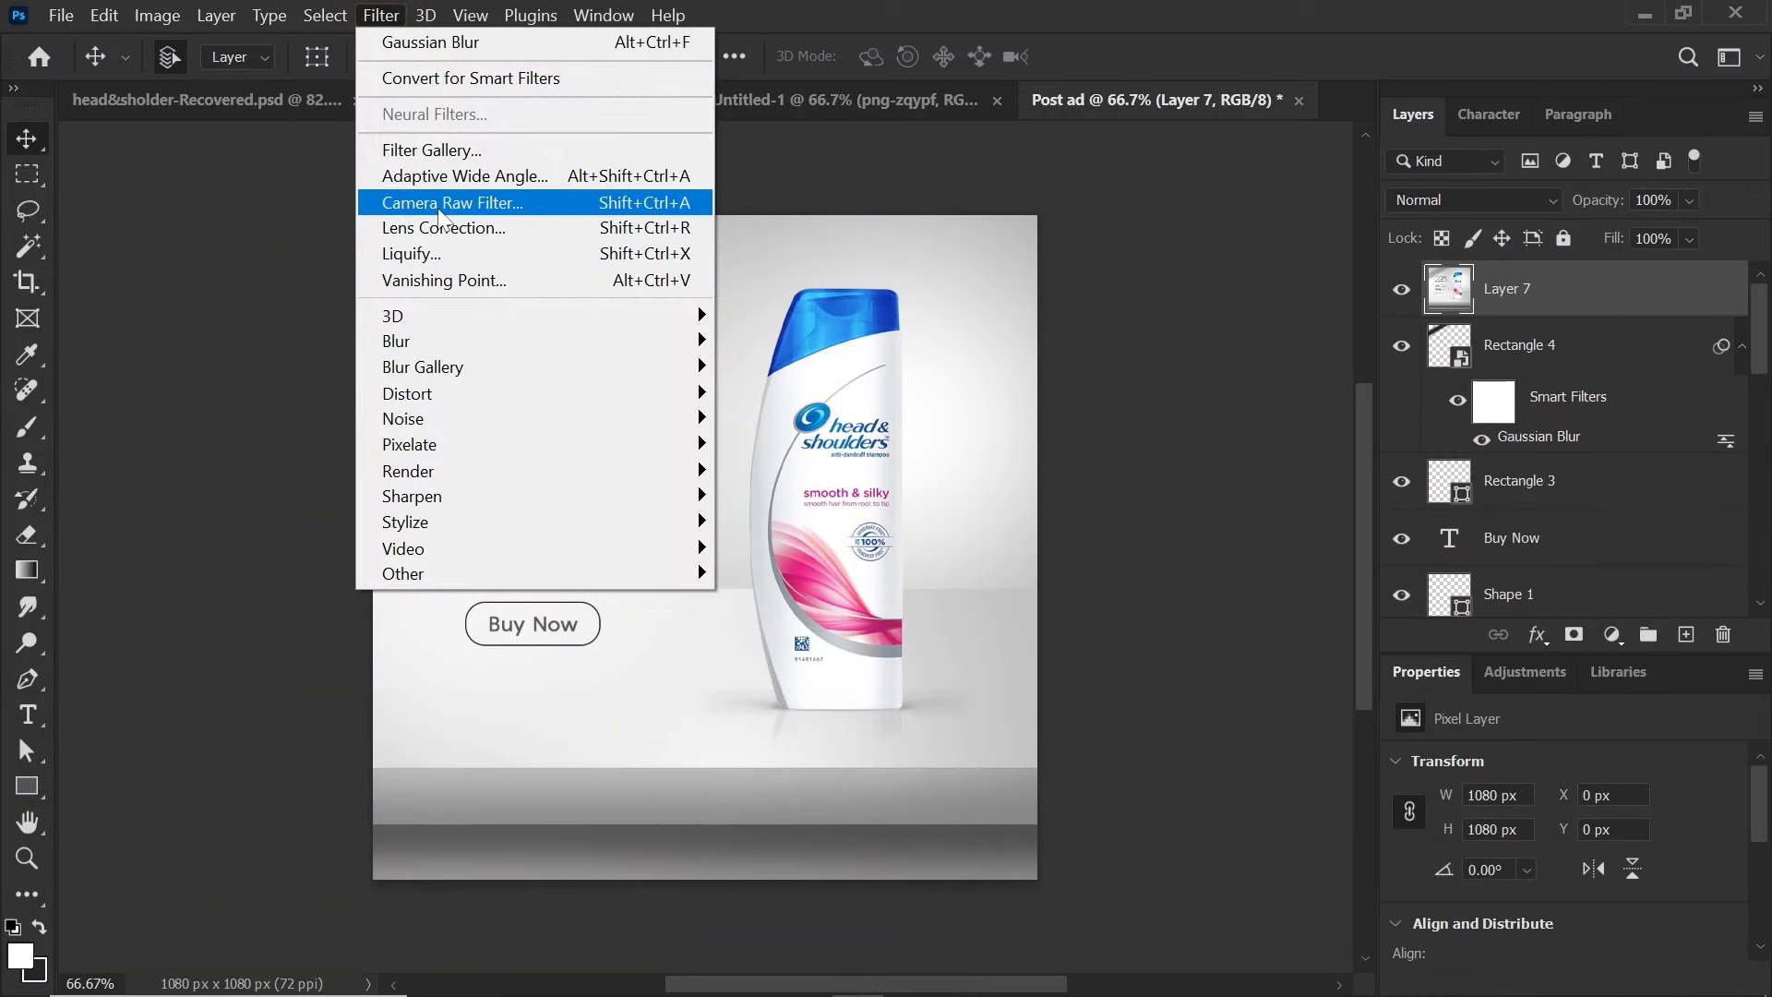
pyautogui.click(450, 203)
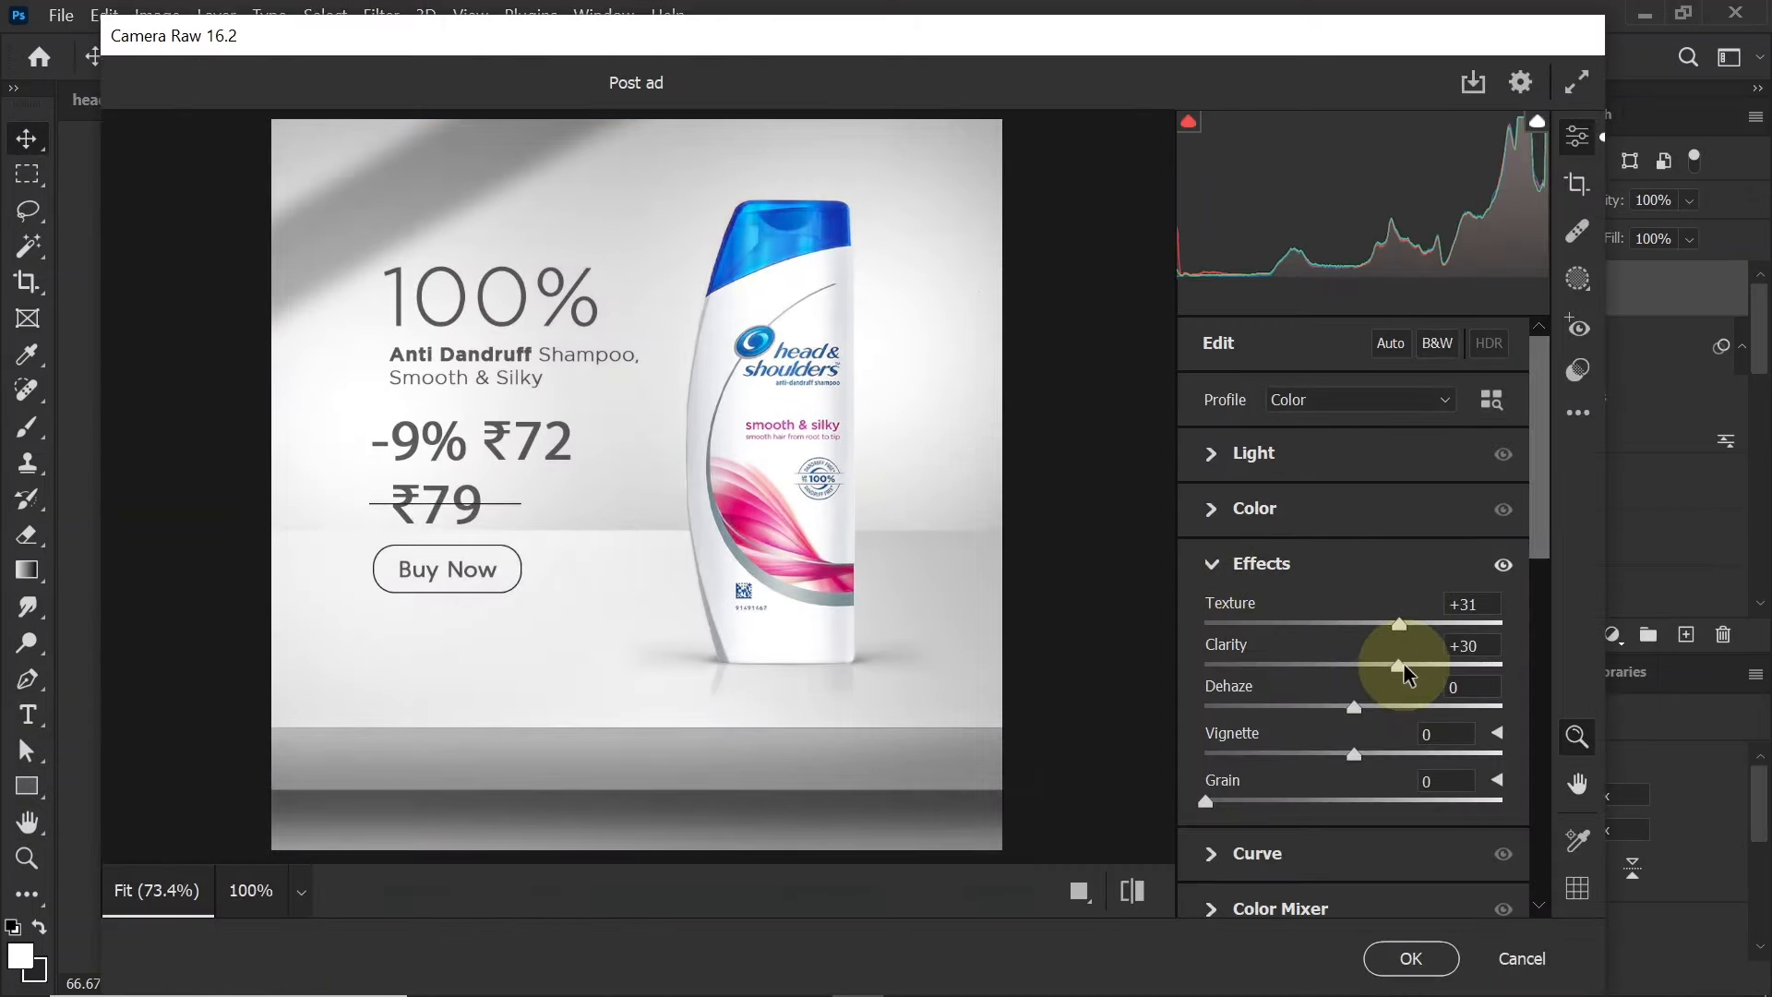
pyautogui.moveTo(1351, 707); pyautogui.dragTo(1397, 706)
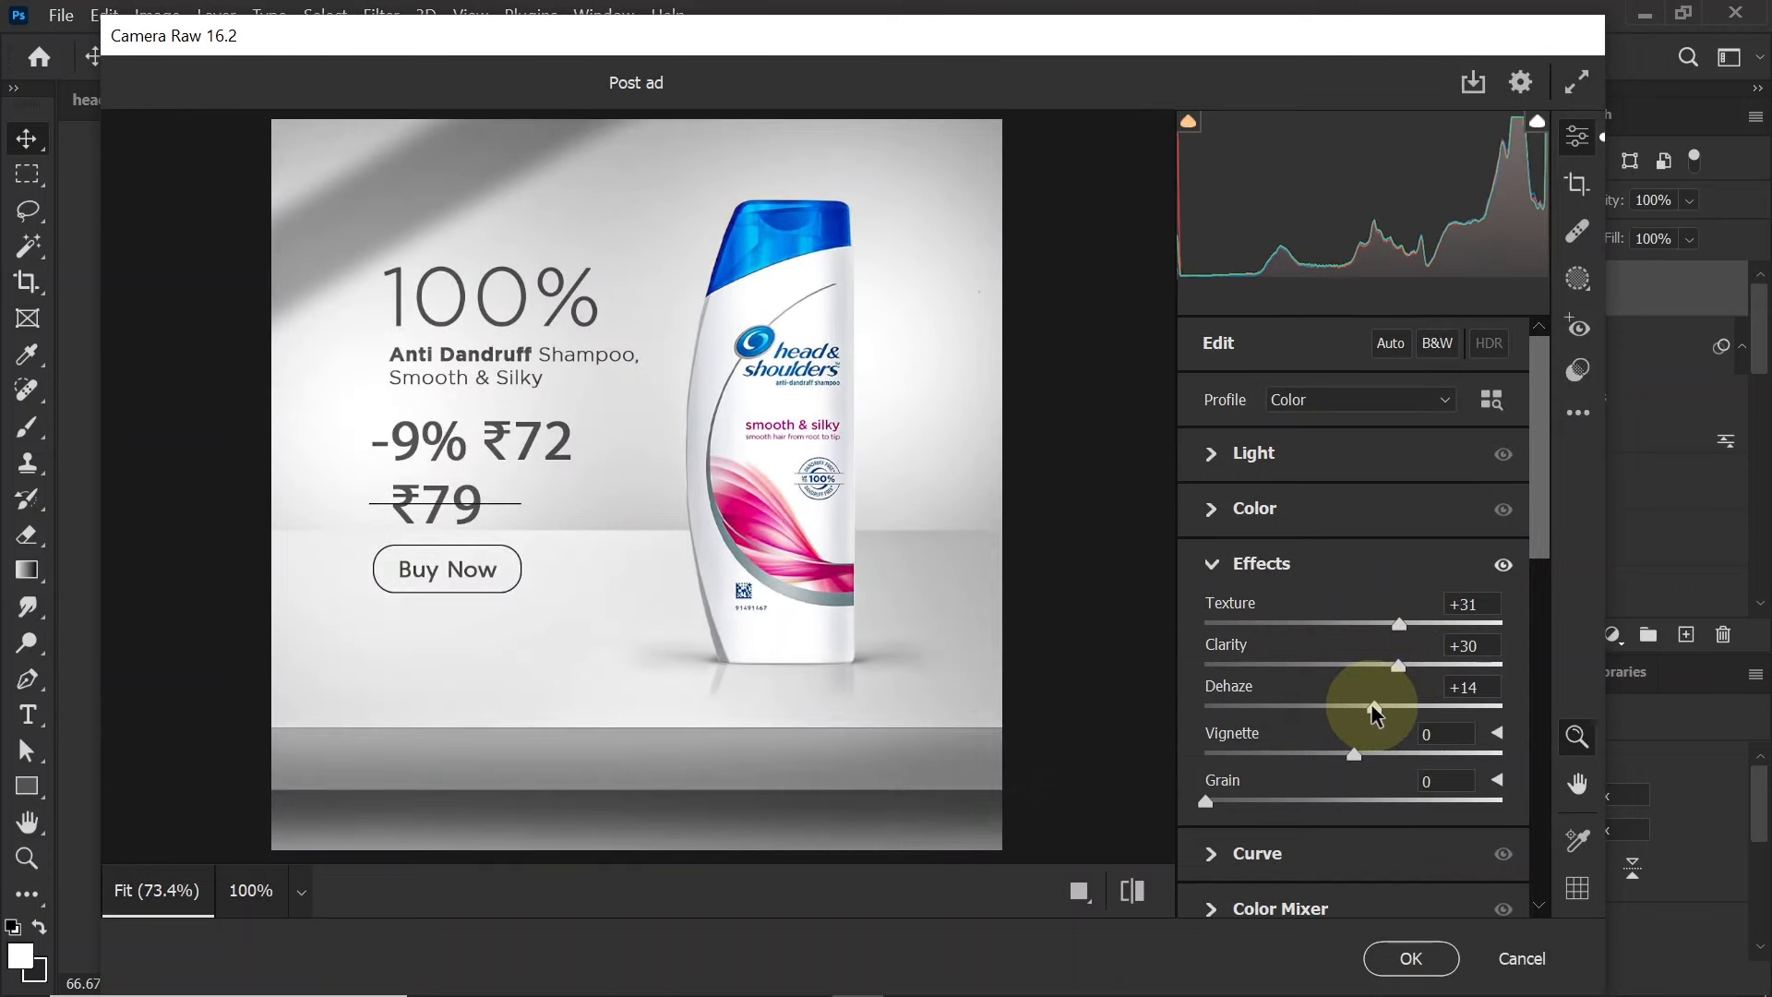
pyautogui.moveTo(1373, 701); pyautogui.dragTo(1330, 755)
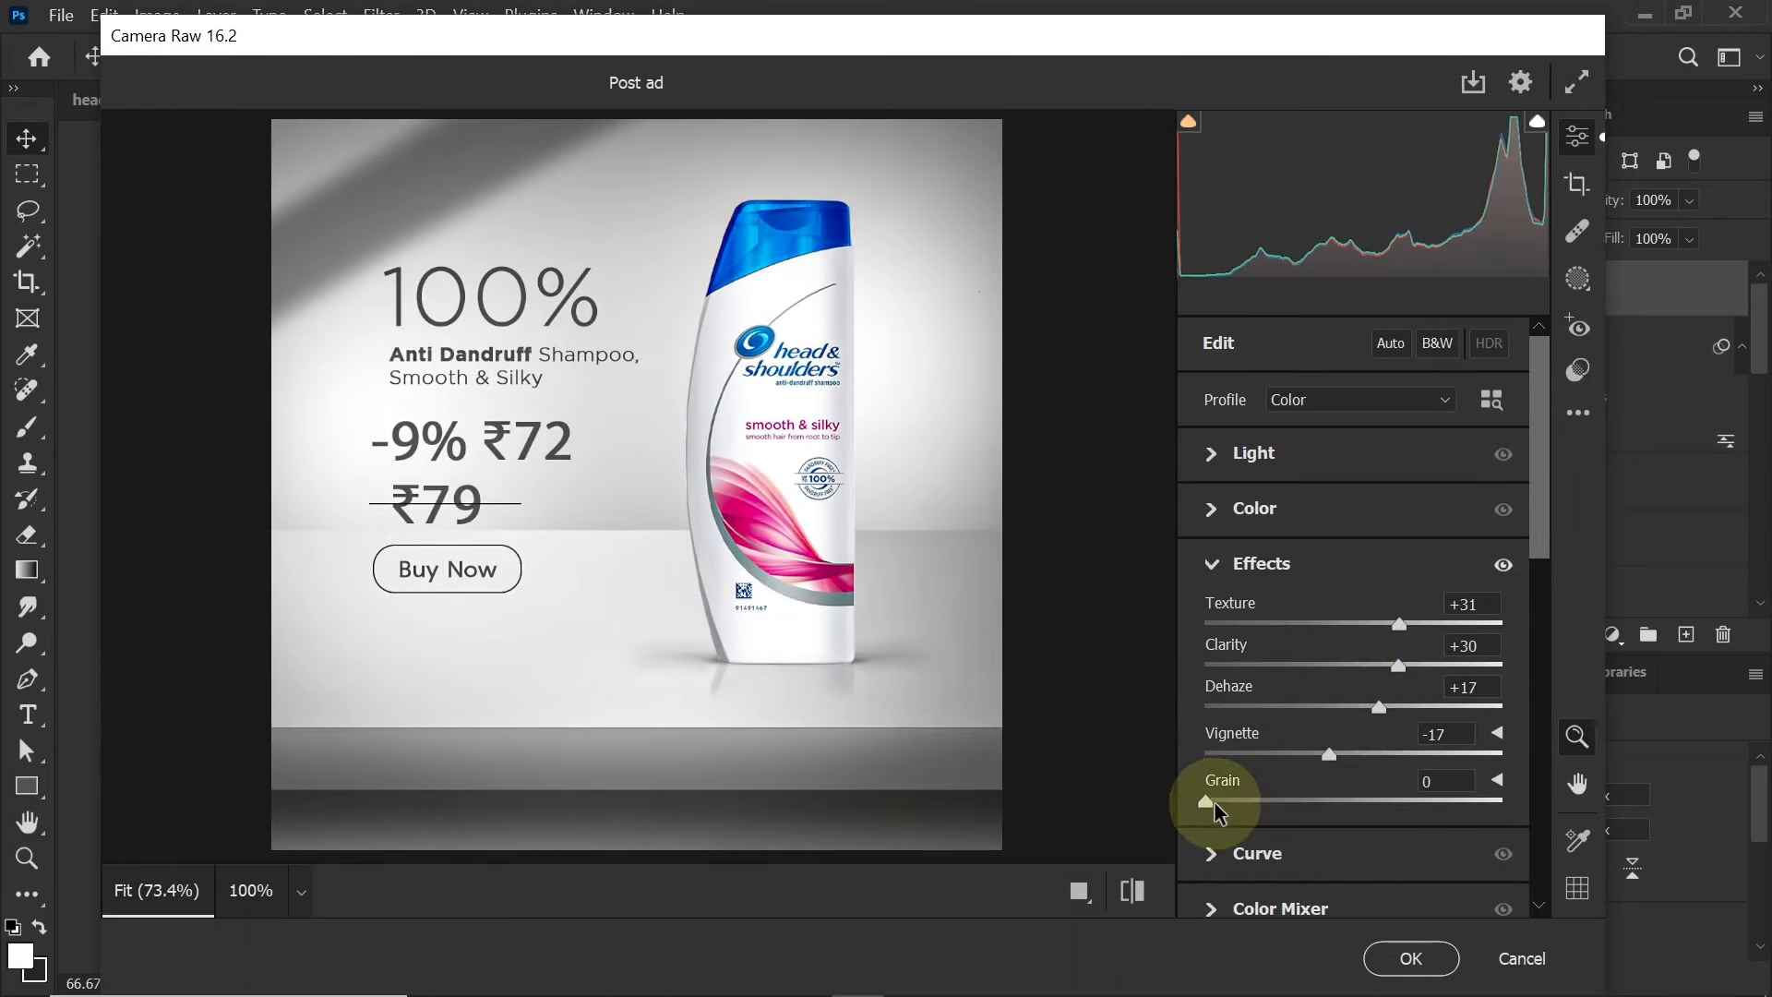
pyautogui.moveTo(1206, 799); pyautogui.dragTo(1236, 800)
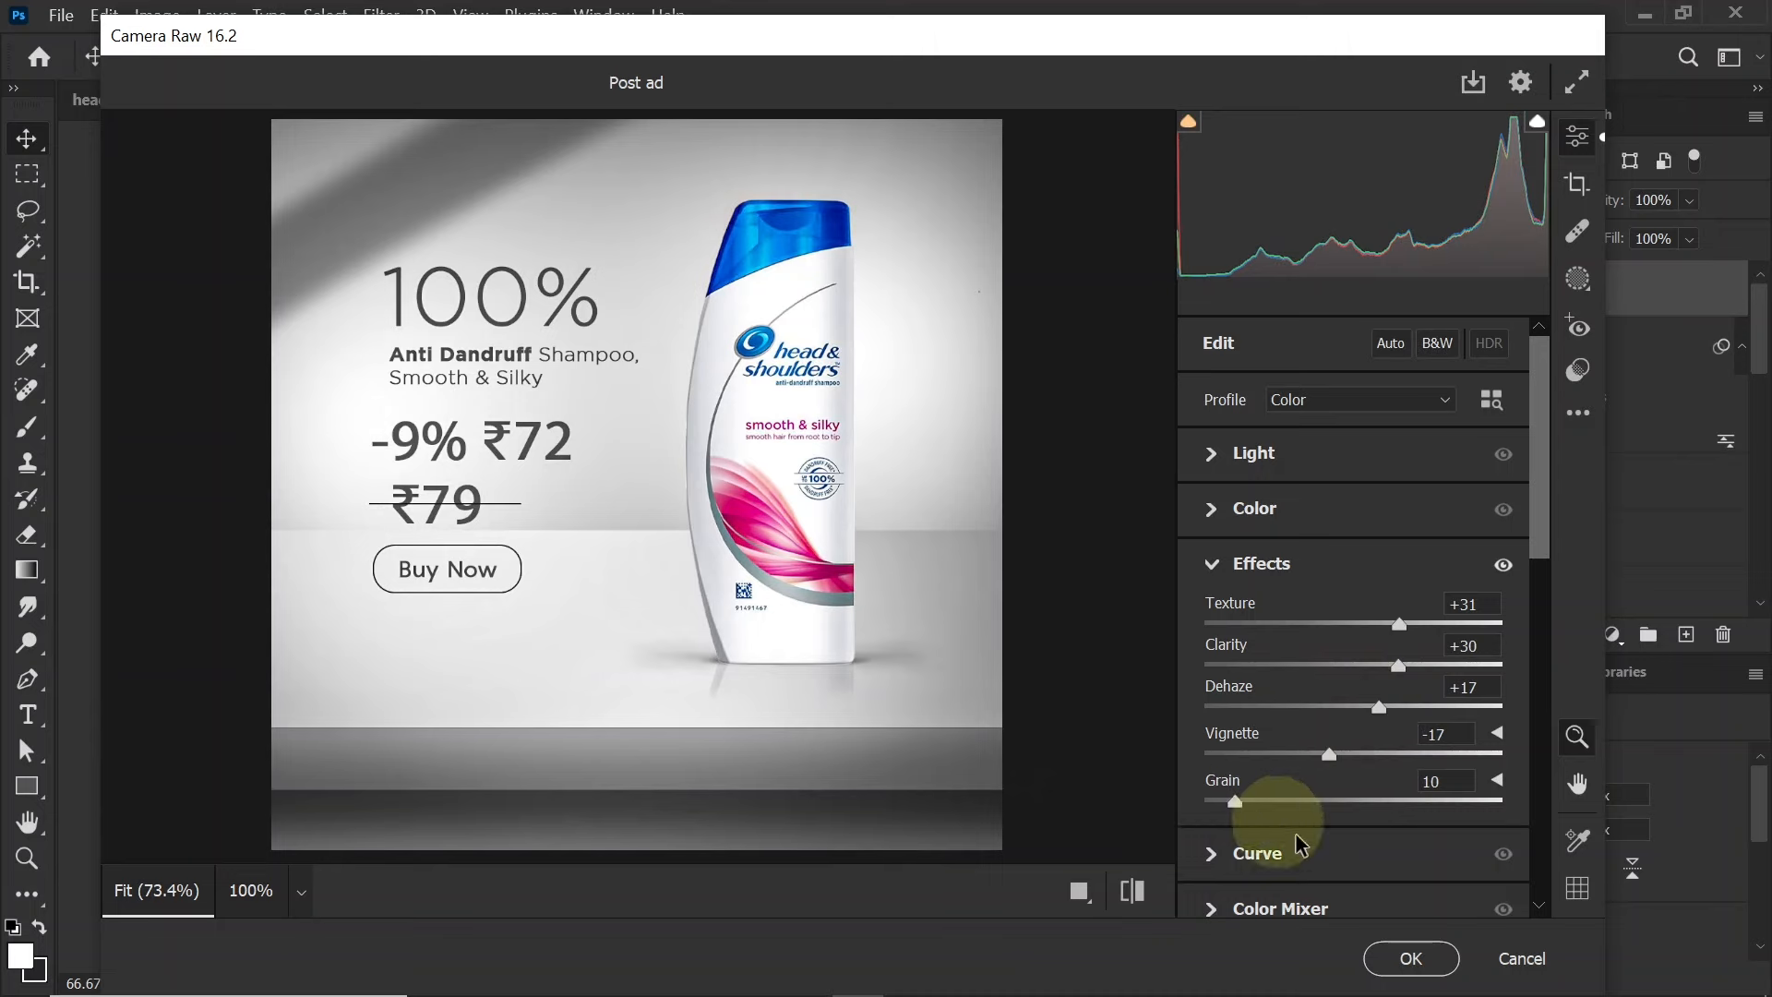
pyautogui.click(1408, 958)
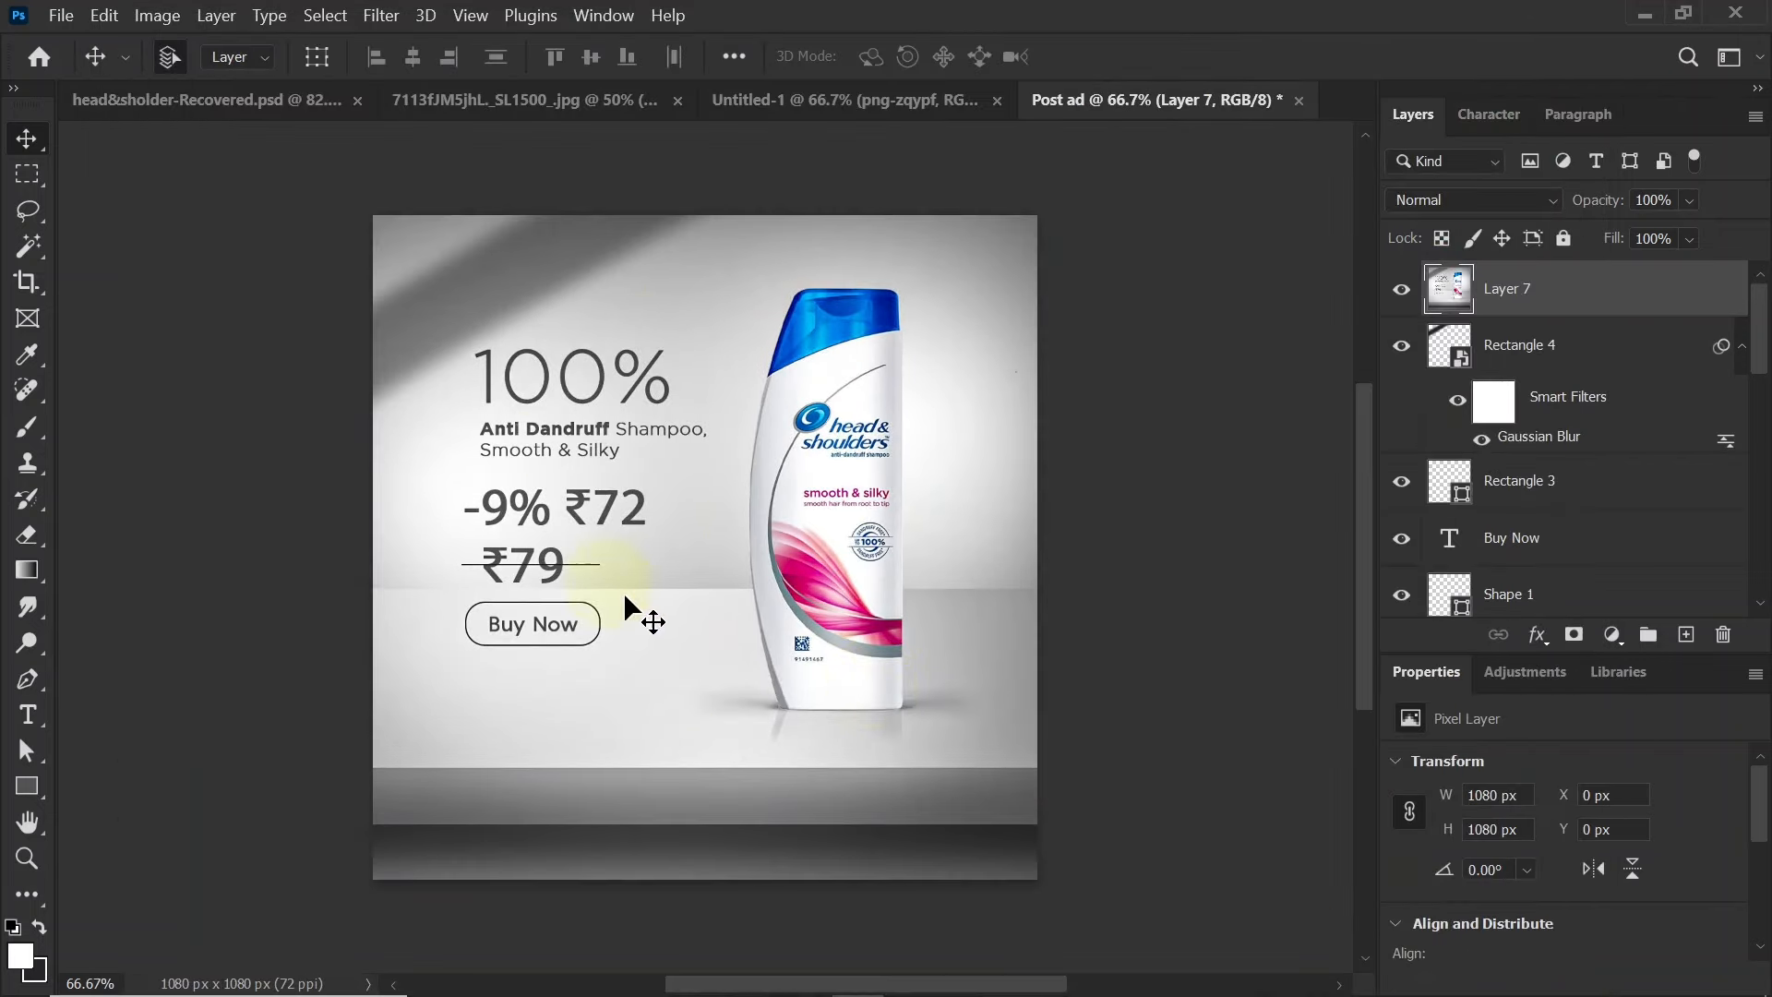
pyautogui.moveTo(689, 556)
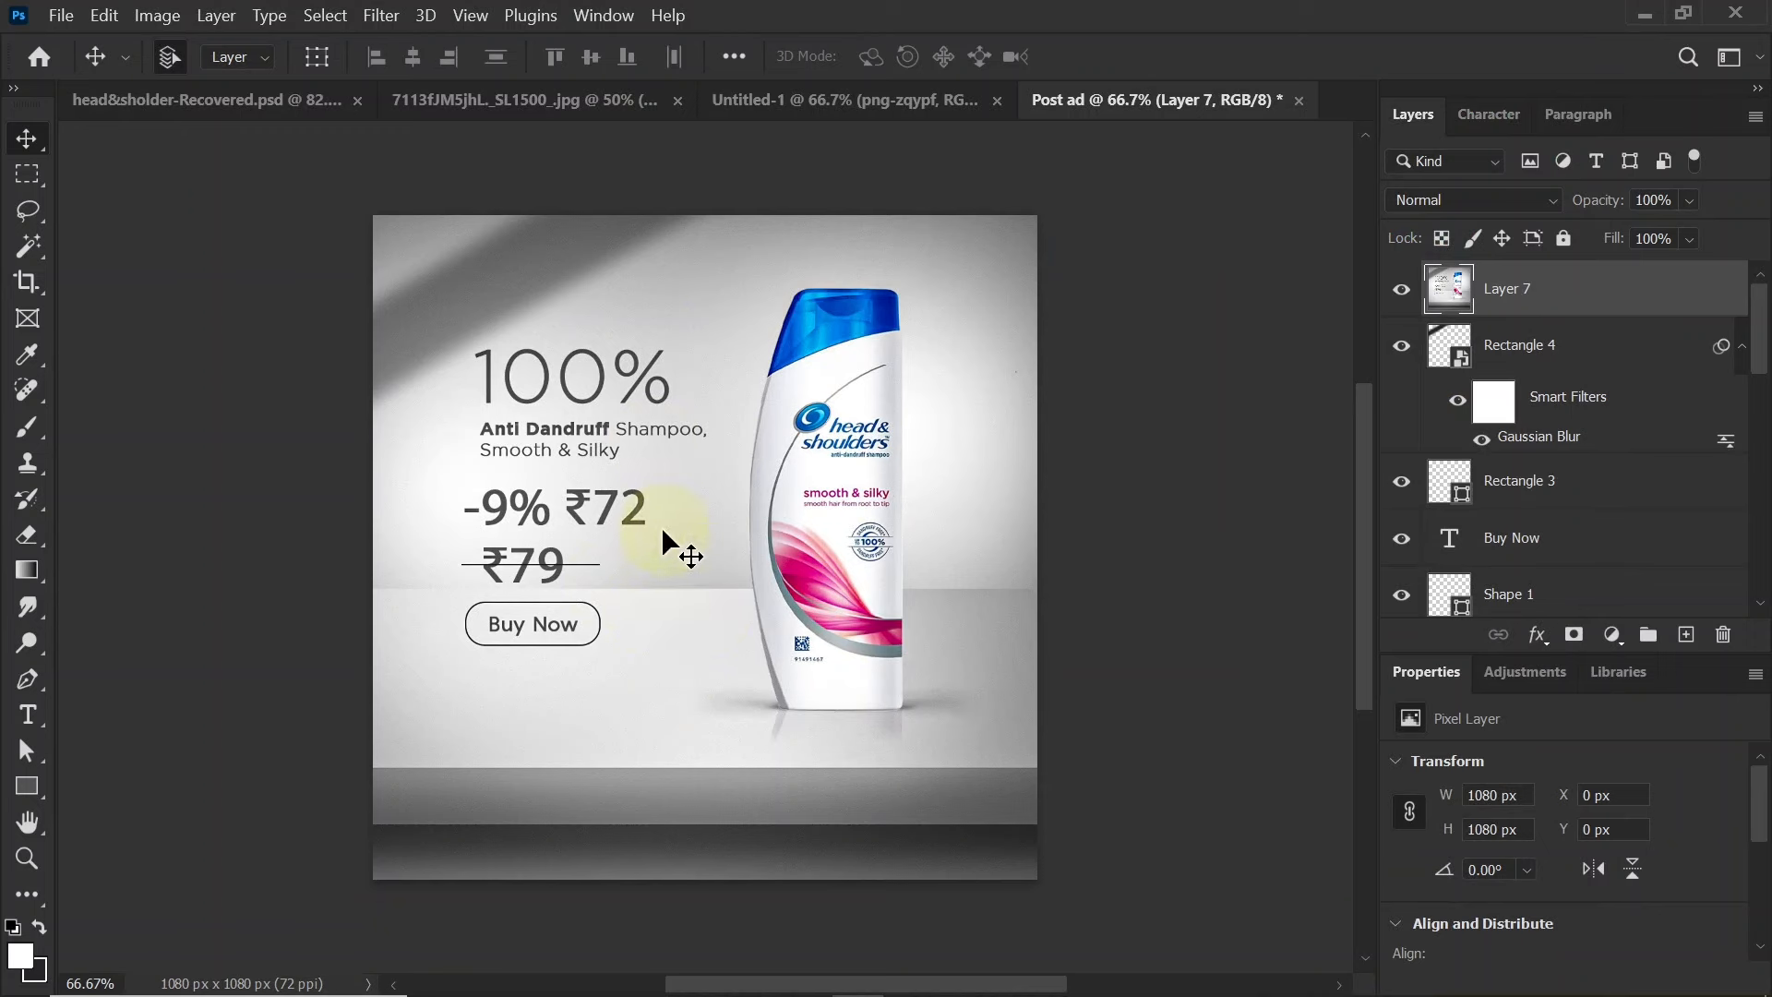